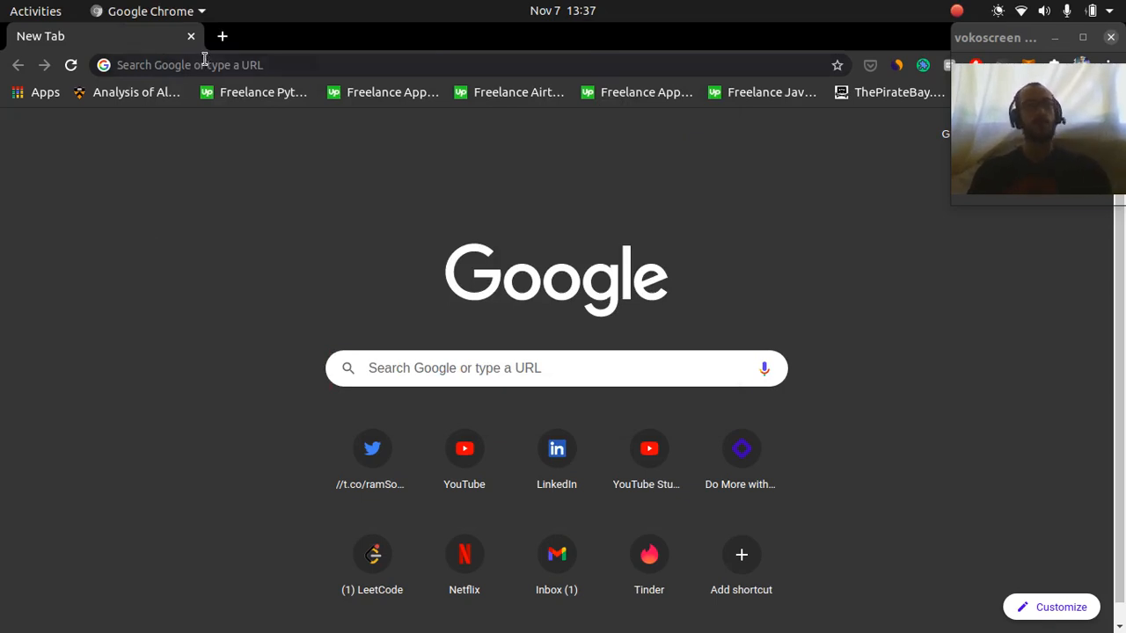
- Search Google for 'eventbrite api' and scan the results for the Platform API Reference
left_click(204, 64)
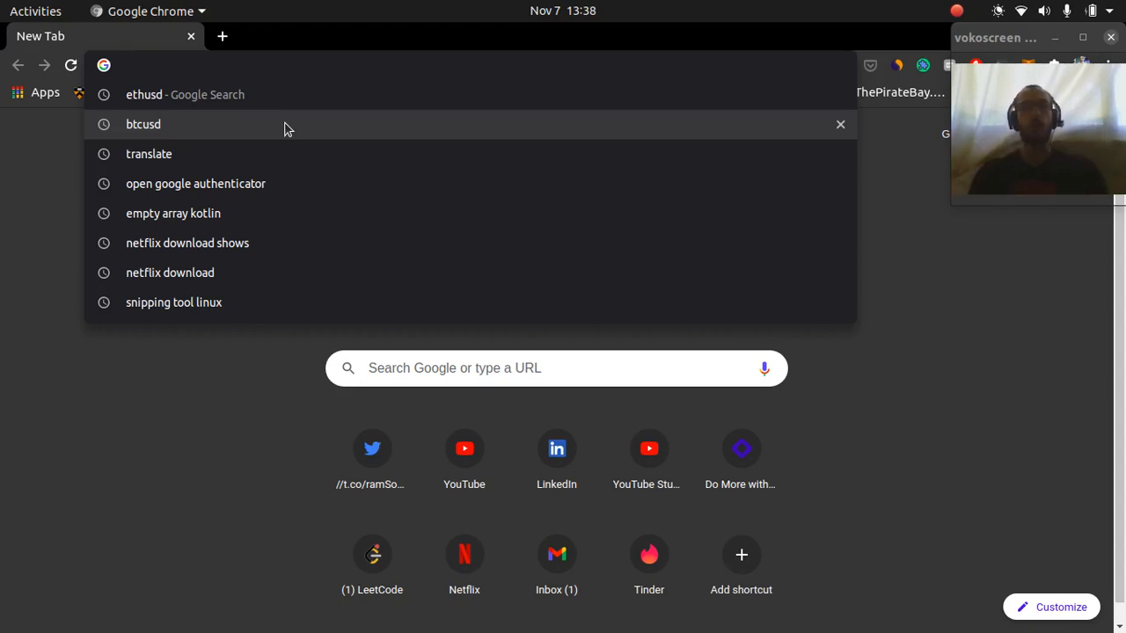
type("eventbrite api")
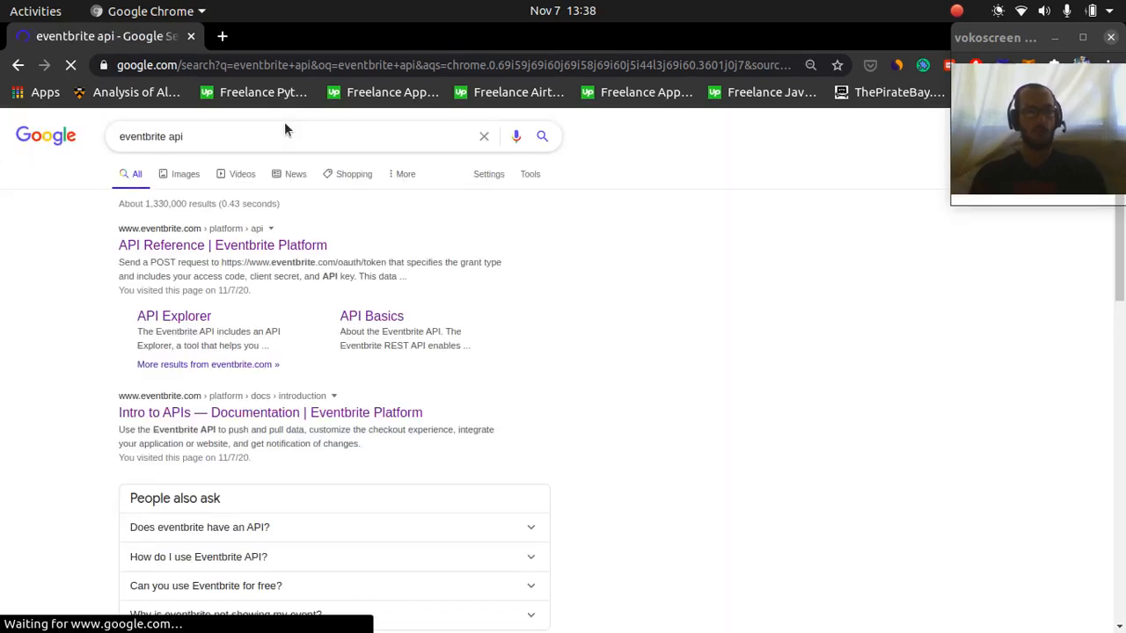
scroll("down", 3)
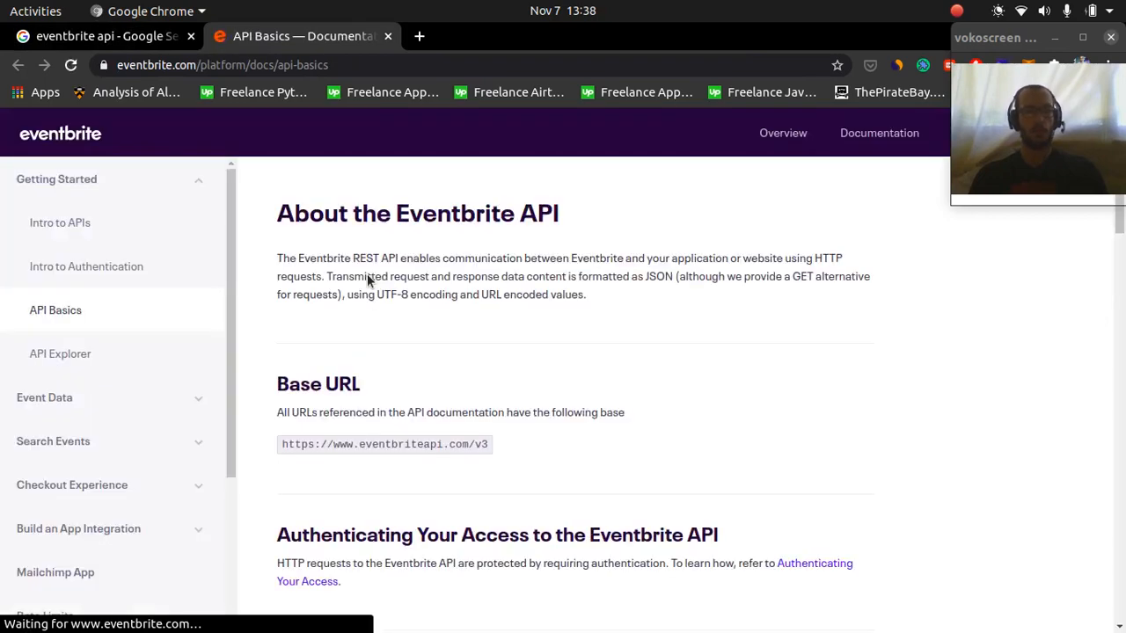
mouse_move(477, 387)
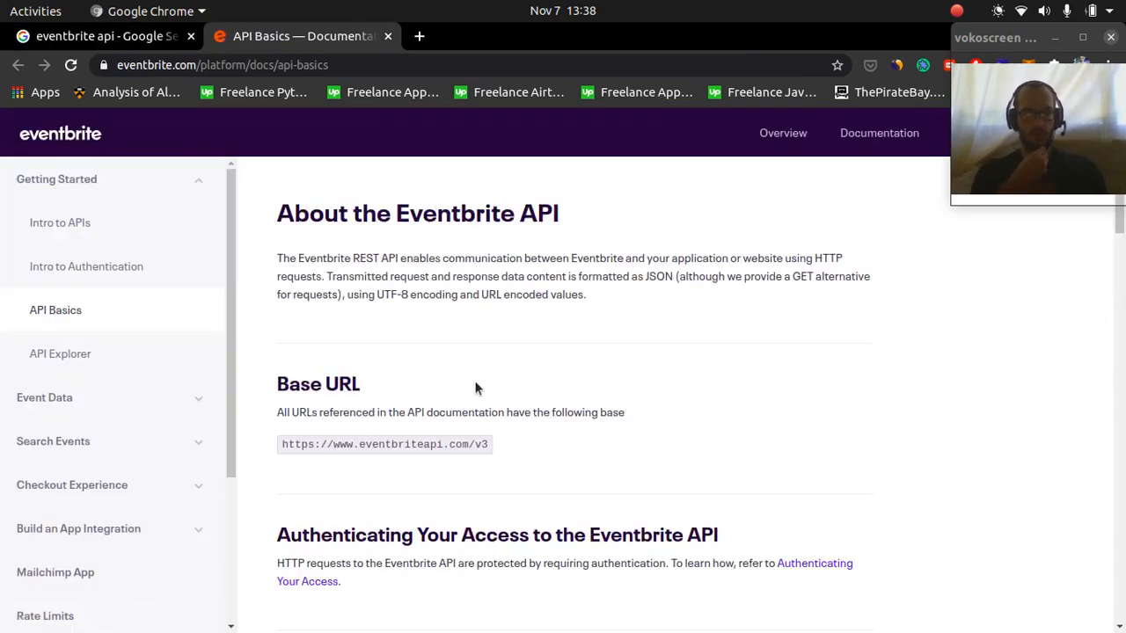
- From API Basics, navigate into the 'Authenticating Your Access' guide
scroll("down", 3)
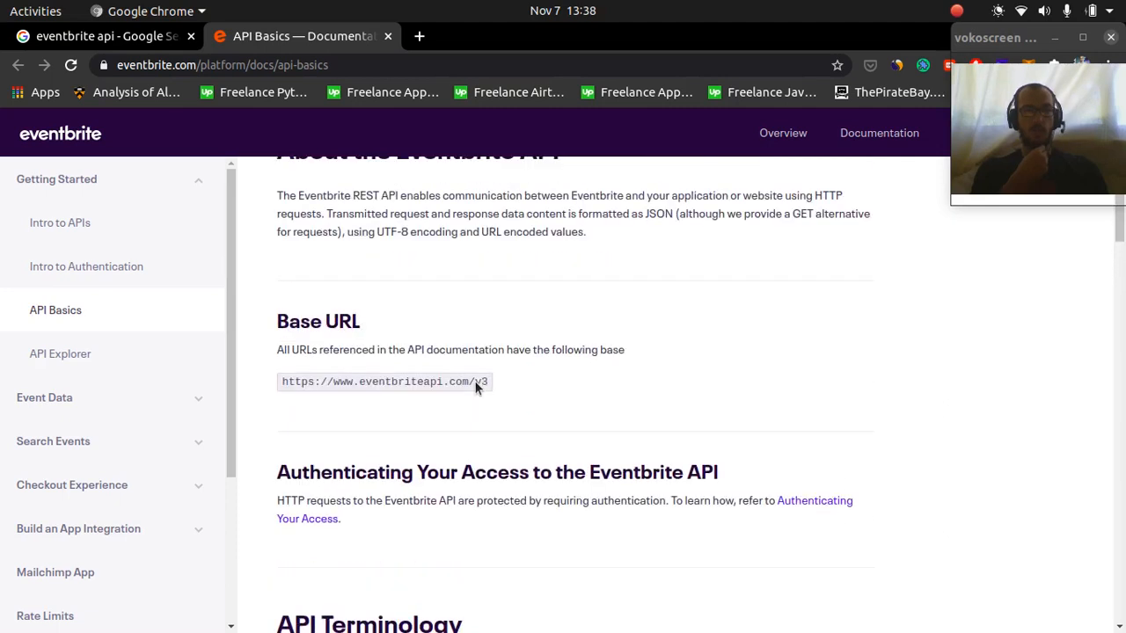
scroll("down", 3)
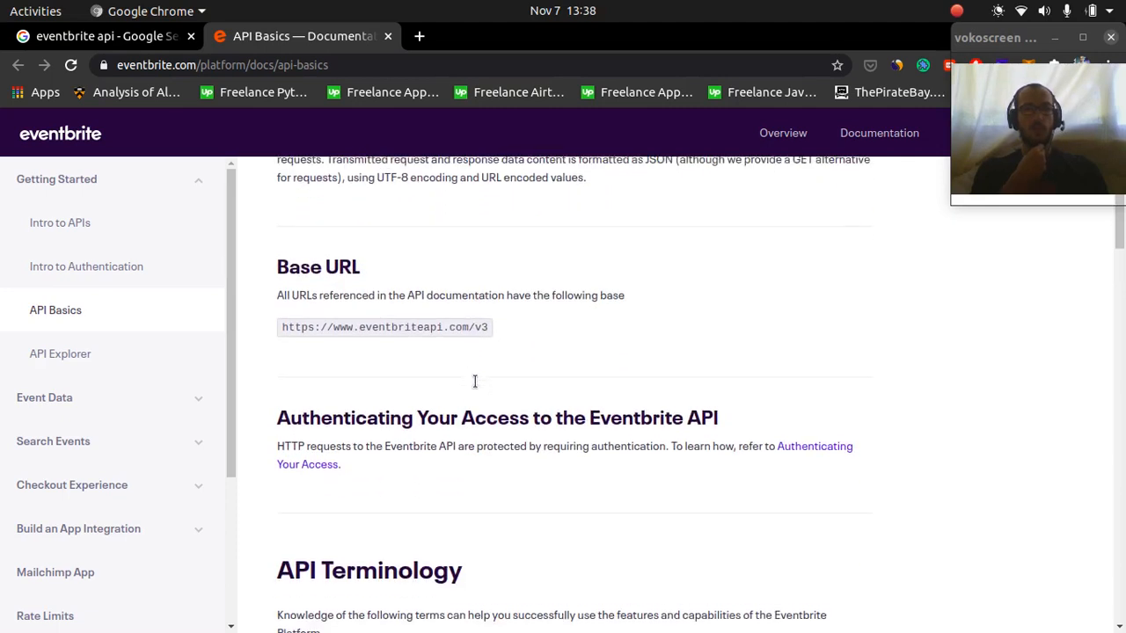
scroll("down", 3)
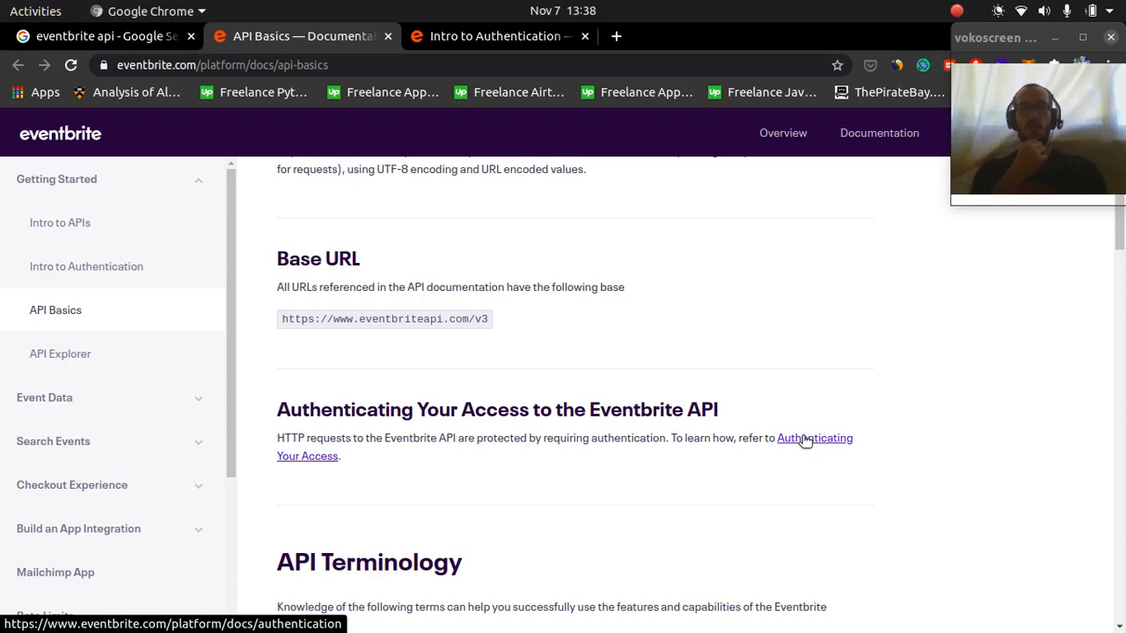
left_click(815, 438)
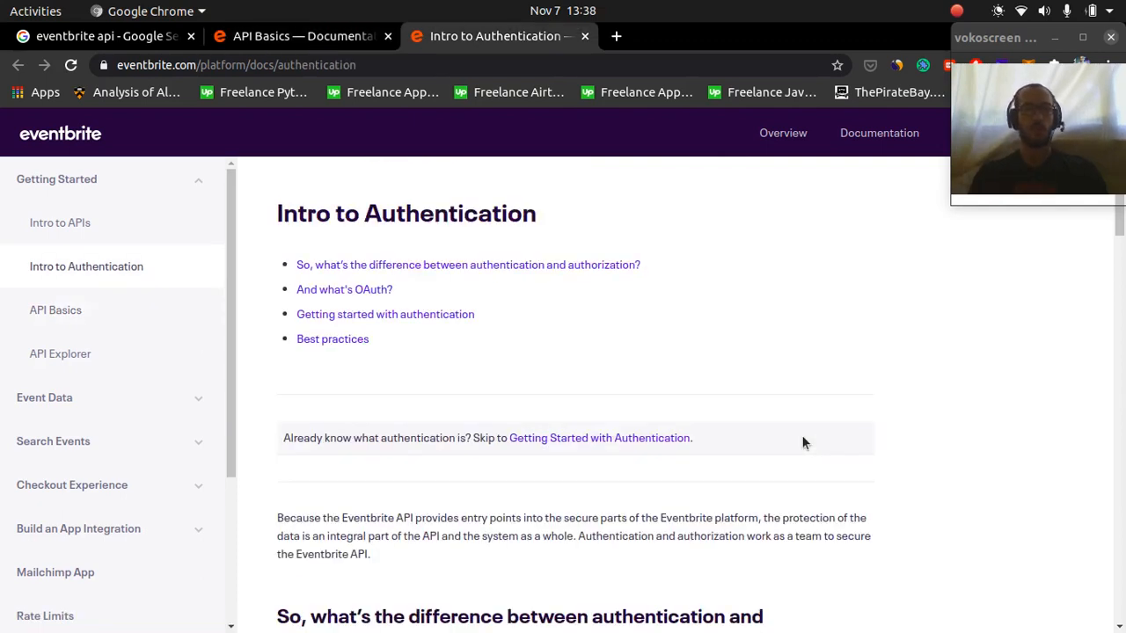
mouse_move(658, 357)
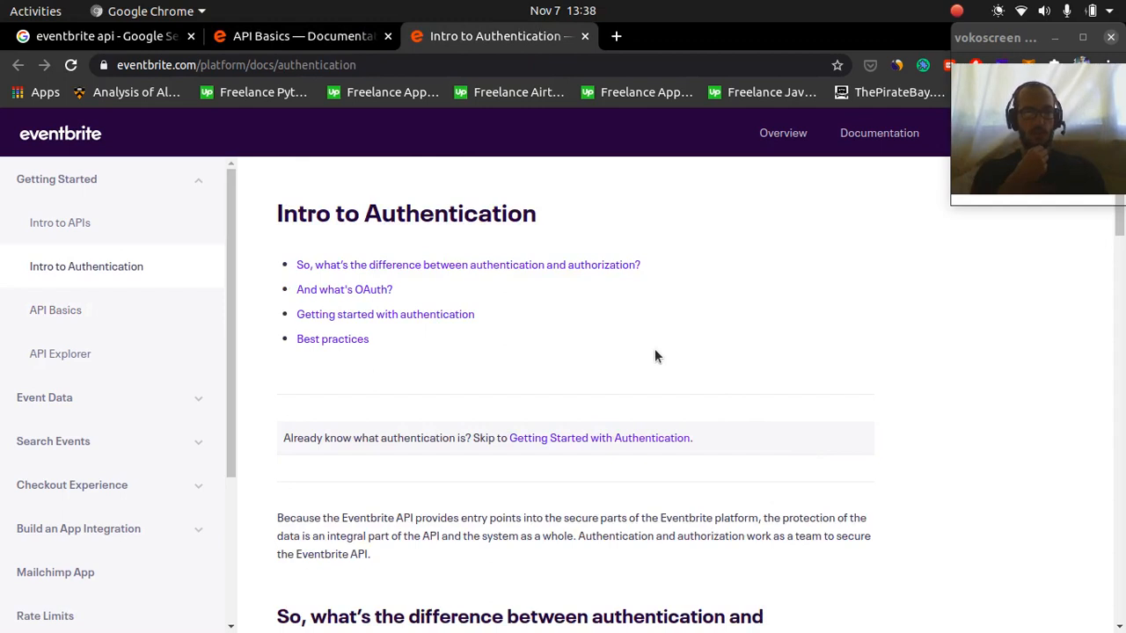
- Jump to 'Getting Started with Authentication' and follow the link to the API Keys page
scroll("down", 3)
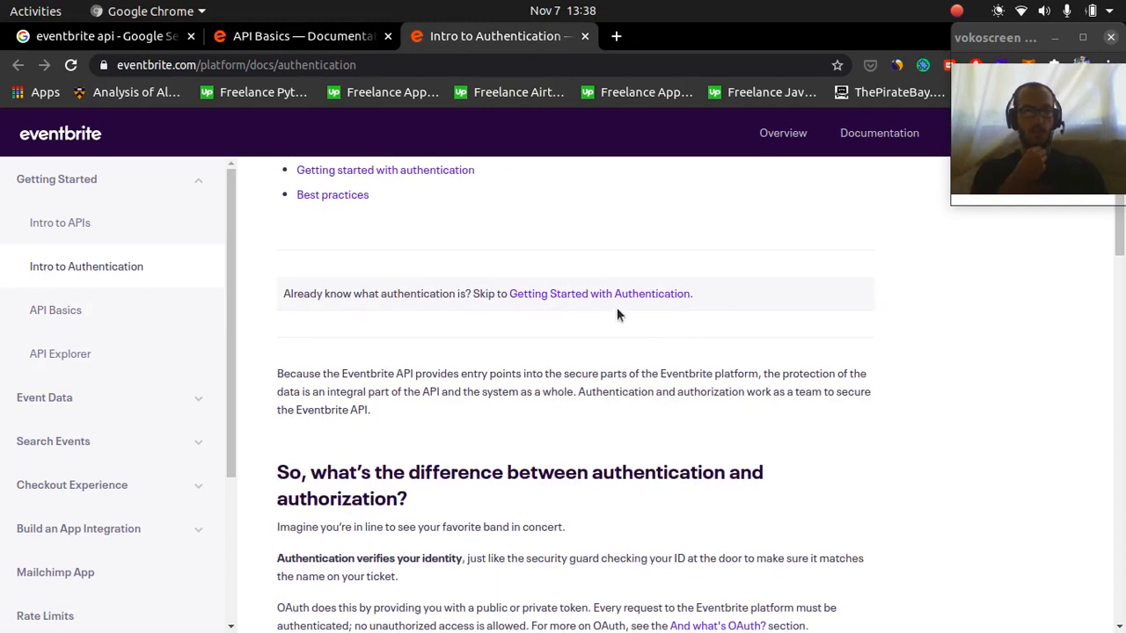
left_click(598, 292)
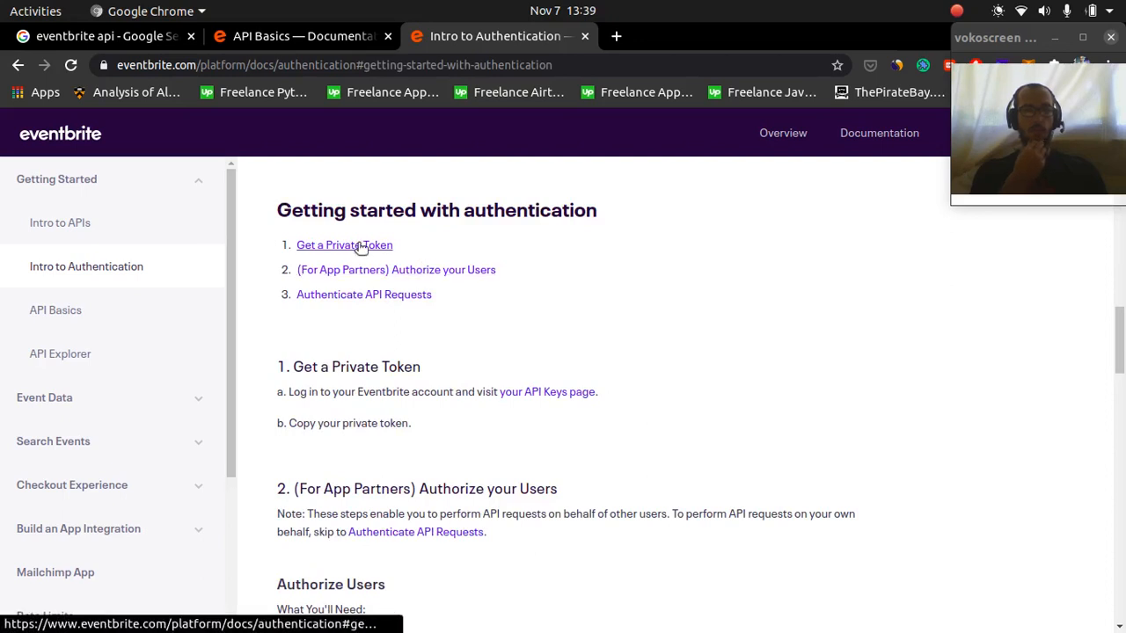
left_click(545, 391)
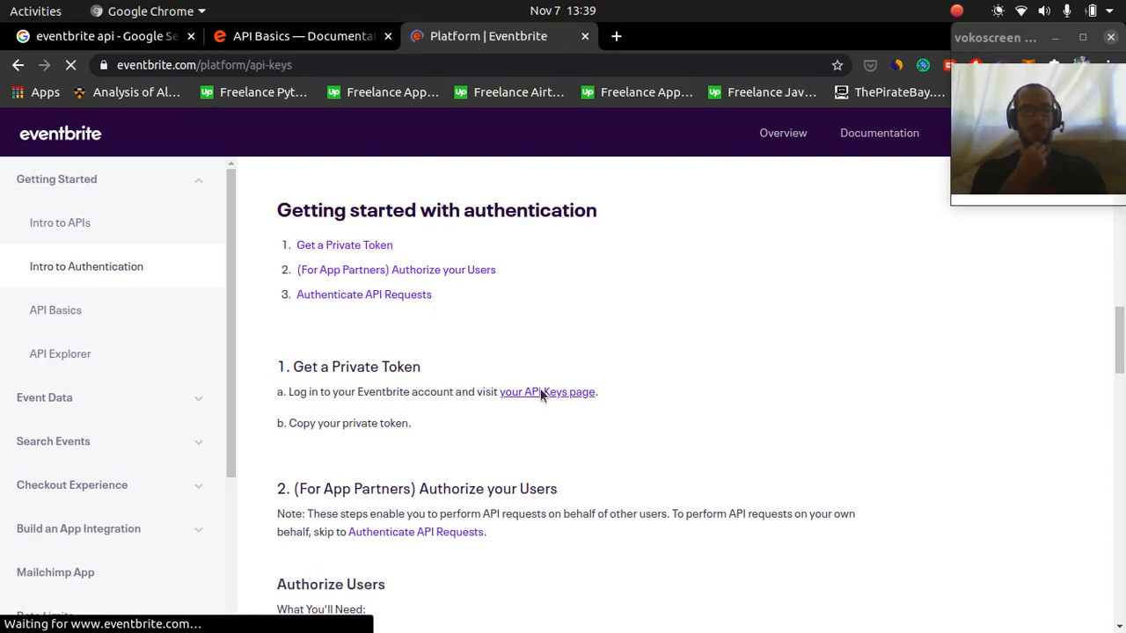
- Reach the Welcome aboard API keys page showing the private token and copy it
left_click(545, 390)
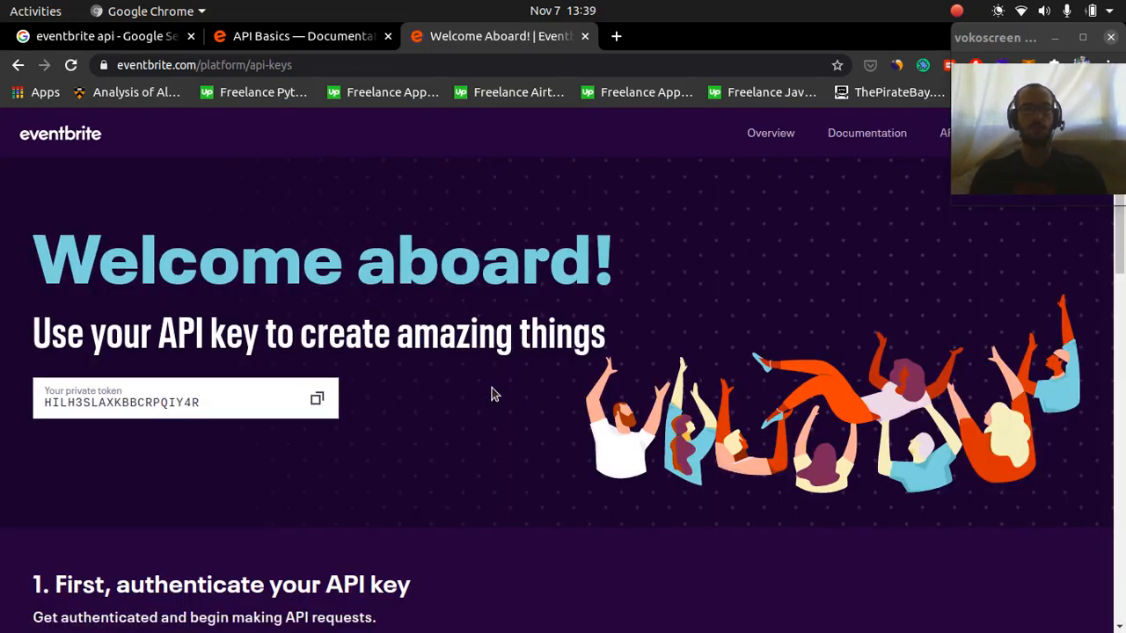
left_click(220, 65)
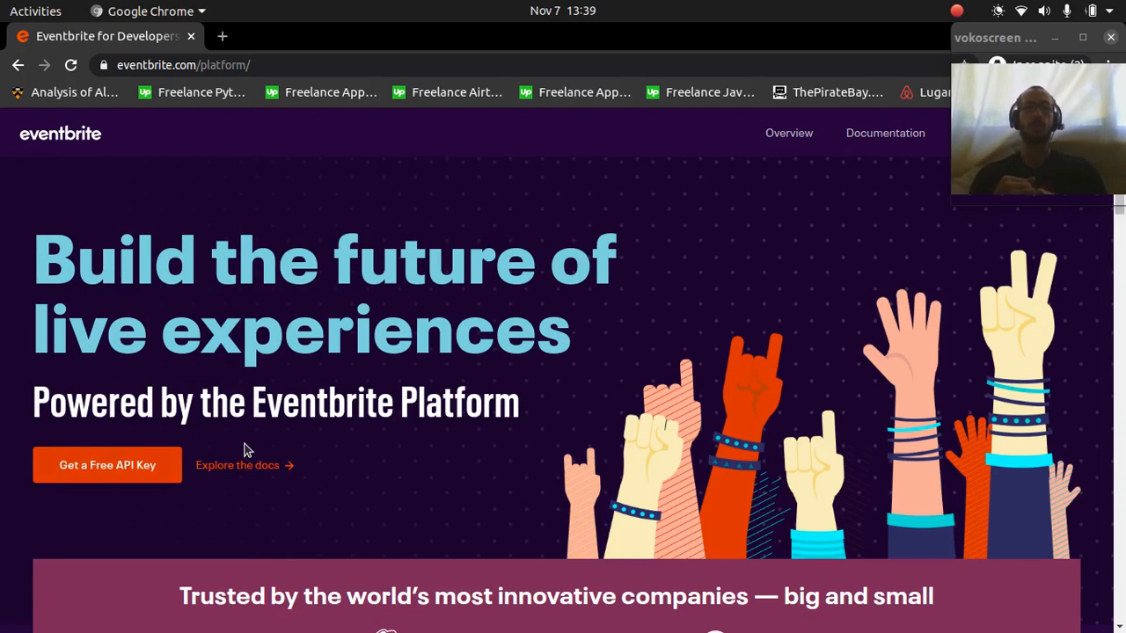
mouse_move(150, 453)
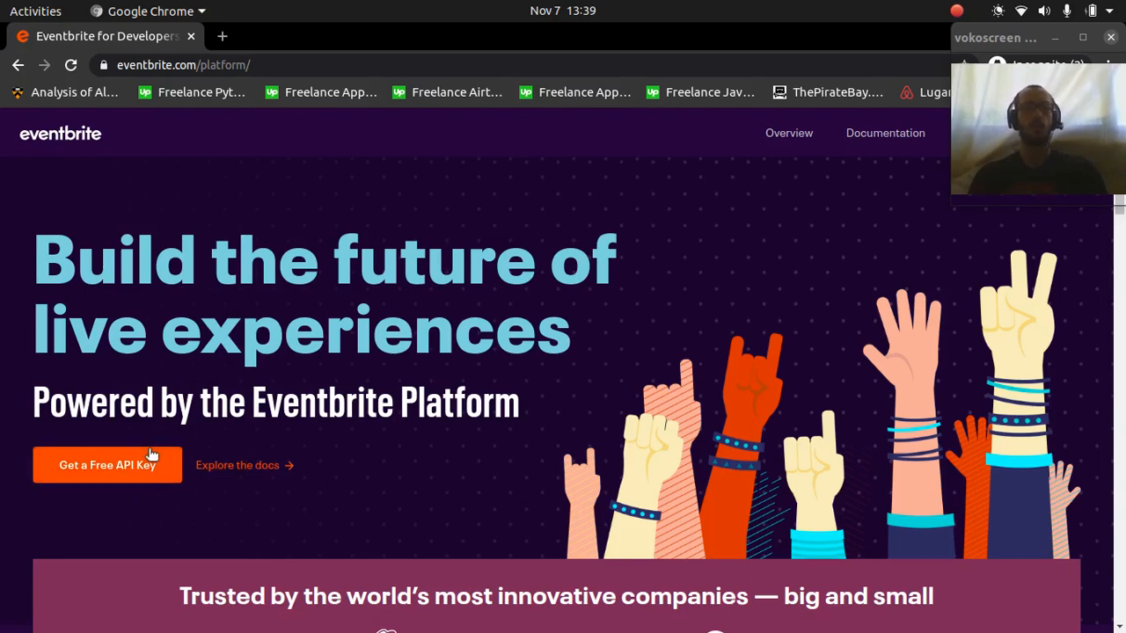
left_click(105, 464)
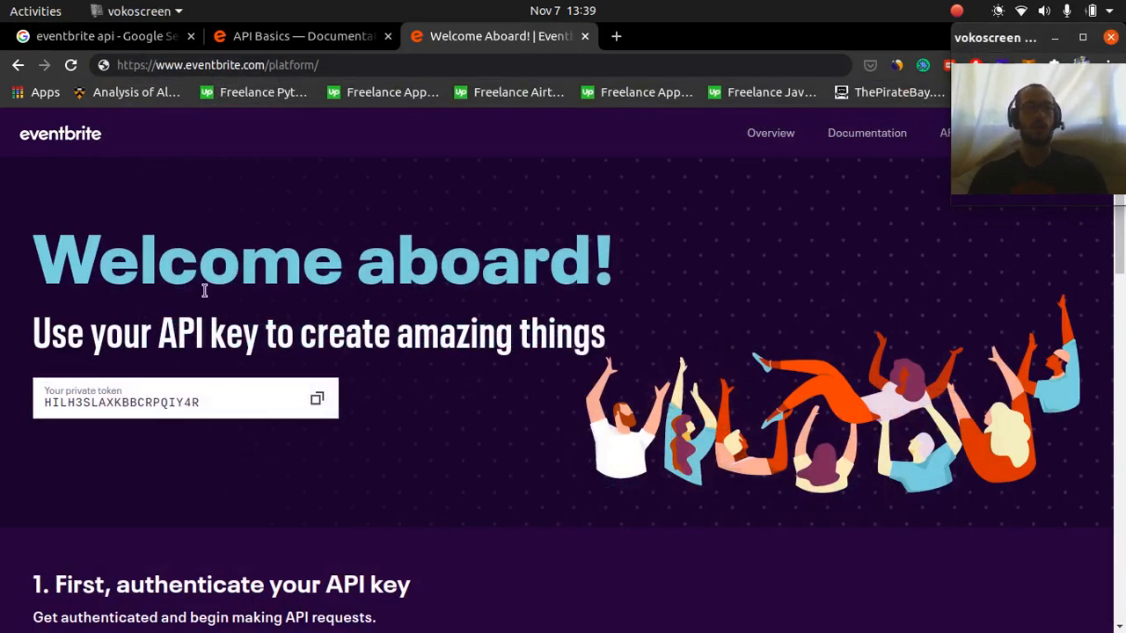
mouse_move(317, 398)
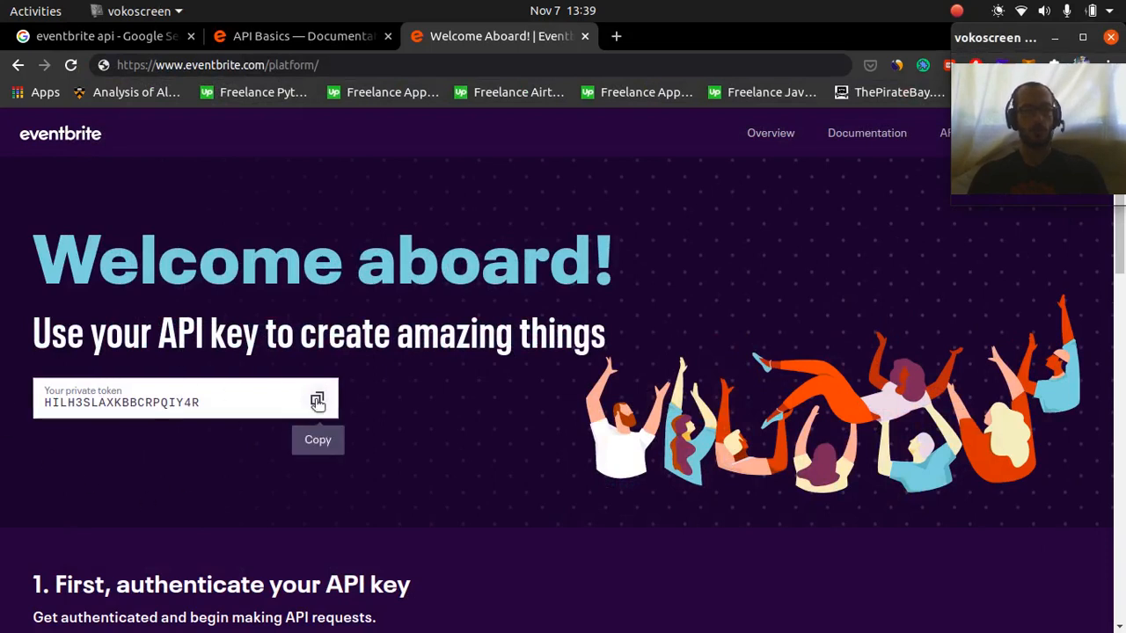
mouse_move(444, 435)
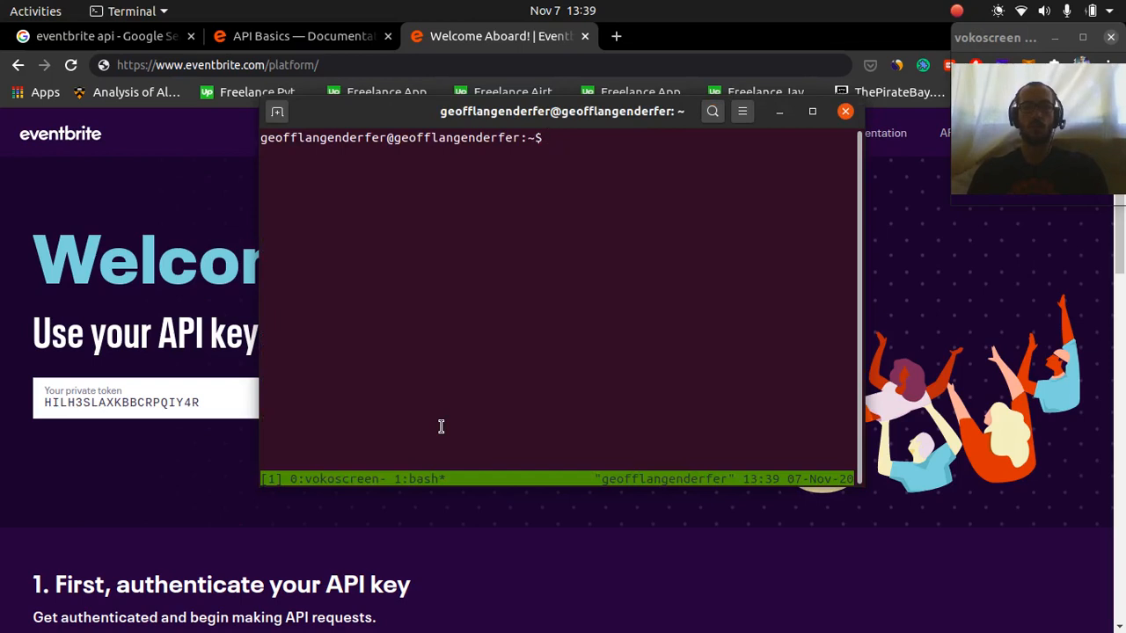
- Create the eventbriteDashboard folder, enter it and start orders.sh in vim
type("mkdir")
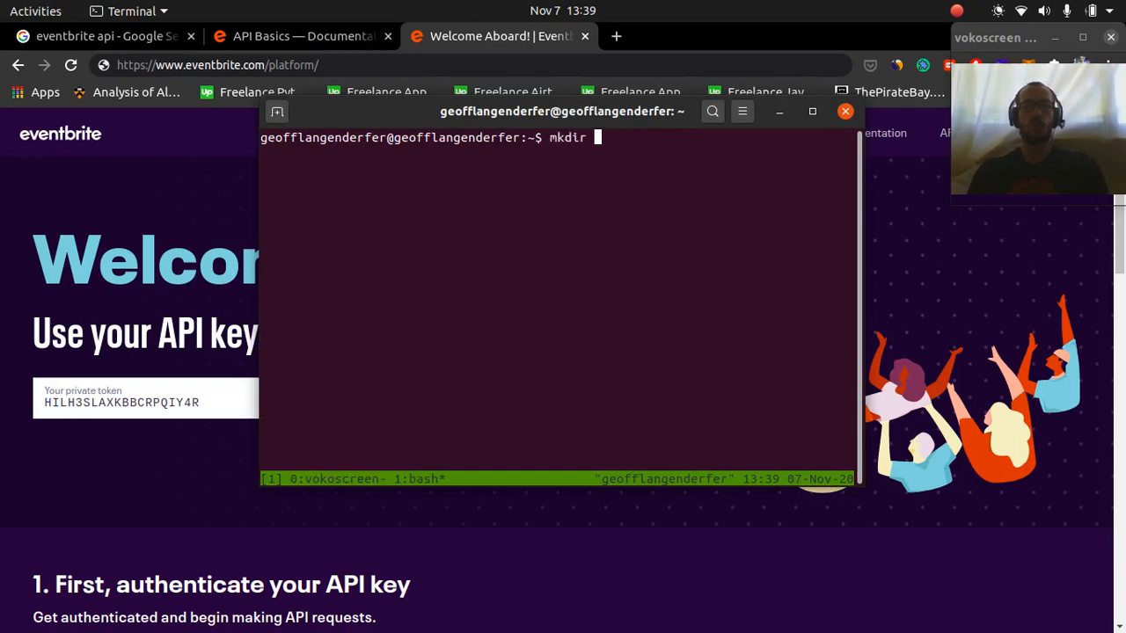
type("eventbriteDashboard")
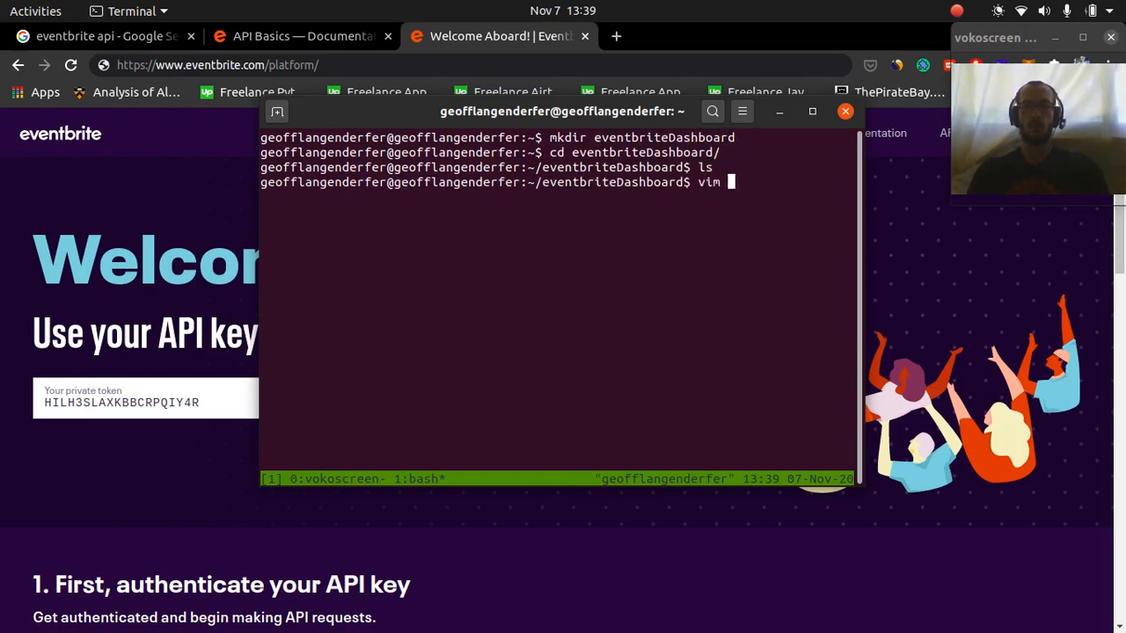
type("orders.")
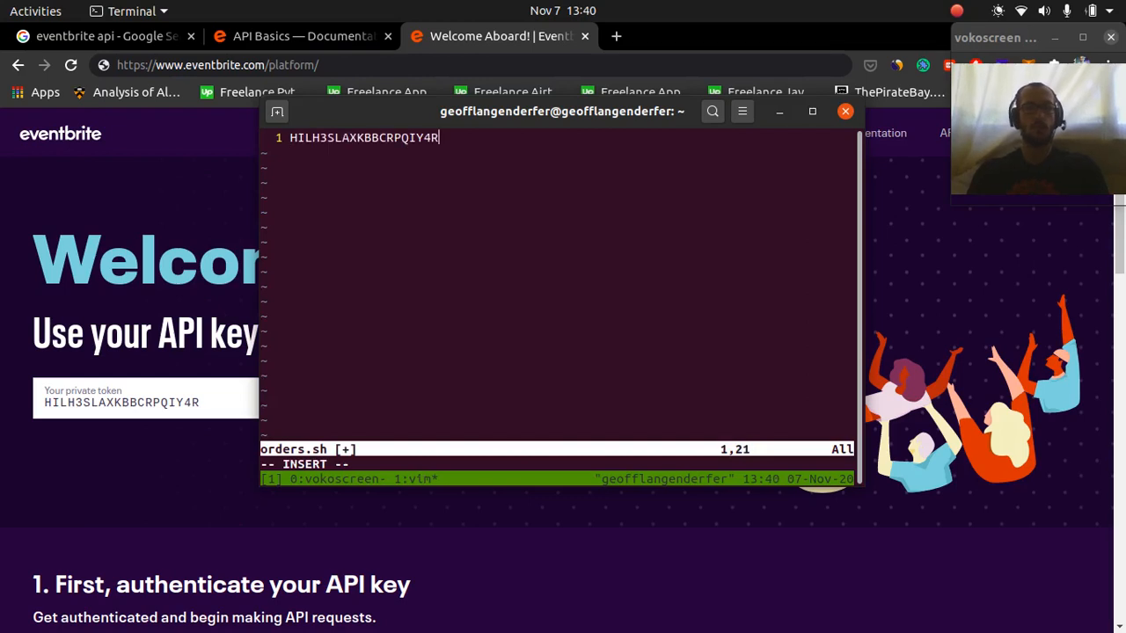
- Prefix the pasted token with API_KEY=" so the script holds an API_KEY variable
key("Escape")
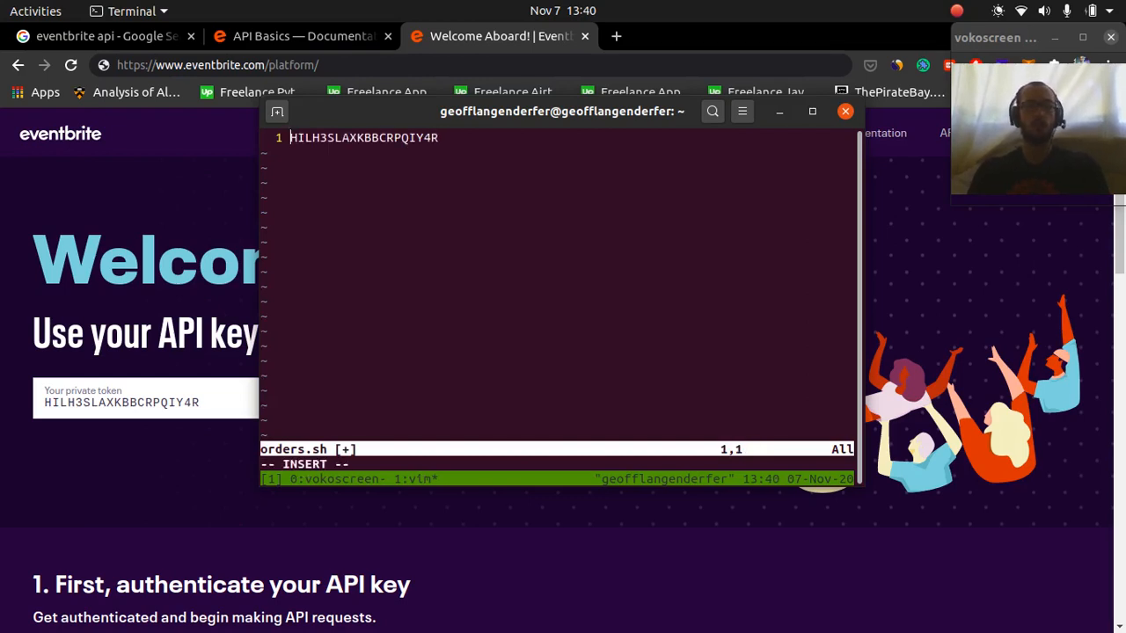
type("API")
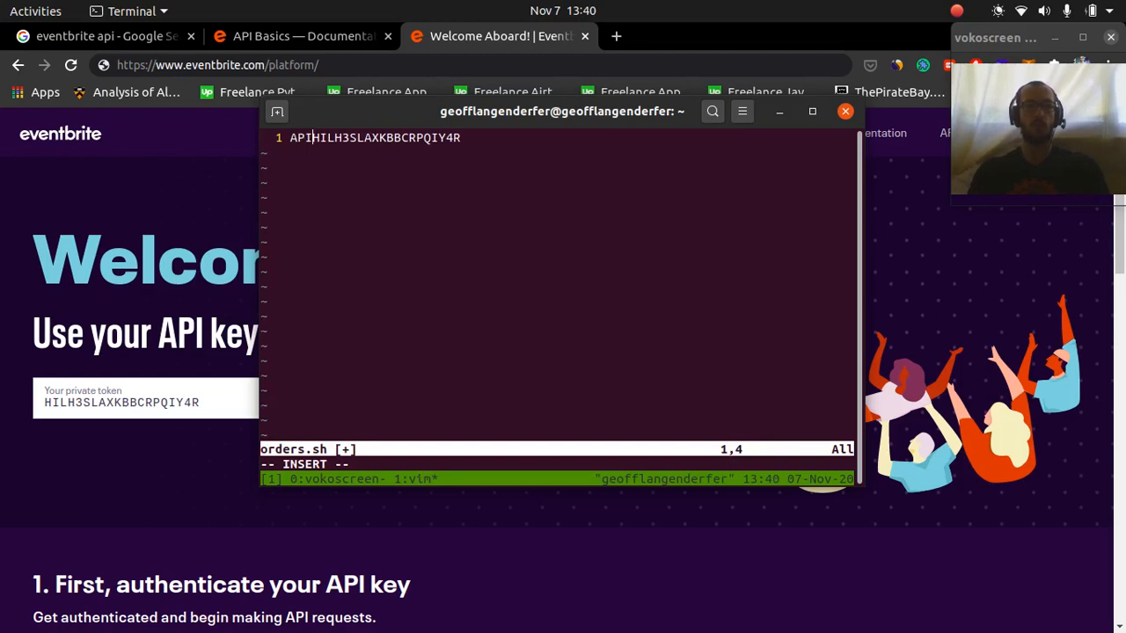
type("_KEY")
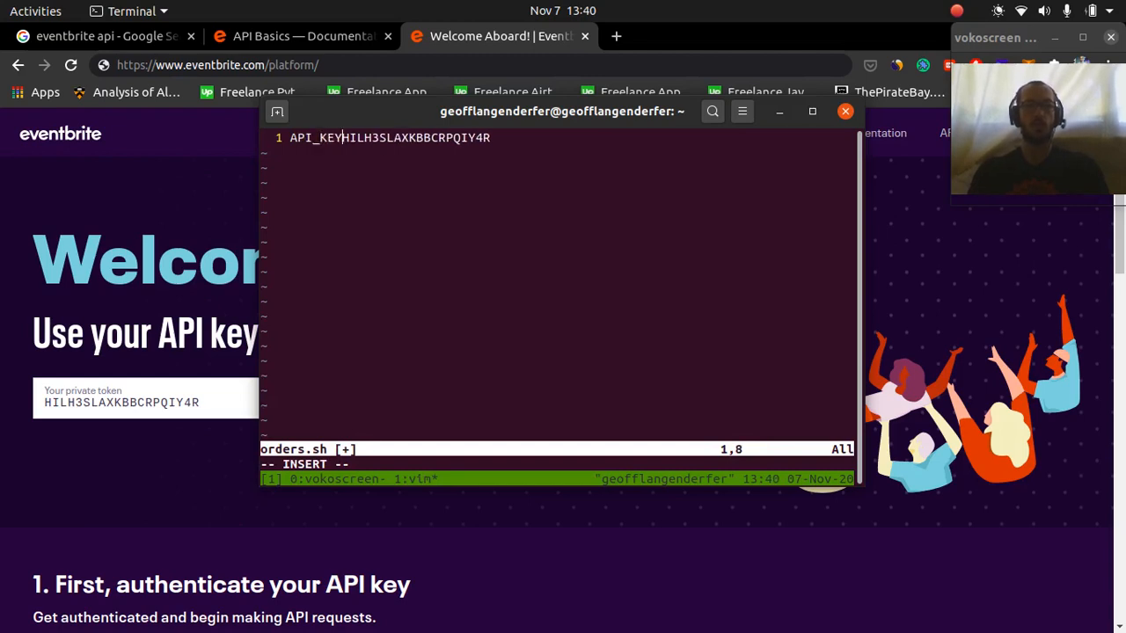
type("=\"")
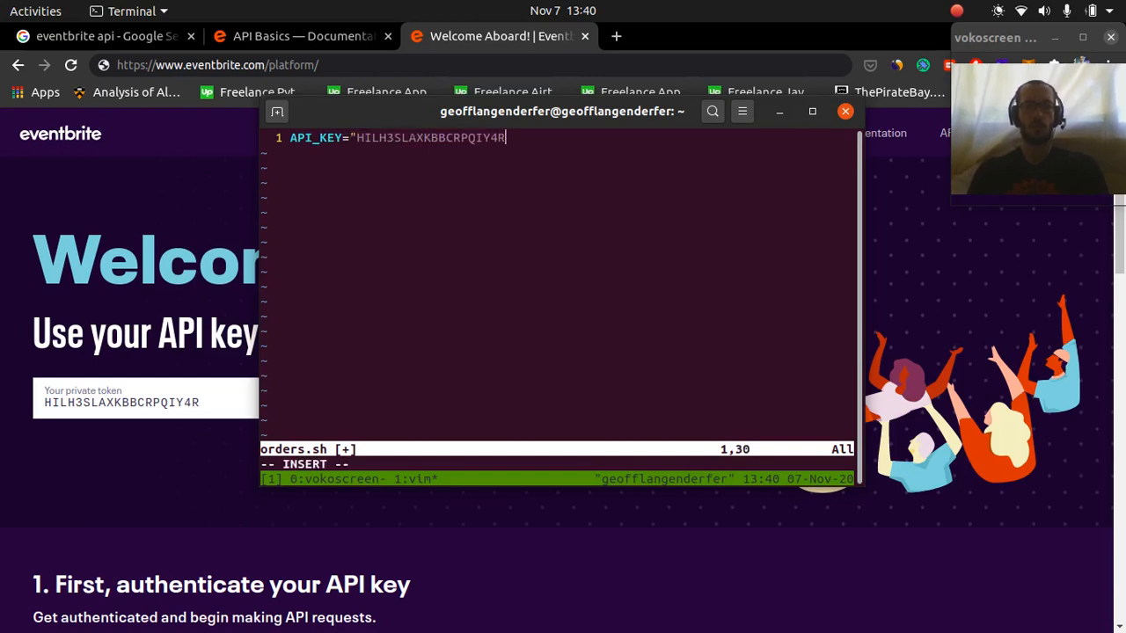
key("Escape")
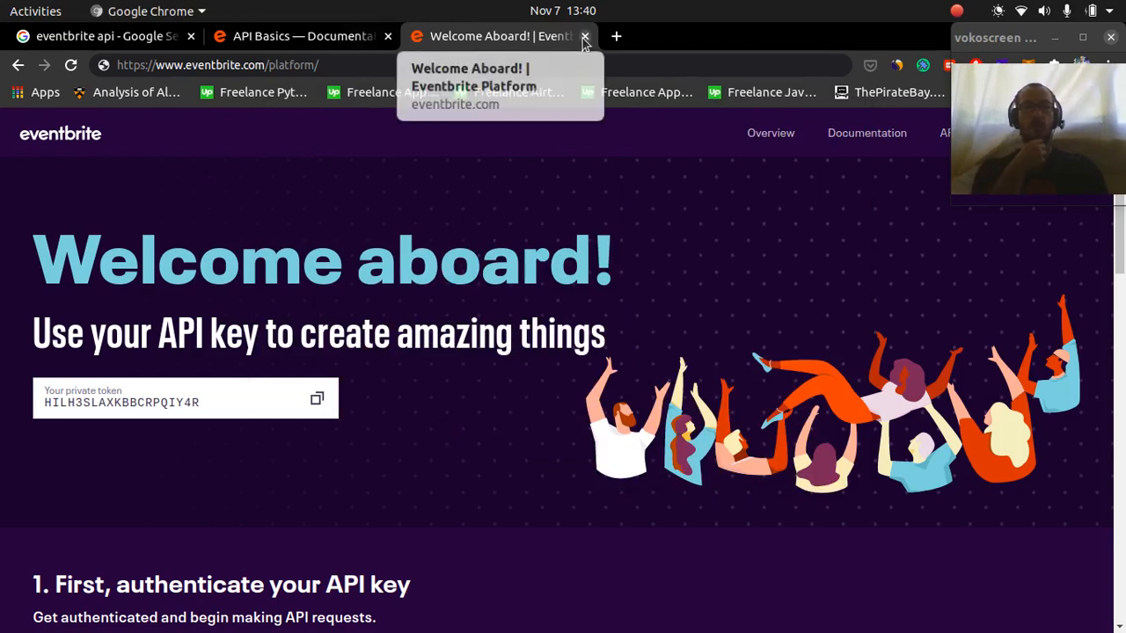
- Close the API keys tab and return to the Intro to Authentication guide
left_click(584, 35)
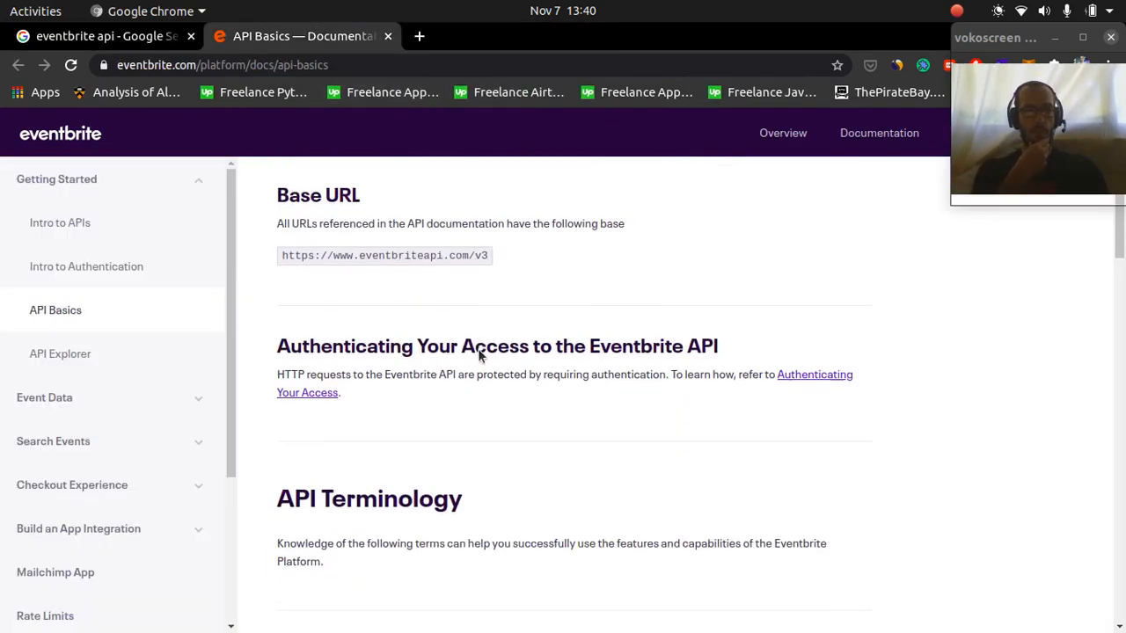
scroll("down", 3)
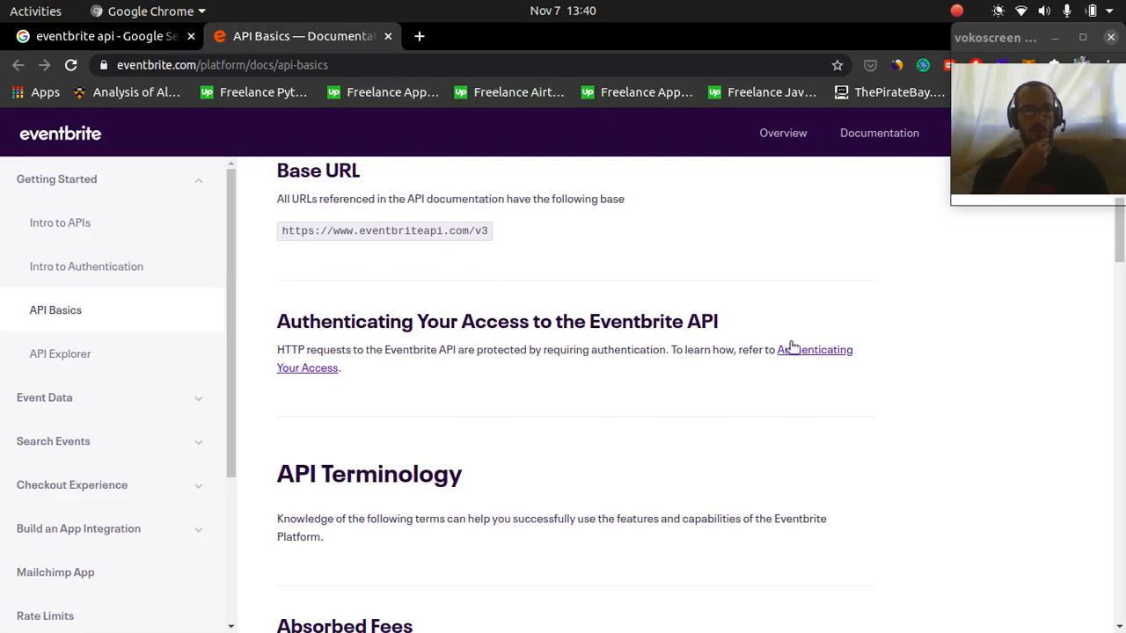
left_click(802, 348)
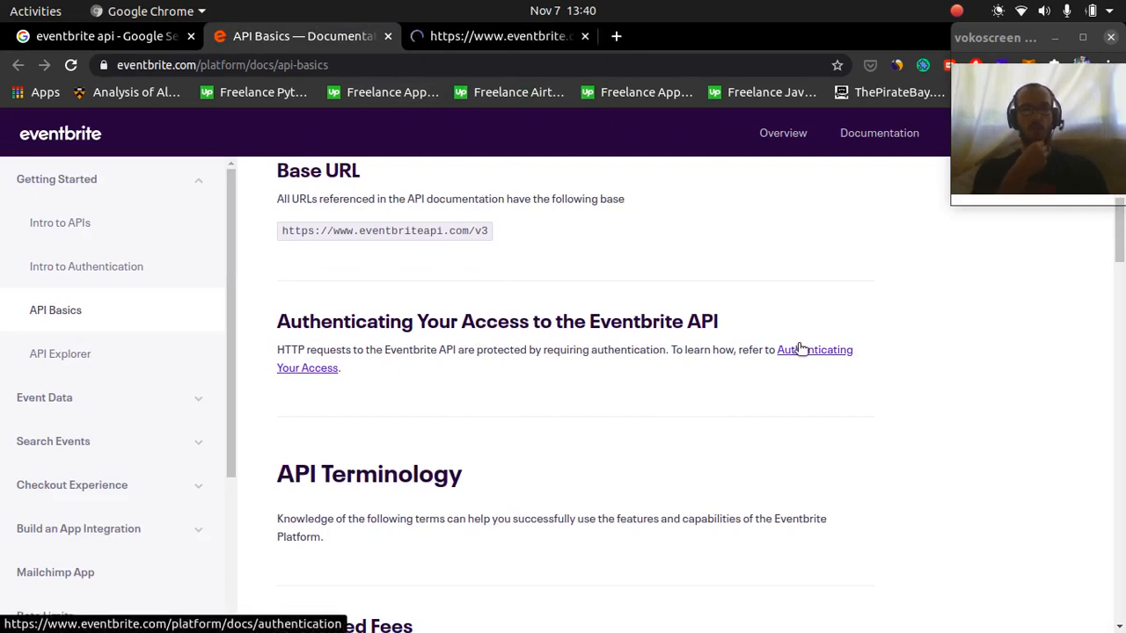
left_click(812, 350)
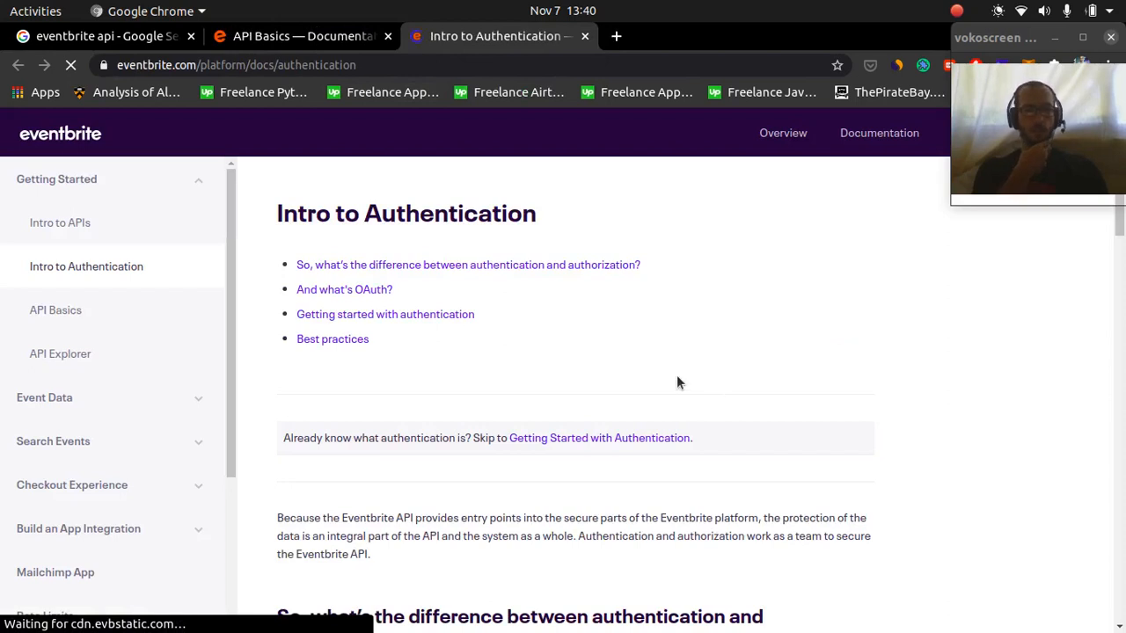
- Read the 'Authenticate API Requests' section with the token query parameter example, then move to the Orders guide
scroll("down", 3)
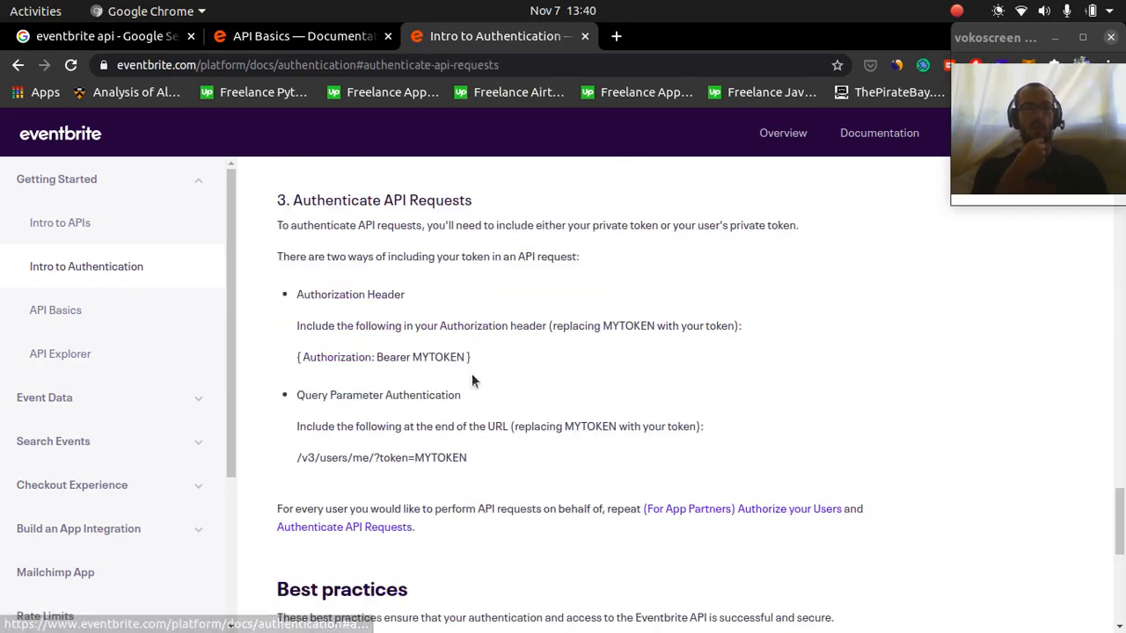
mouse_move(448, 352)
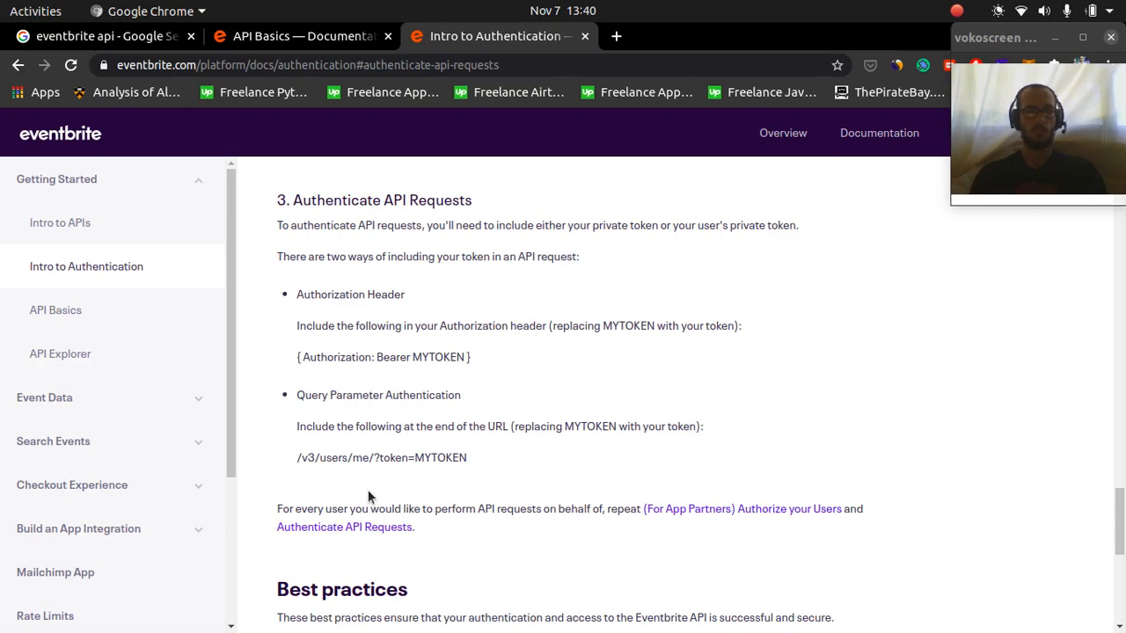
scroll("down", 3)
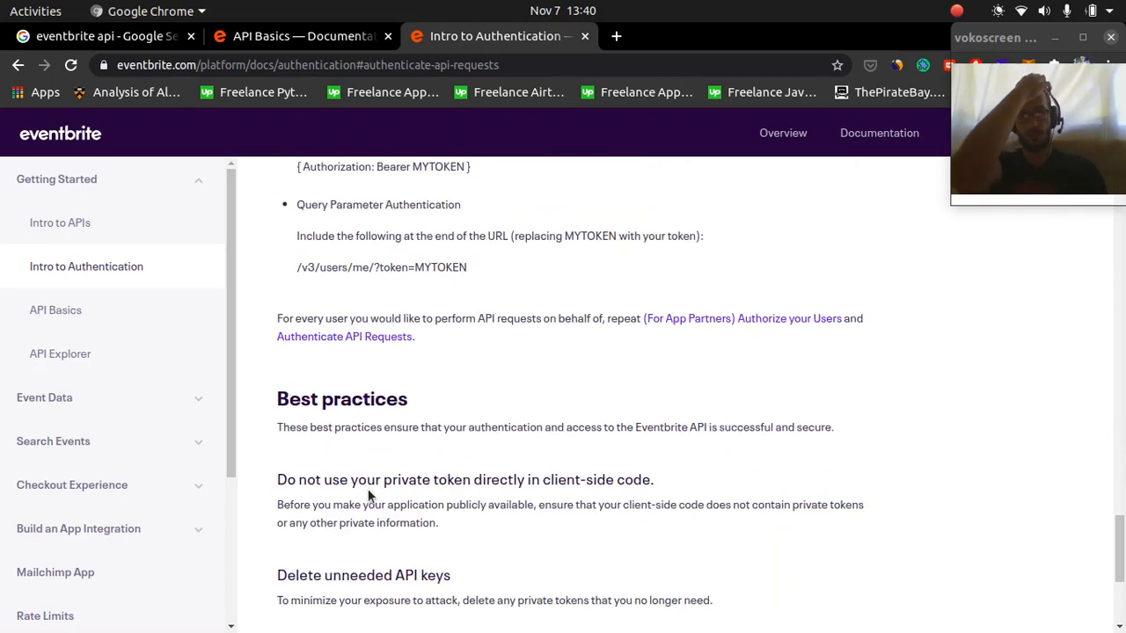
scroll("up", 3)
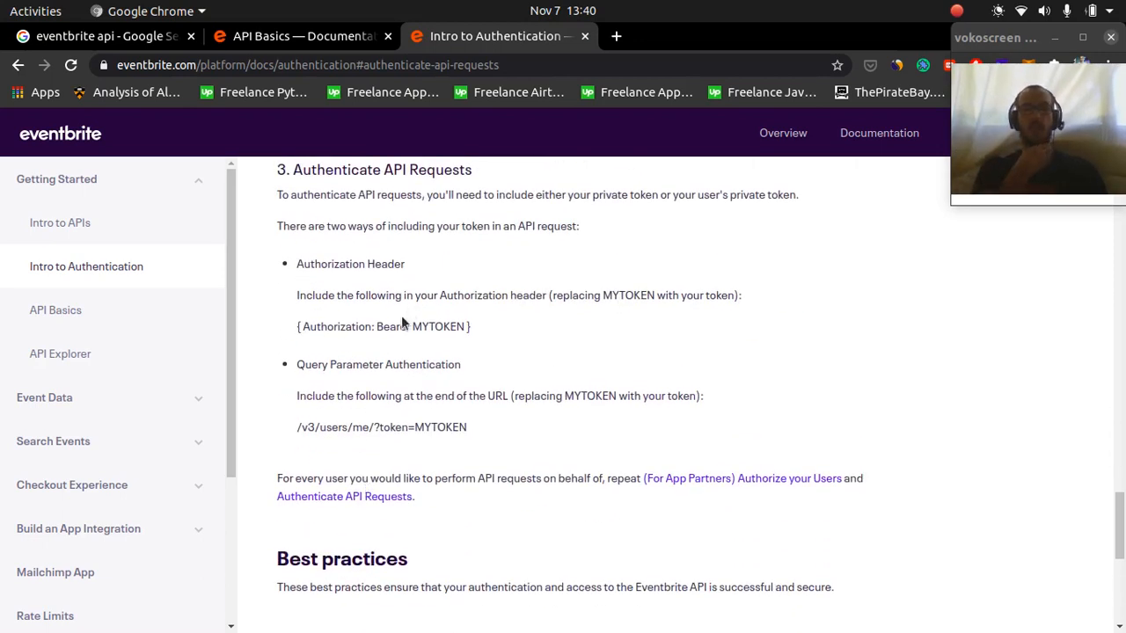
mouse_move(369, 329)
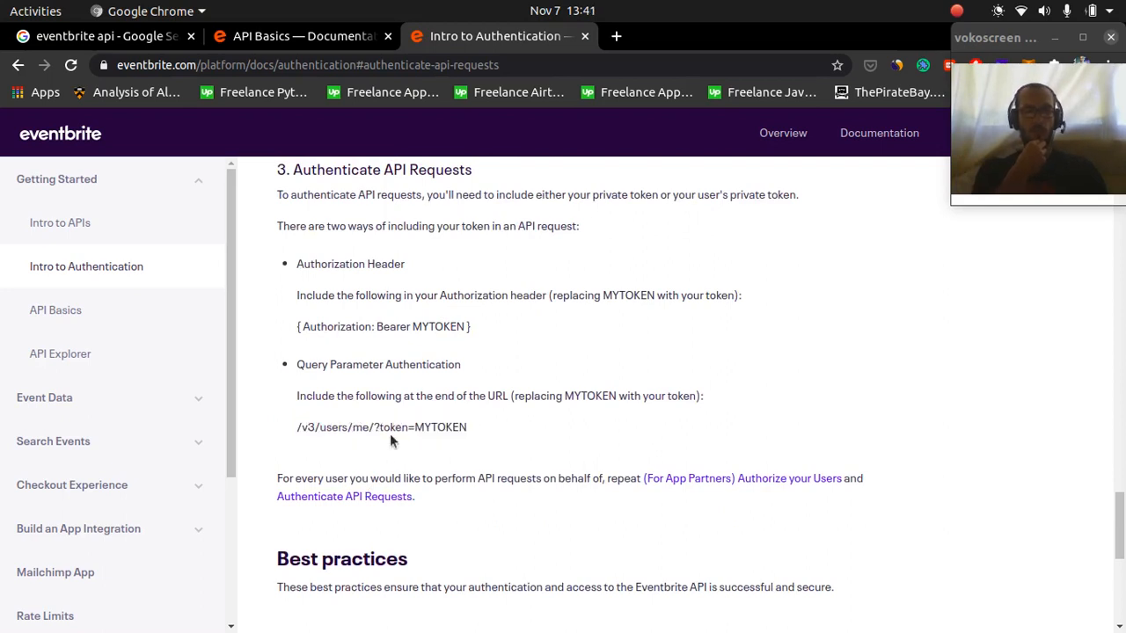
mouse_move(457, 426)
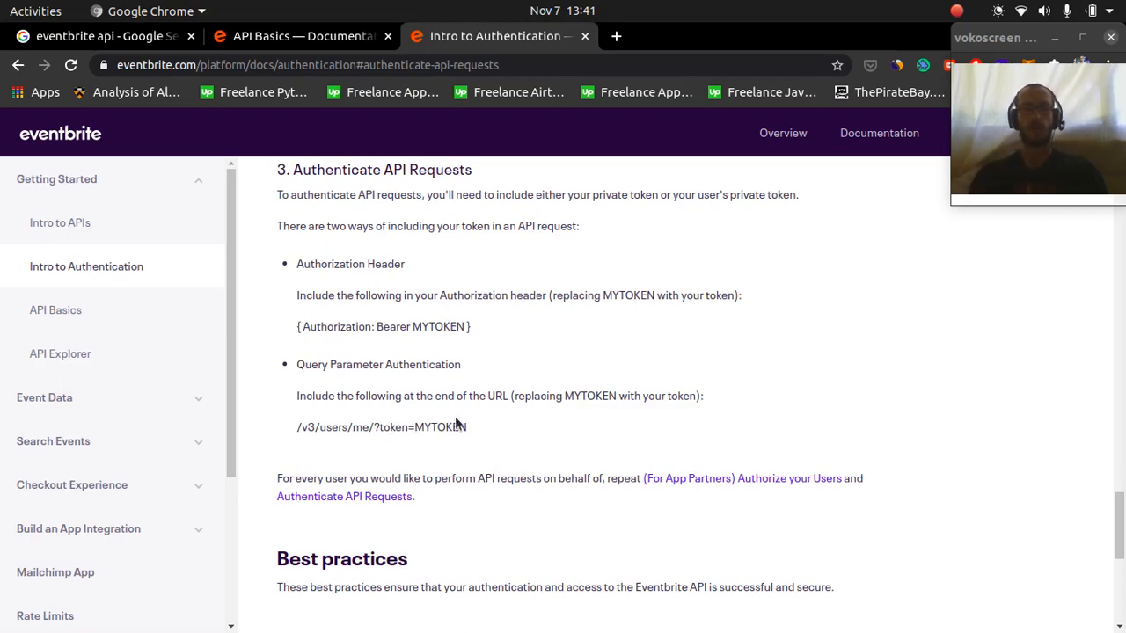
left_click(56, 309)
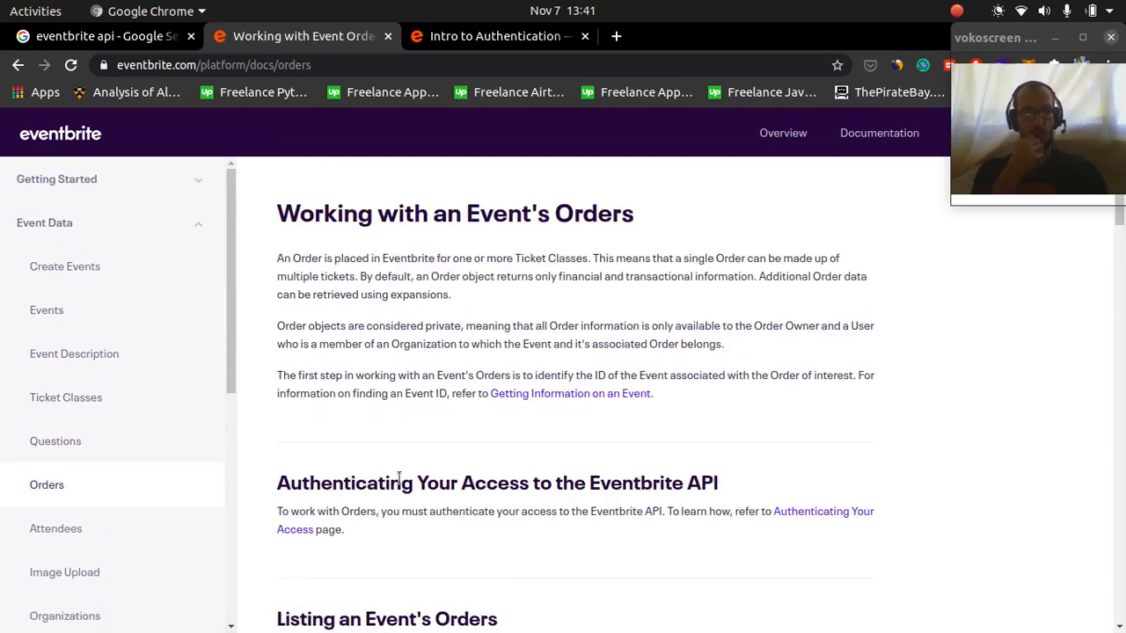
- In the Orders guide find 'Listing an Event's Orders' and search the page for event_id matches
scroll("down", 3)
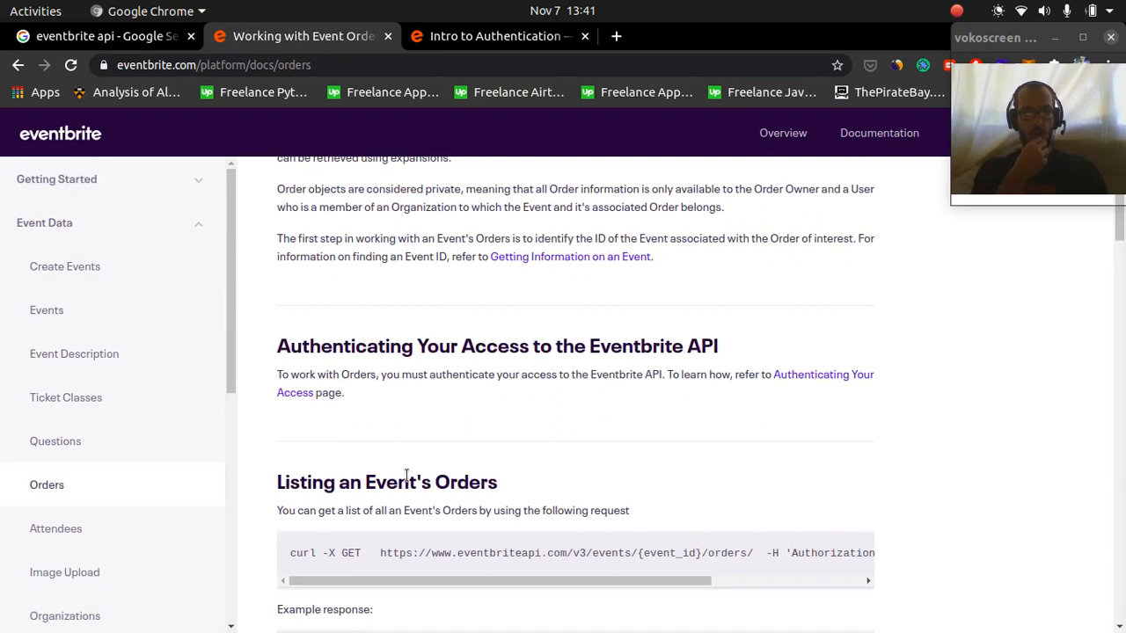
scroll("down", 3)
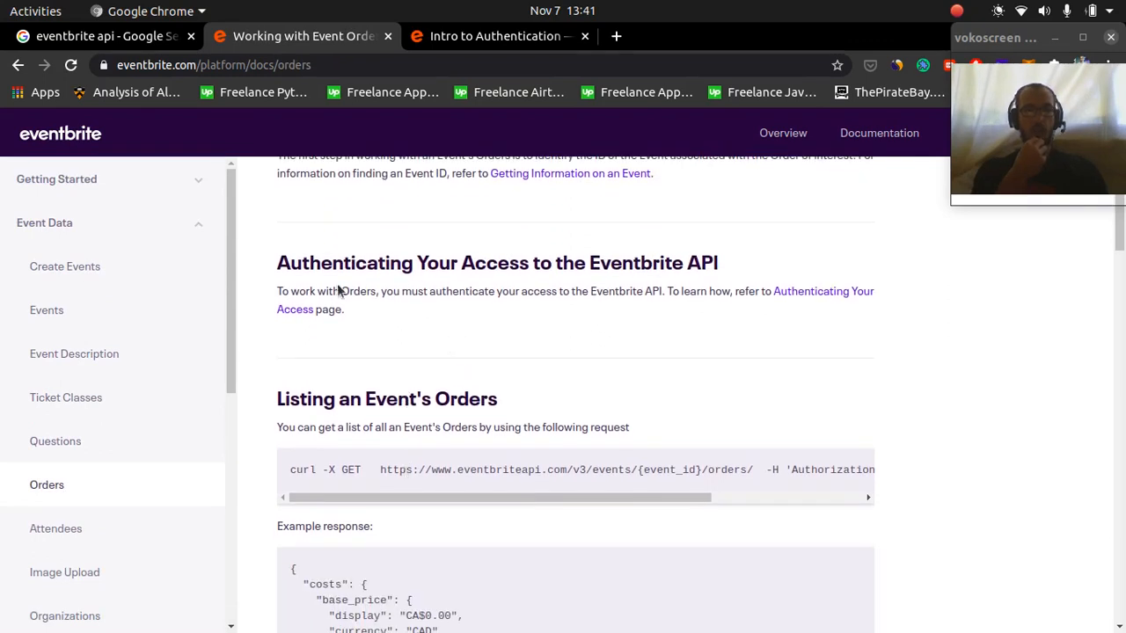
mouse_move(432, 349)
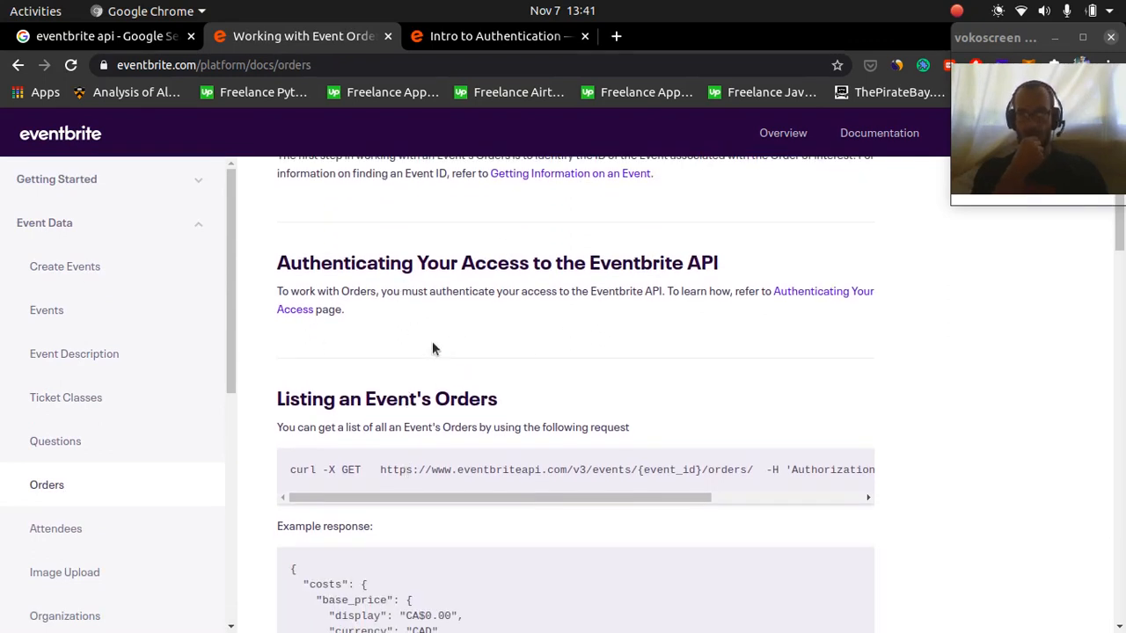
scroll("down", 3)
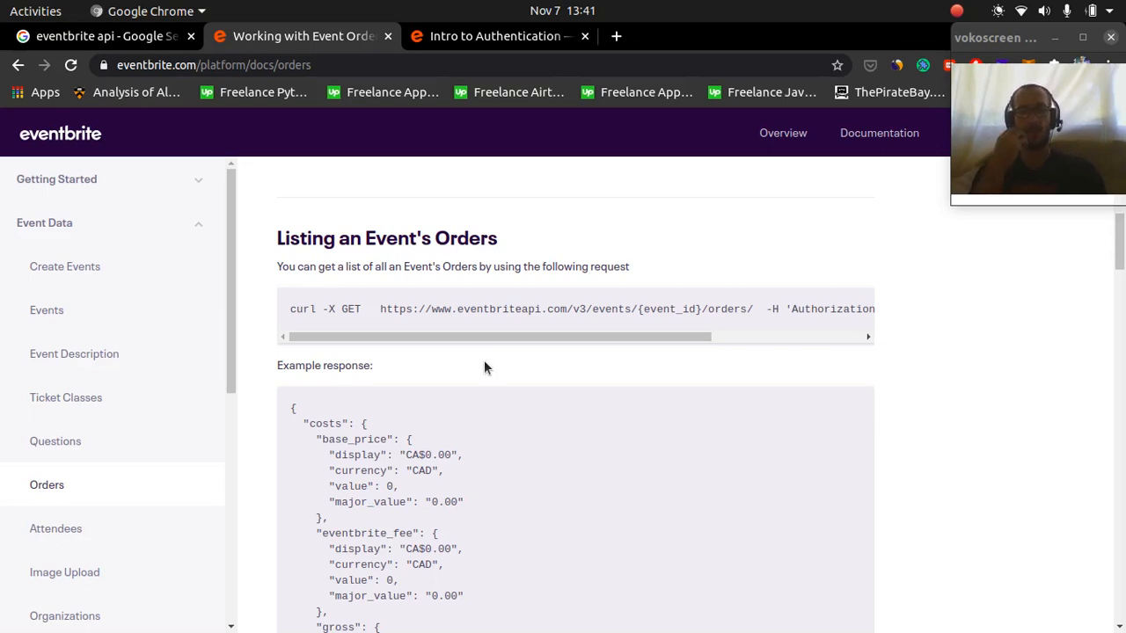
double_click(677, 309)
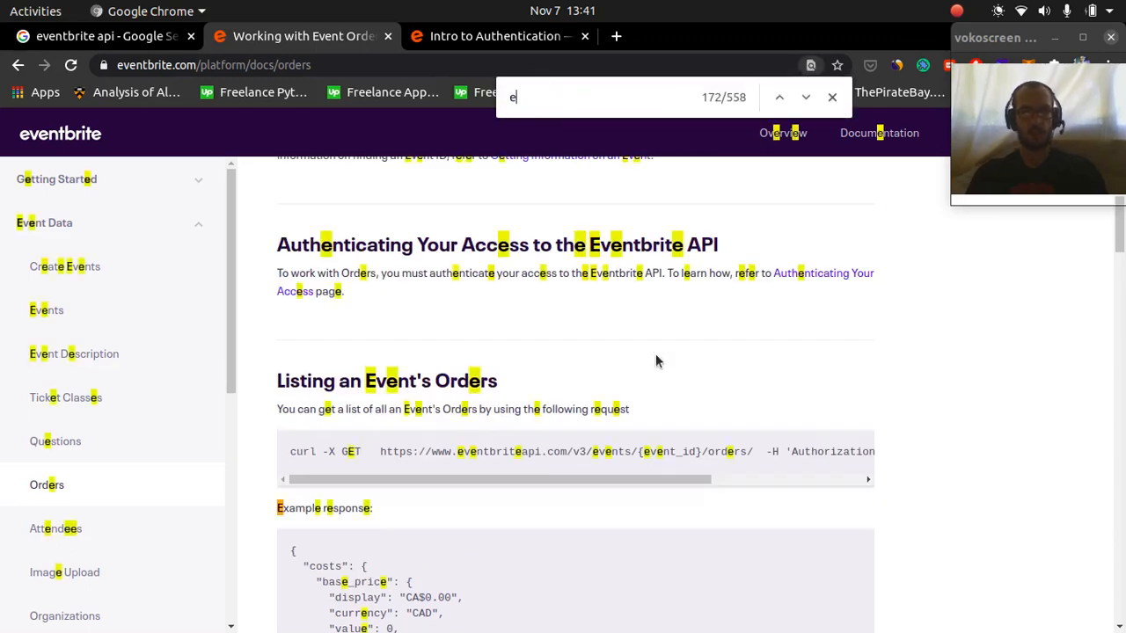
type("vent_id")
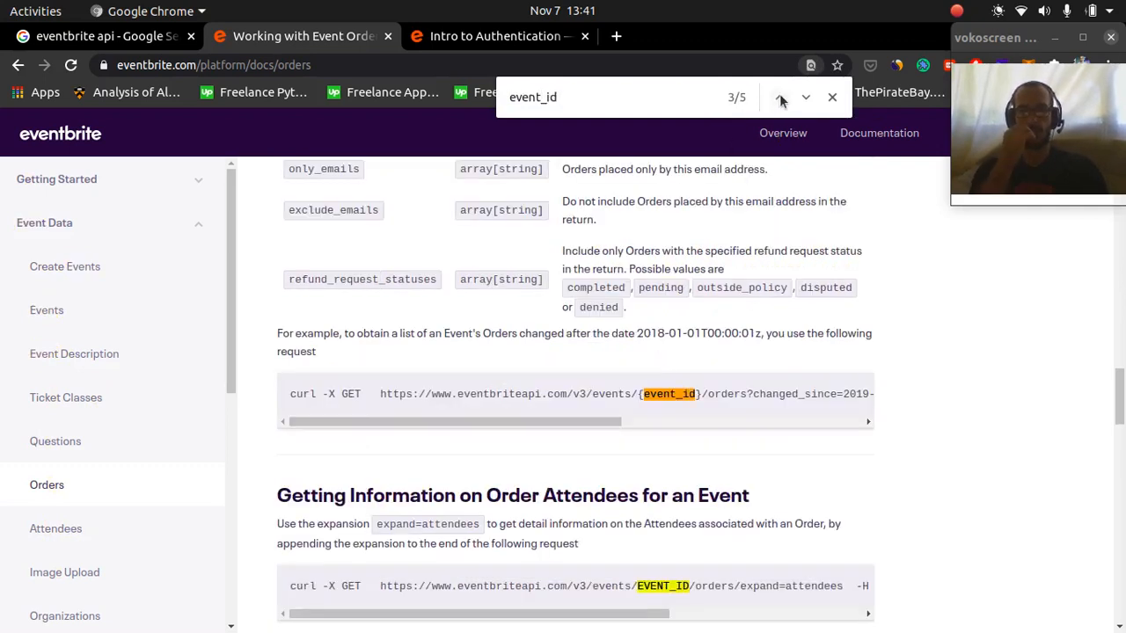
left_click(781, 97)
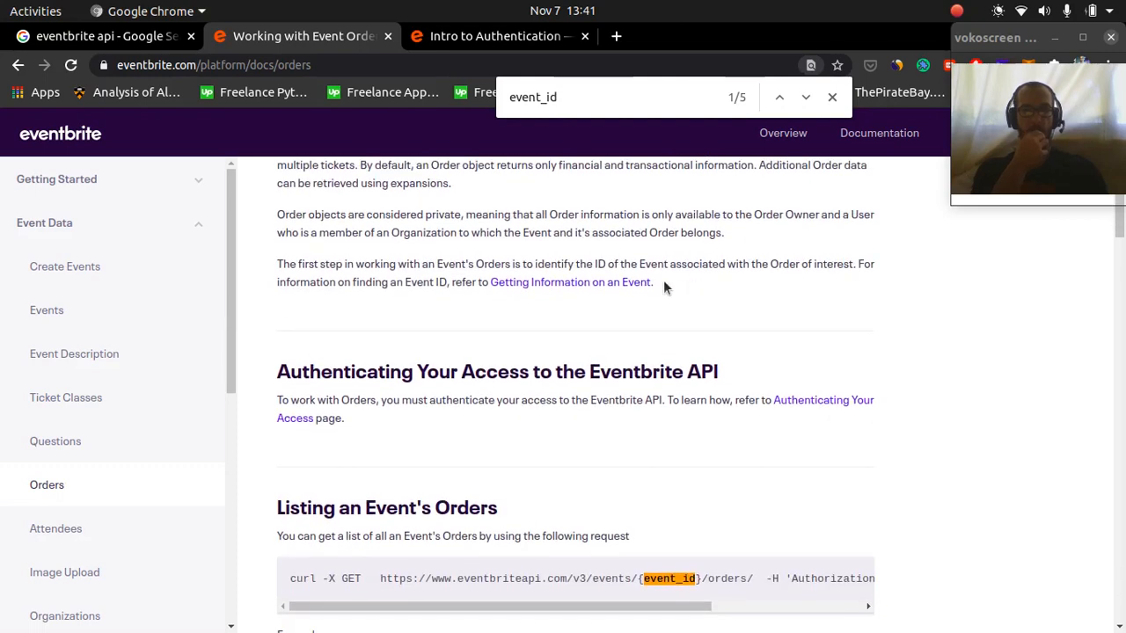
mouse_move(595, 285)
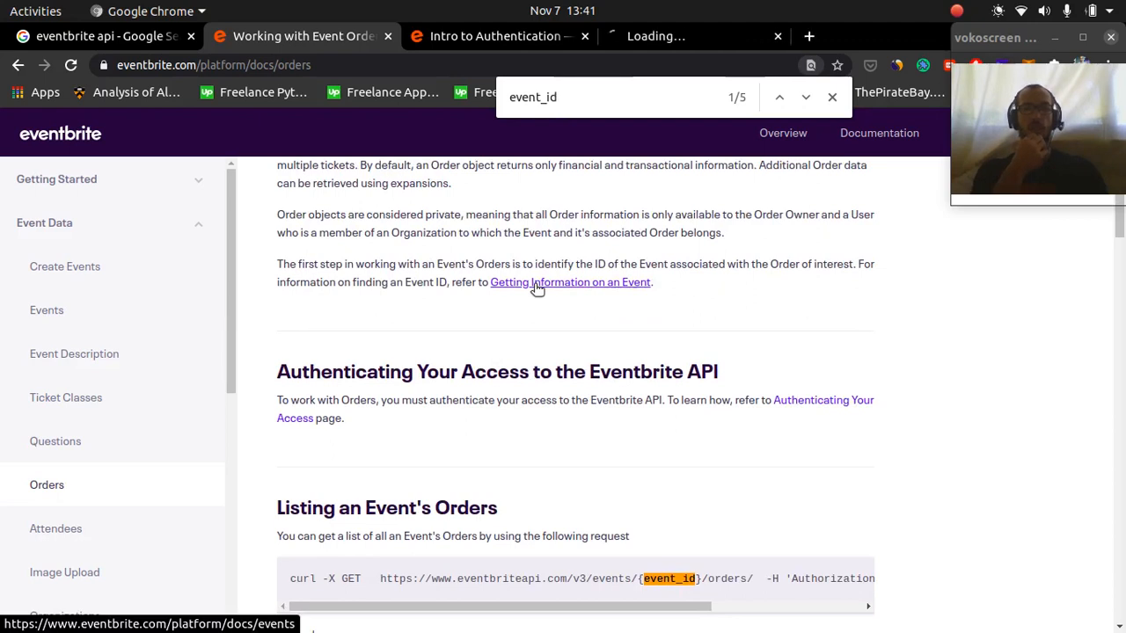
- Read the Getting Information on Events guide down to 'Finding an Event ID' and its API example
left_click(569, 281)
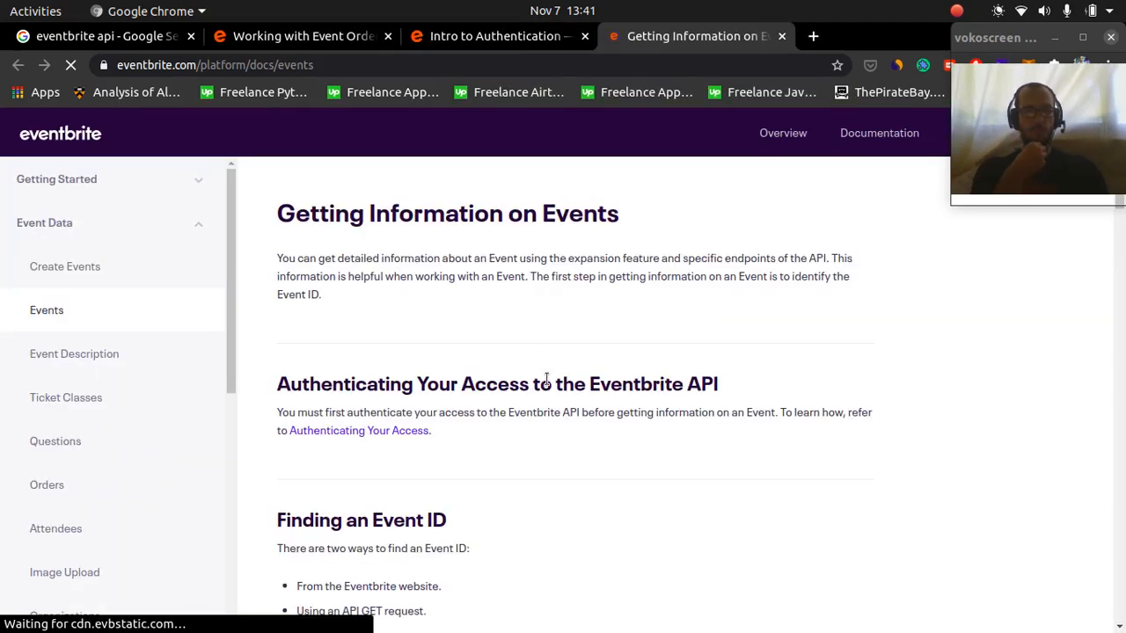
scroll("down", 3)
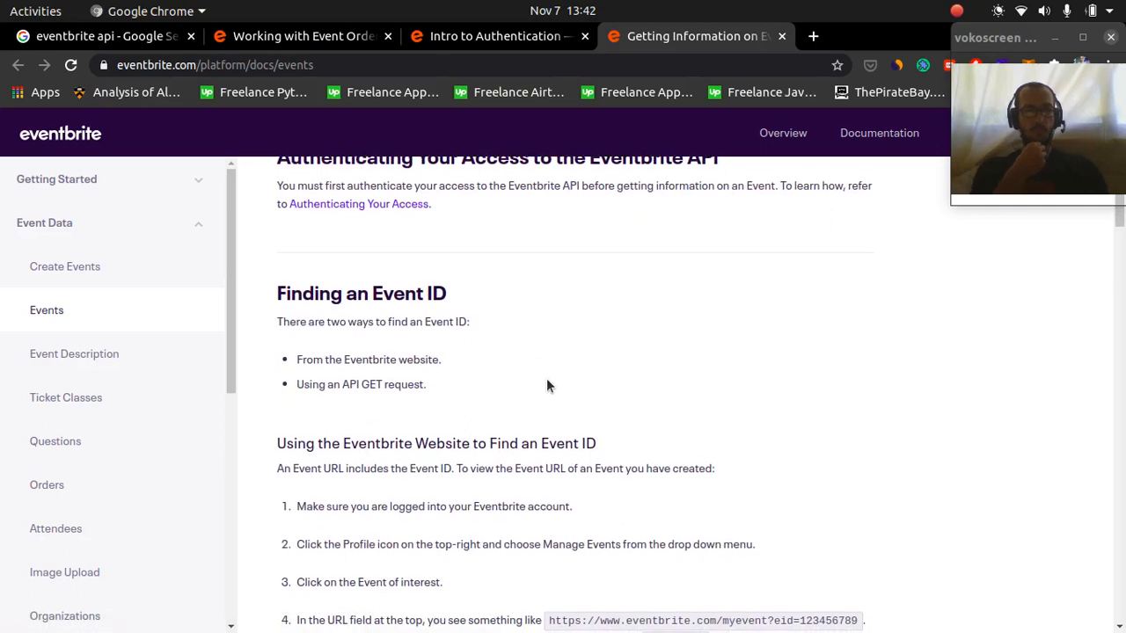
scroll("down", 3)
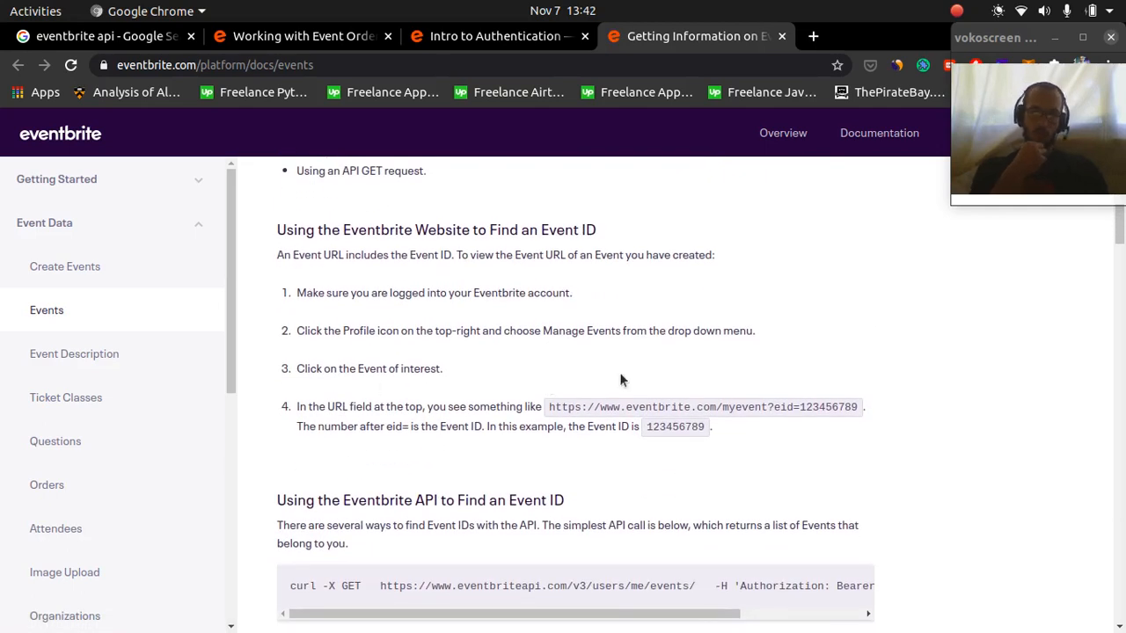
scroll("down", 3)
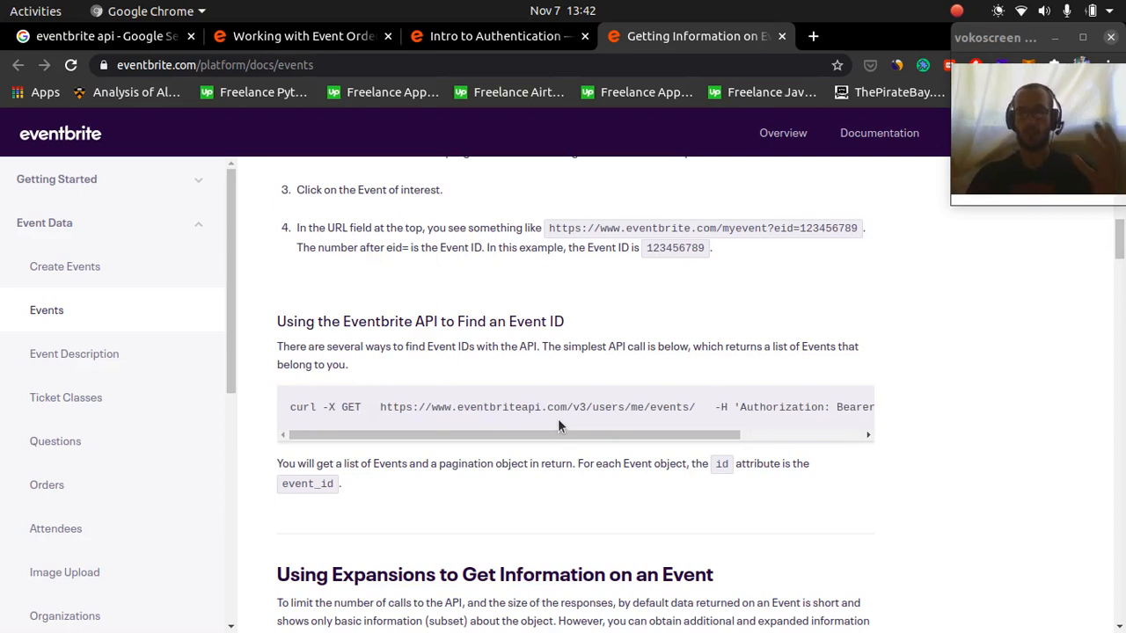
mouse_move(577, 424)
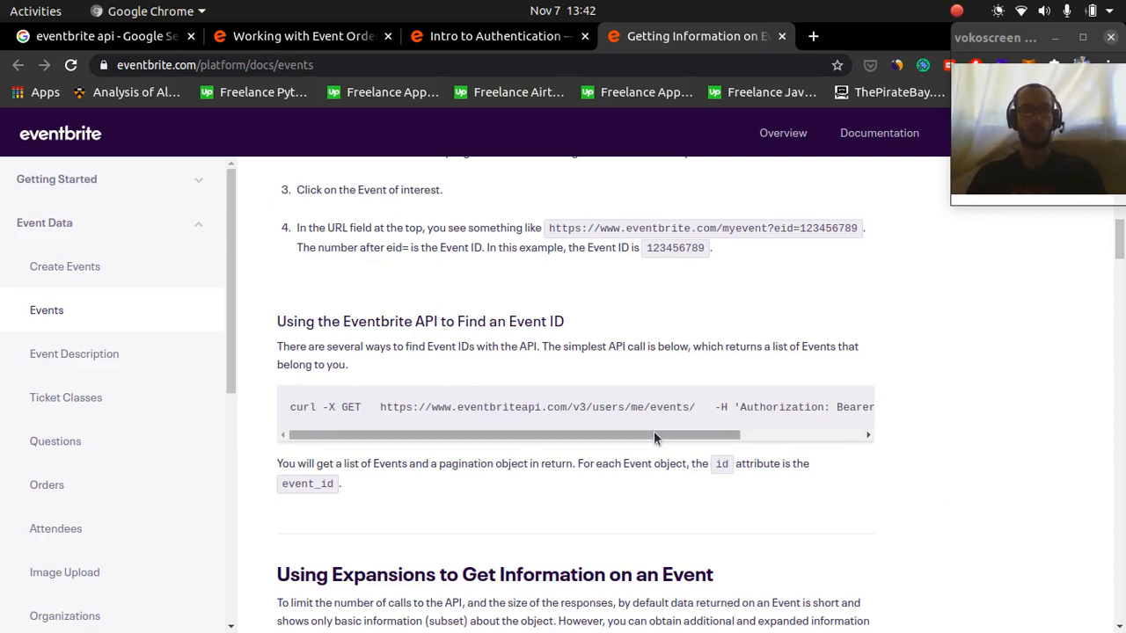
mouse_move(329, 408)
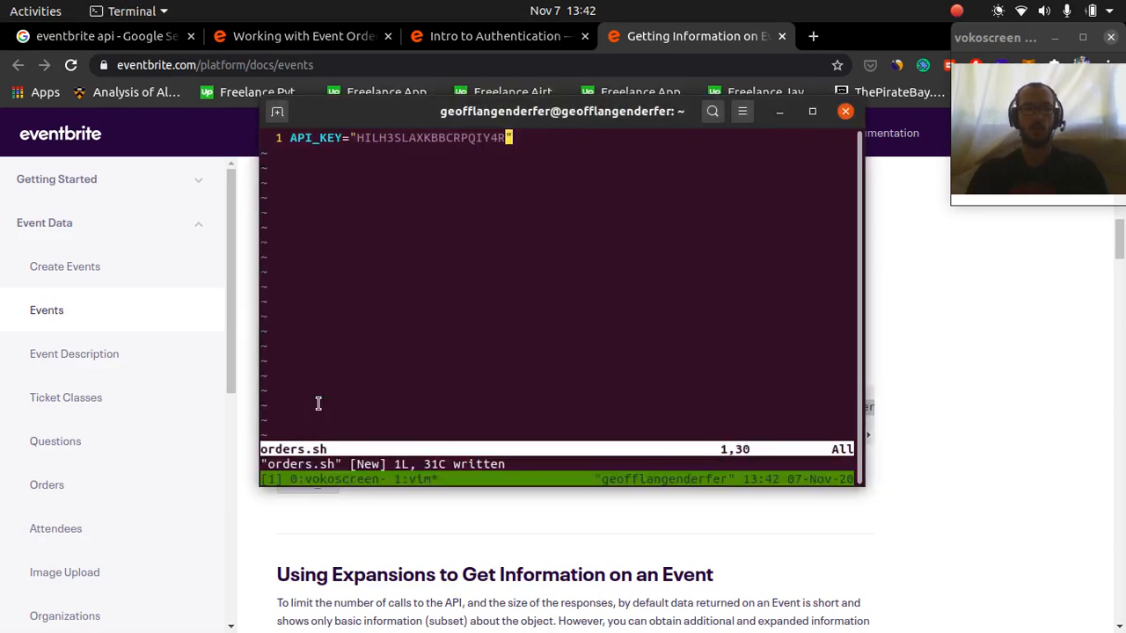
- Add a #!/usr/bin/env bash shebang and a multi-line curl GET to users/me/events
key("O")
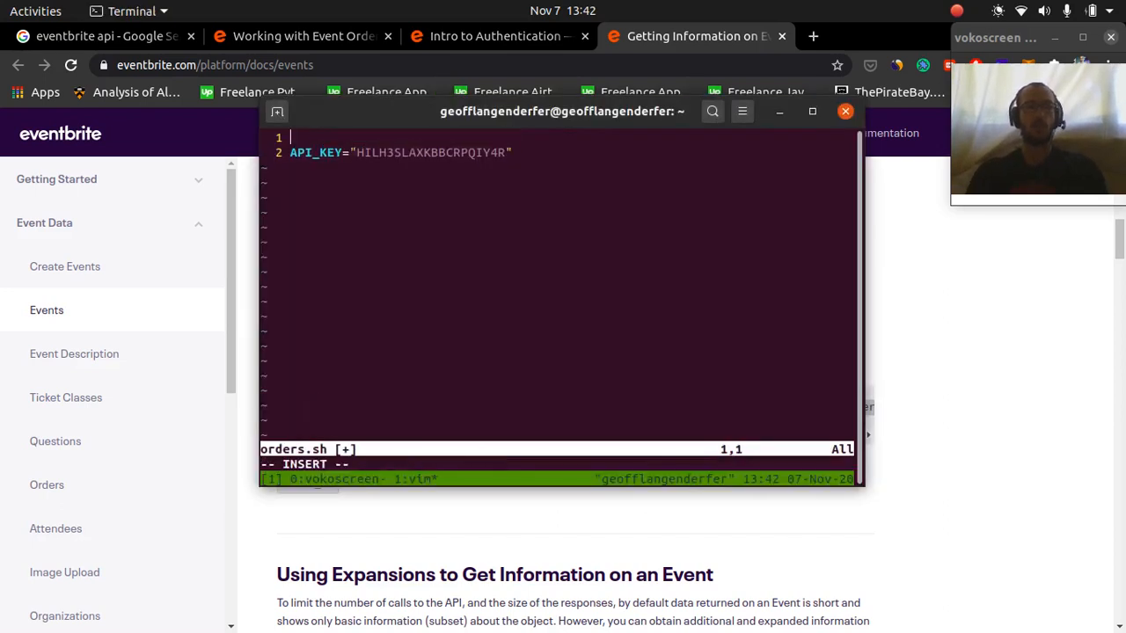
type("#!/")
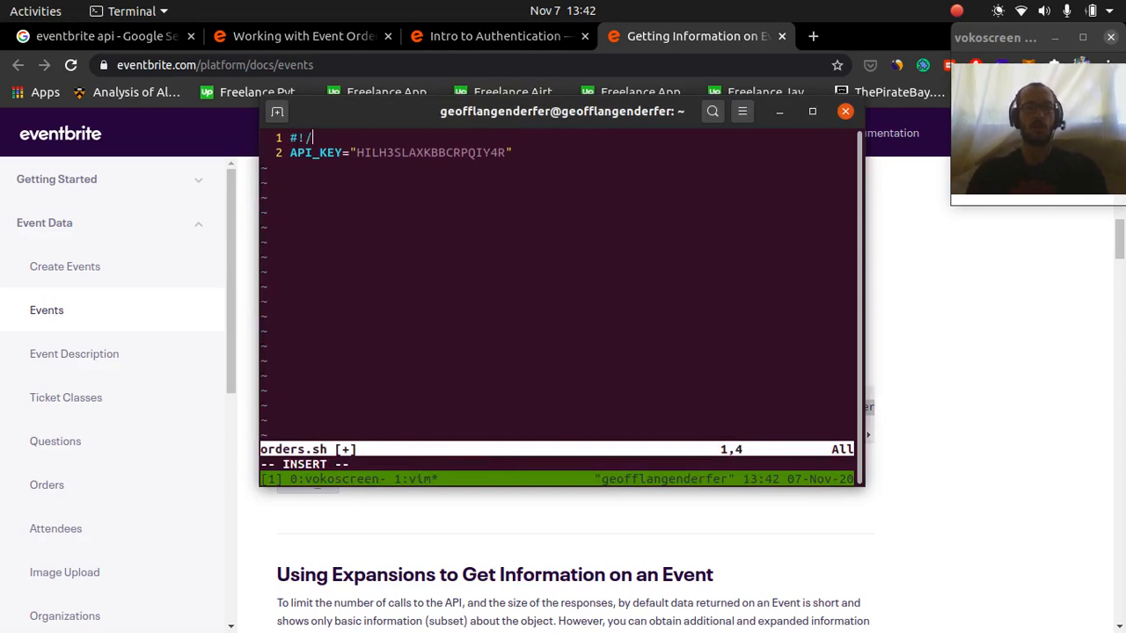
type("usr/bin/env bash")
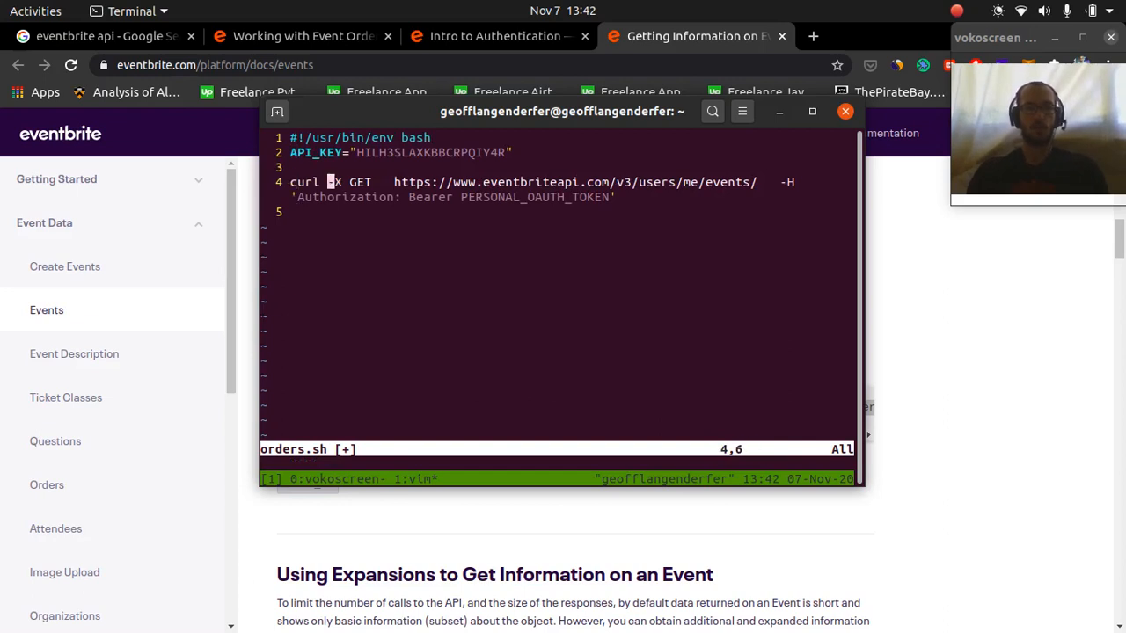
type("\\")
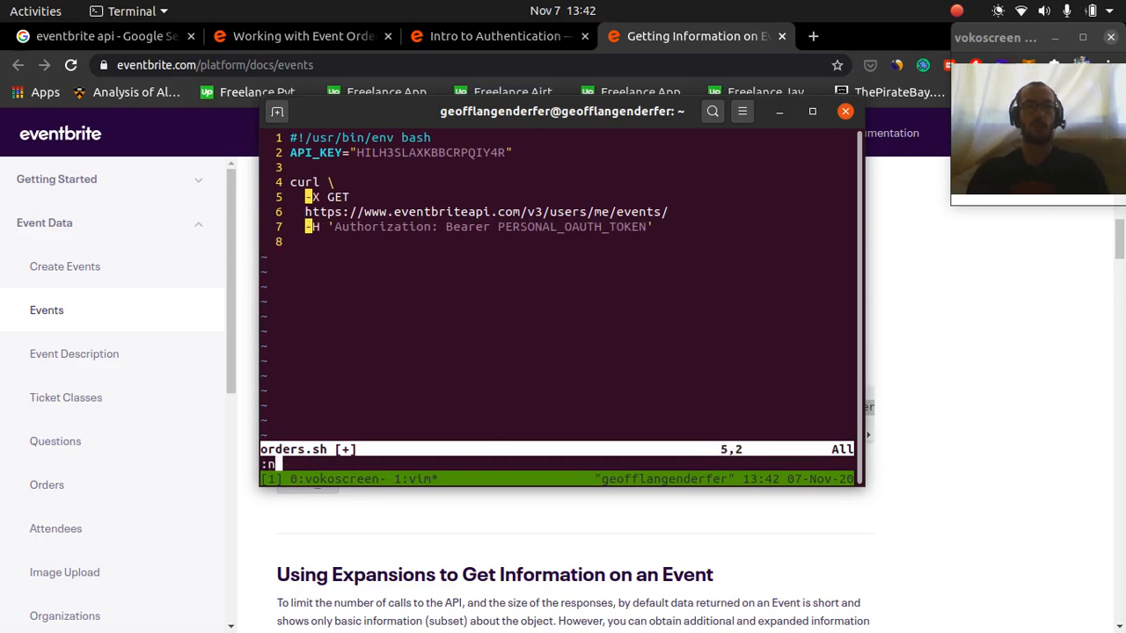
type("oh")
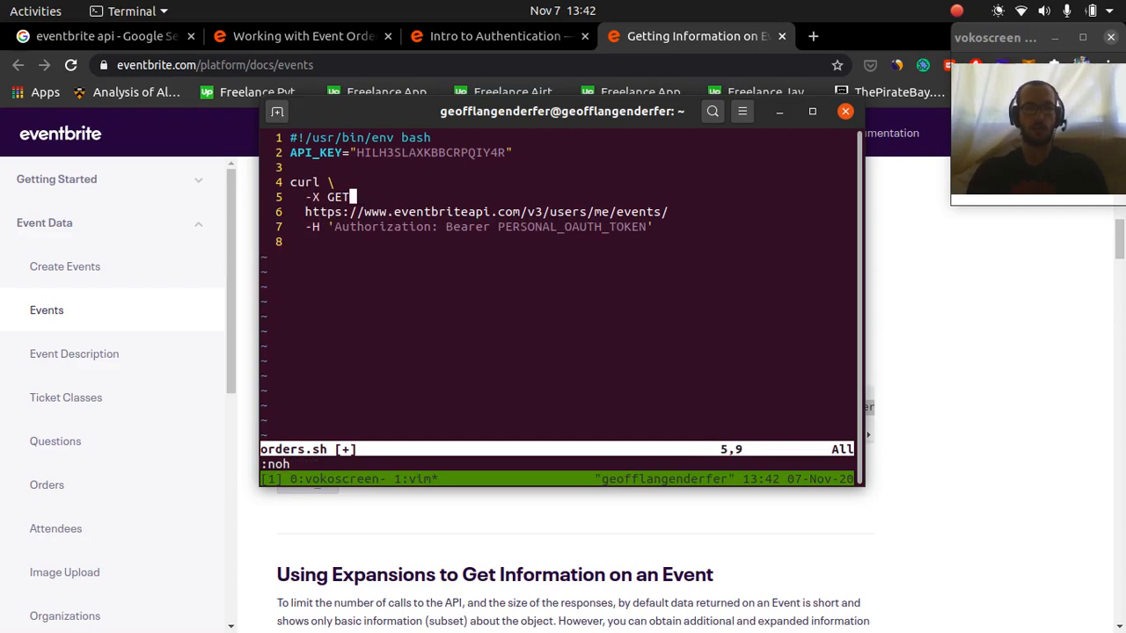
type("\\")
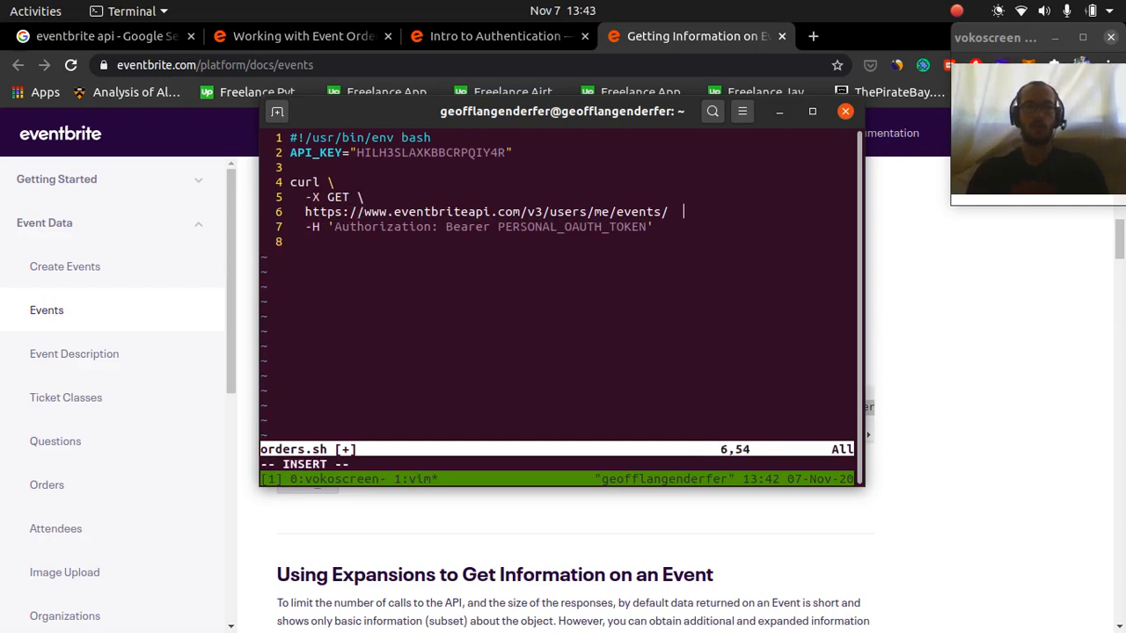
type("\\")
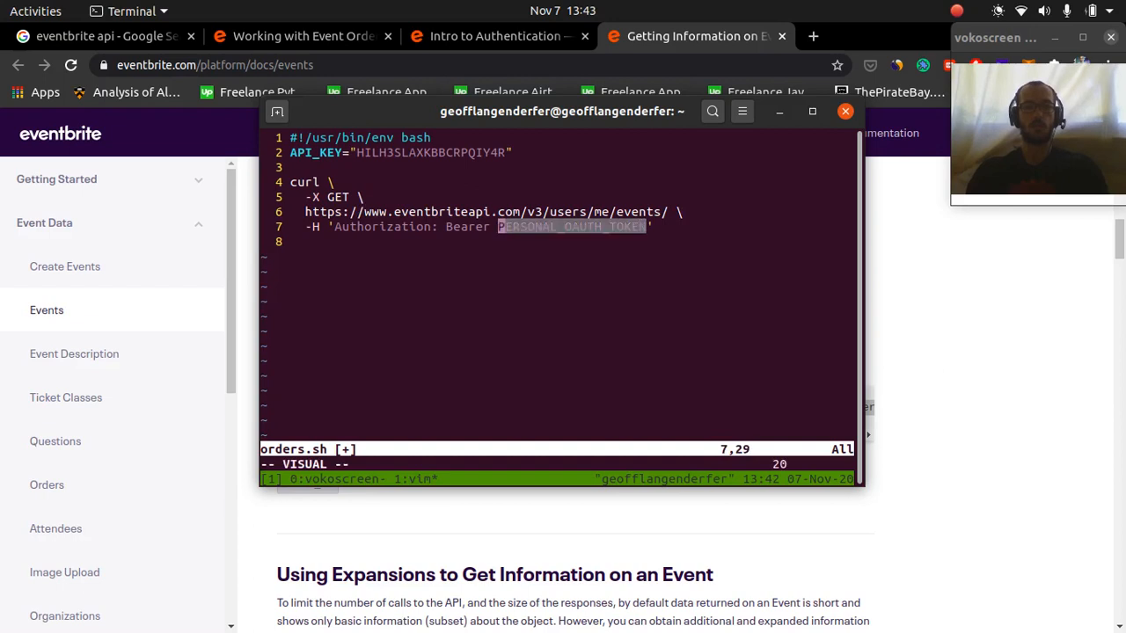
- Authorise the request with a Bearer $API_KEY header, then save and quit vim
type("$")
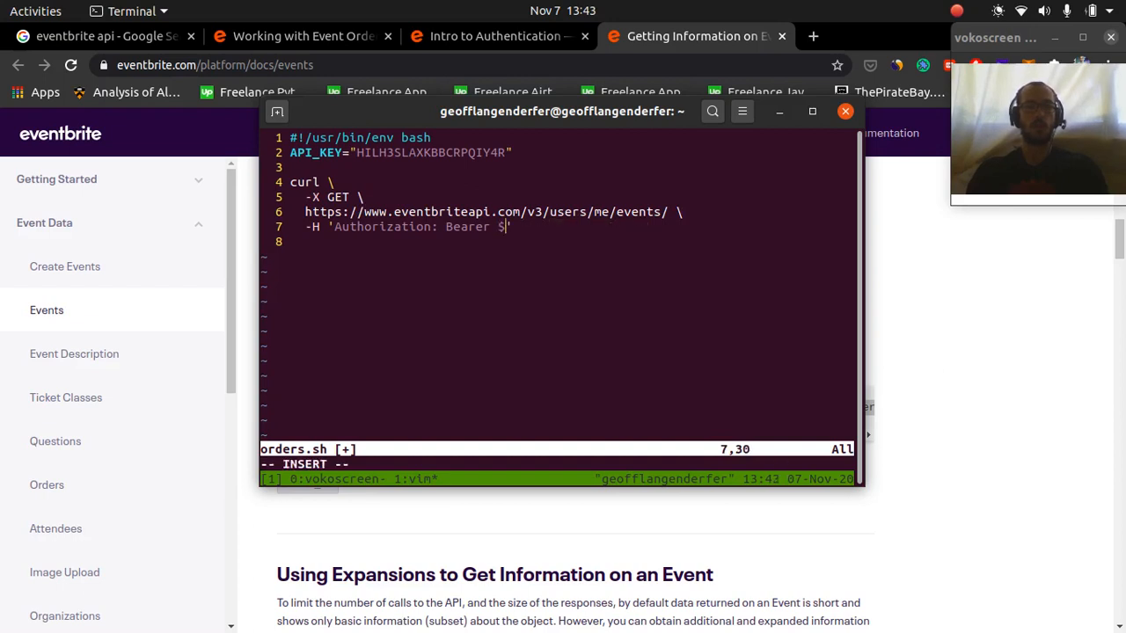
type("API_")
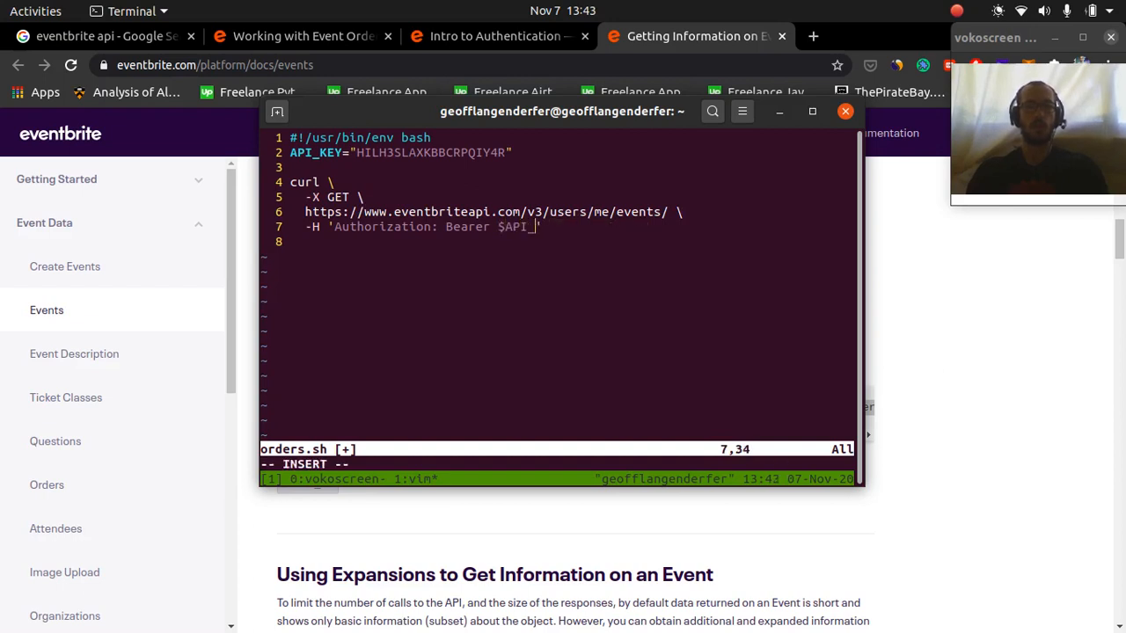
type("K")
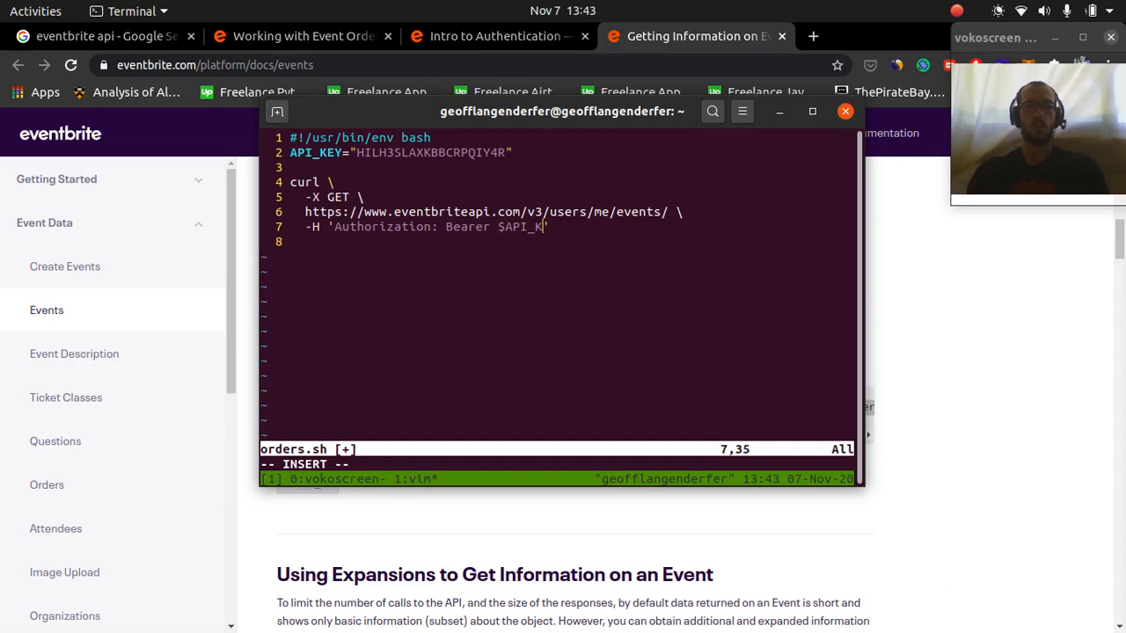
type("EY")
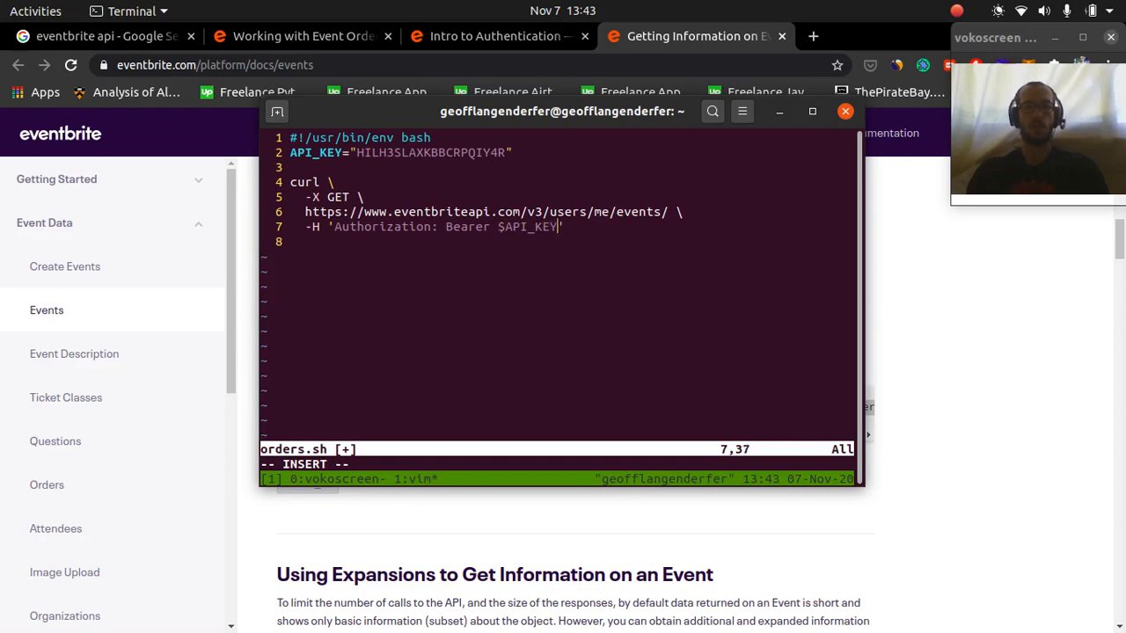
key("Escape")
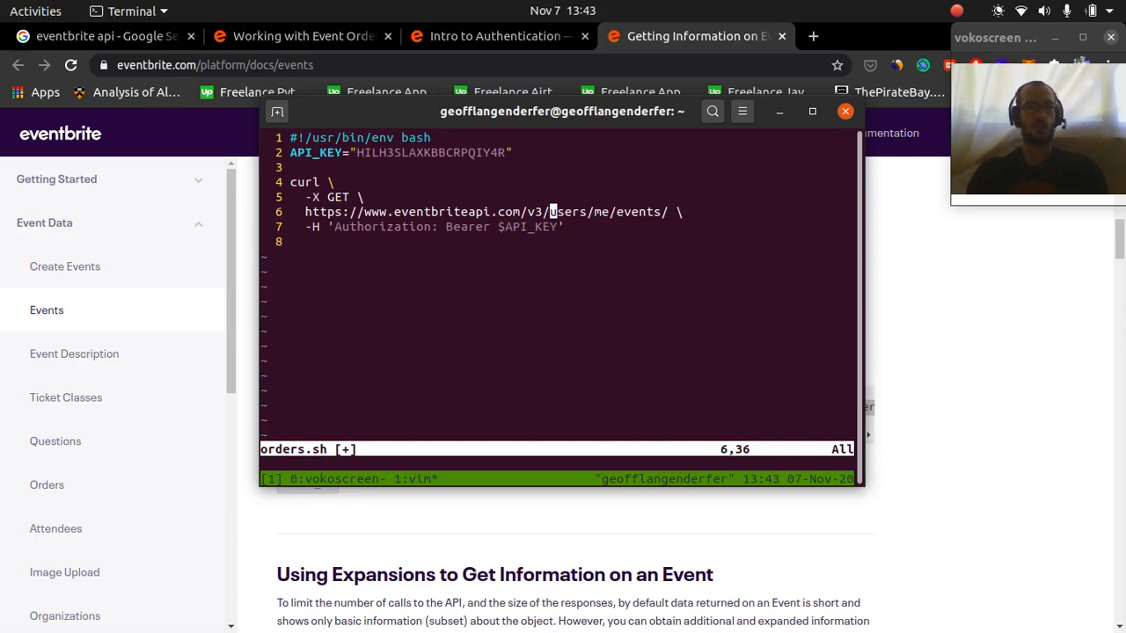
type(":wq")
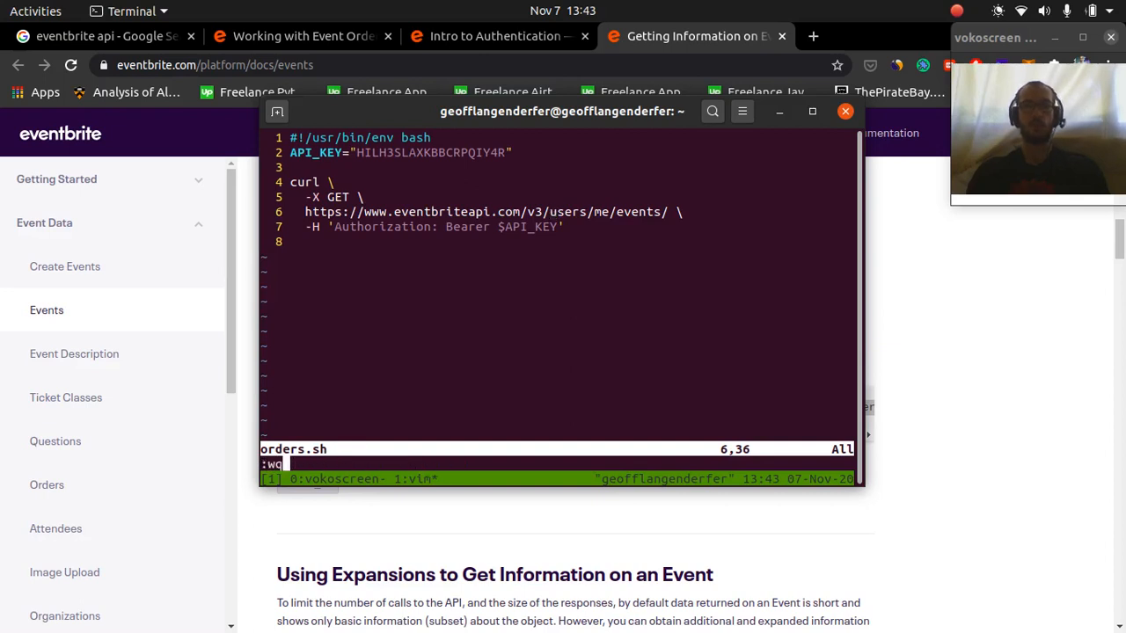
key("Return")
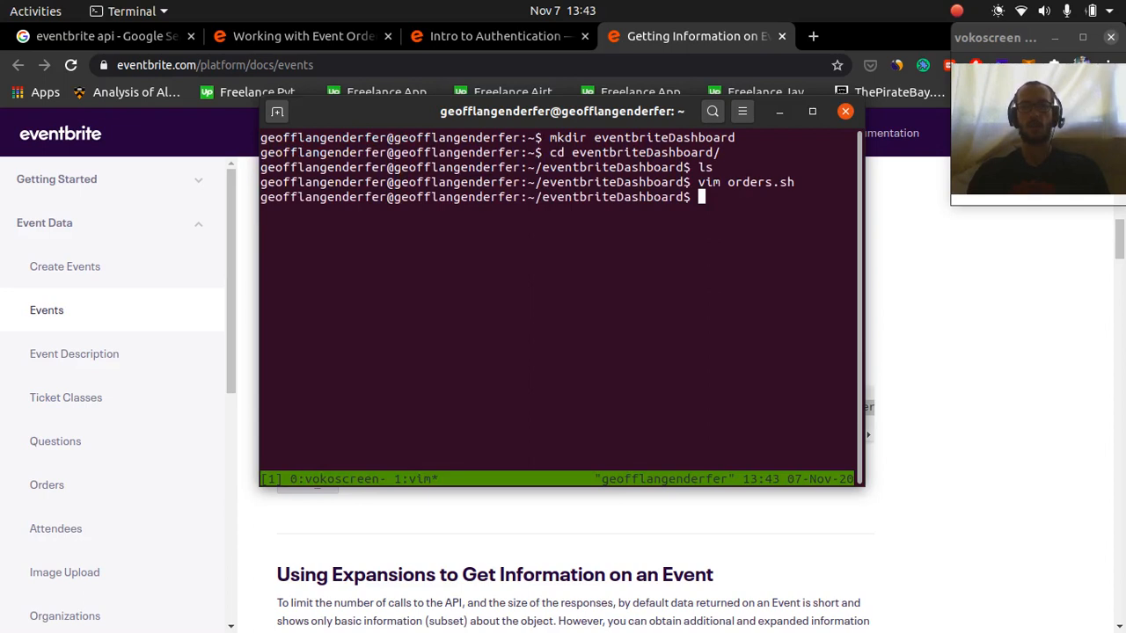
type("chmod")
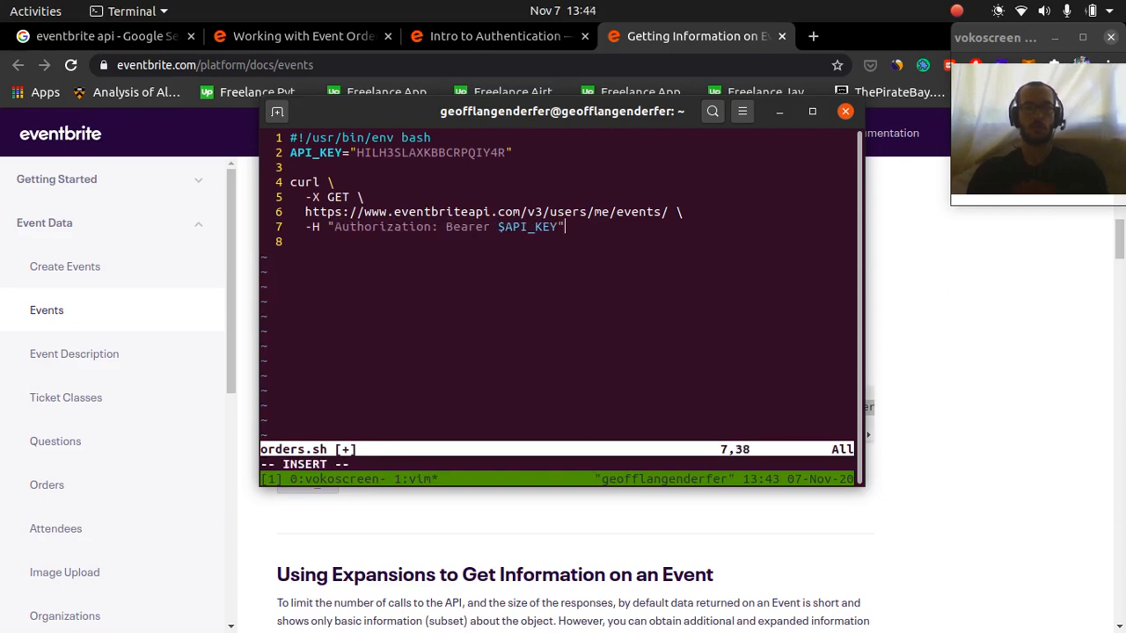
key("Escape")
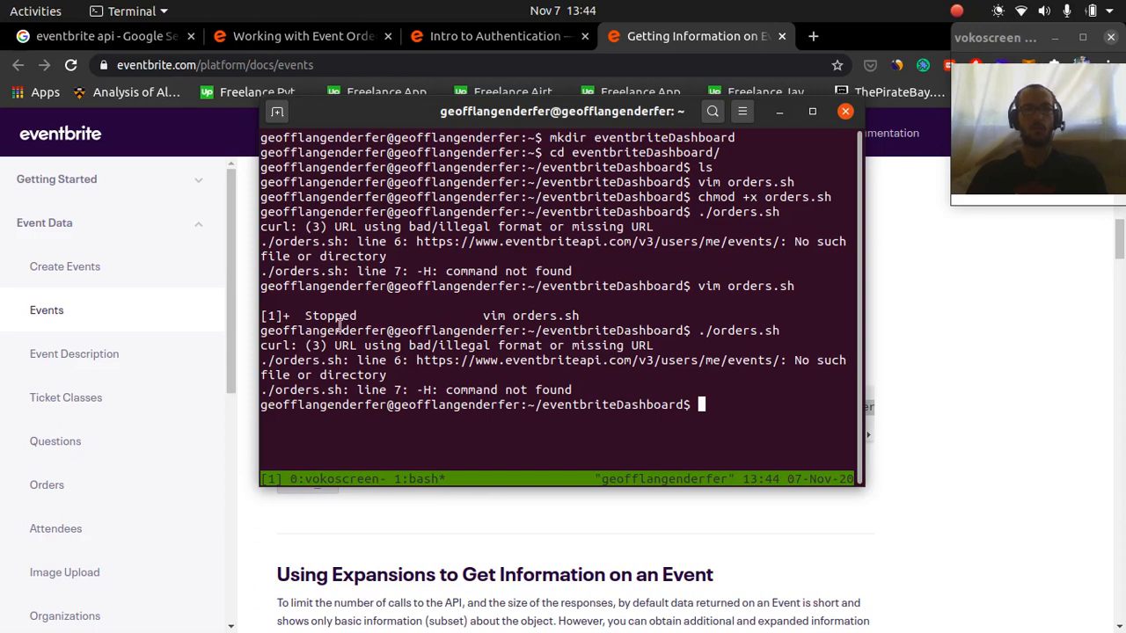
mouse_move(640, 422)
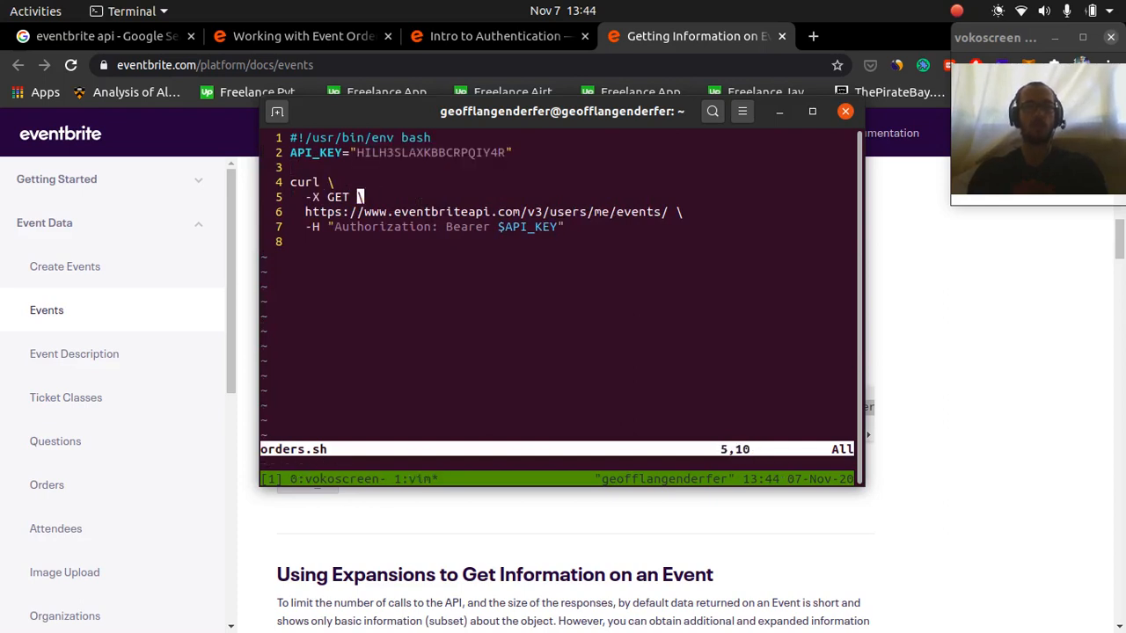
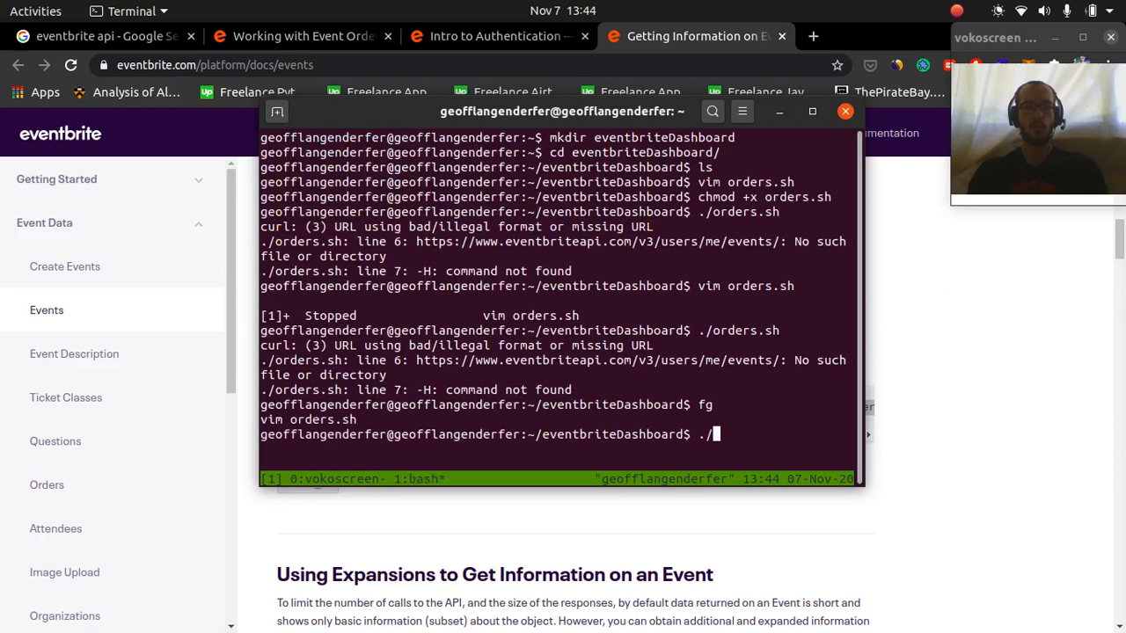
key("Return")
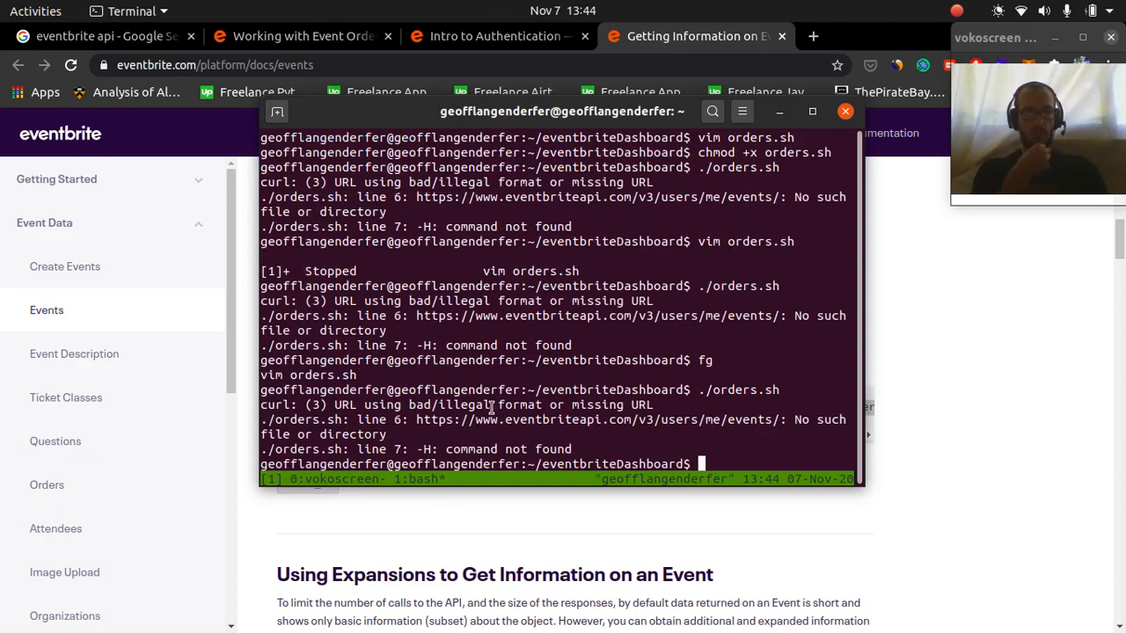
mouse_move(615, 429)
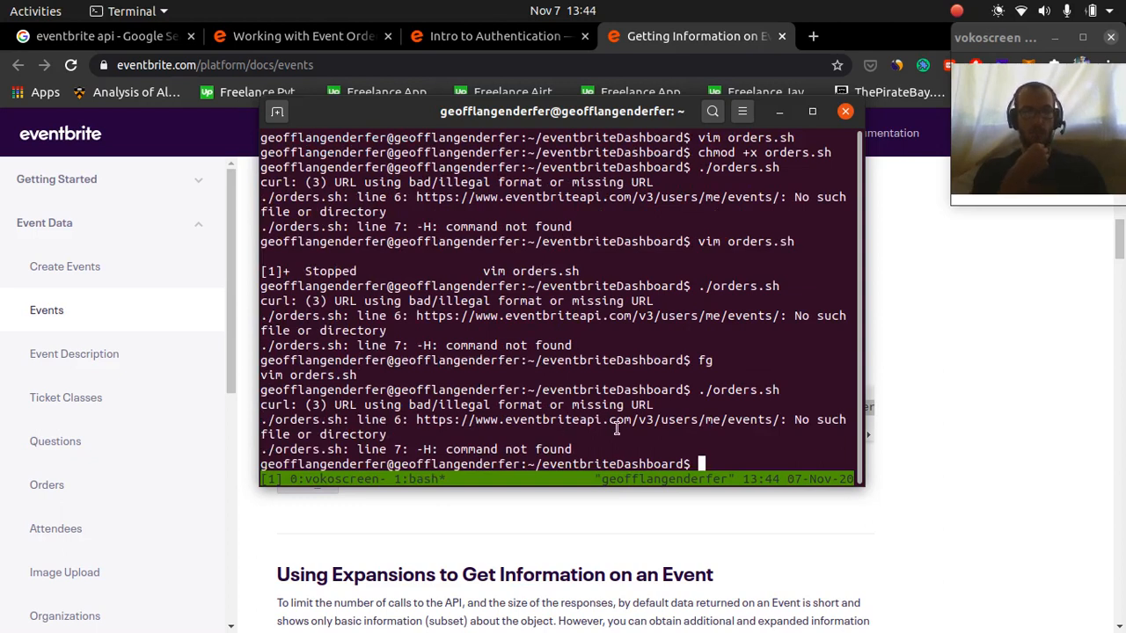
- Reopen orders.sh in vim, comment out the -X GET line with #, and return to the docs
type("fg")
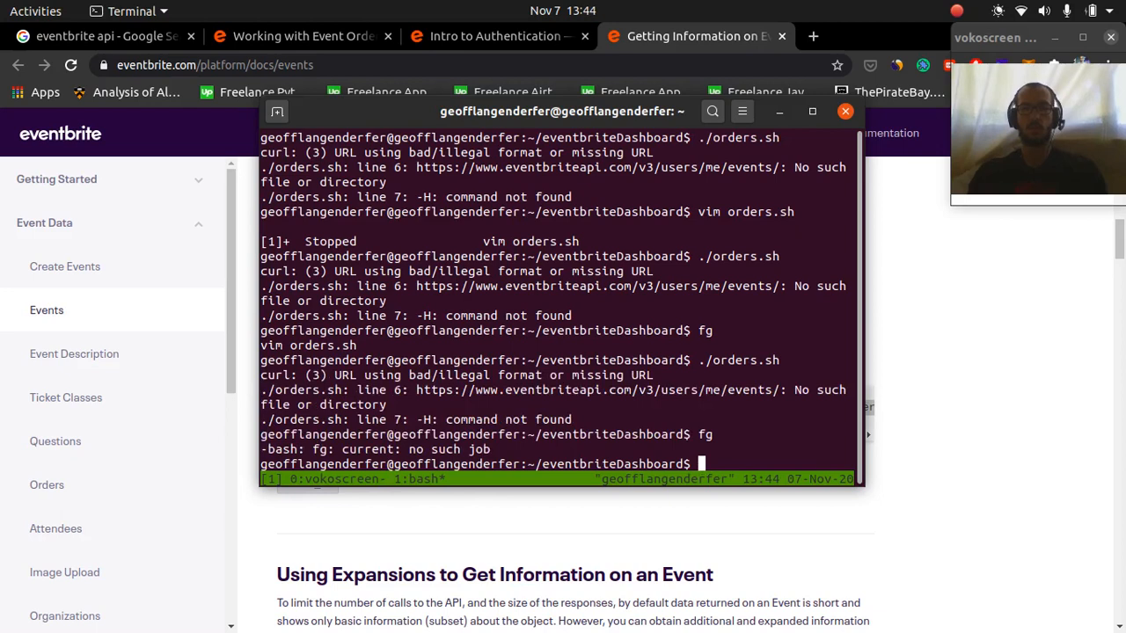
type("vim orders.sh")
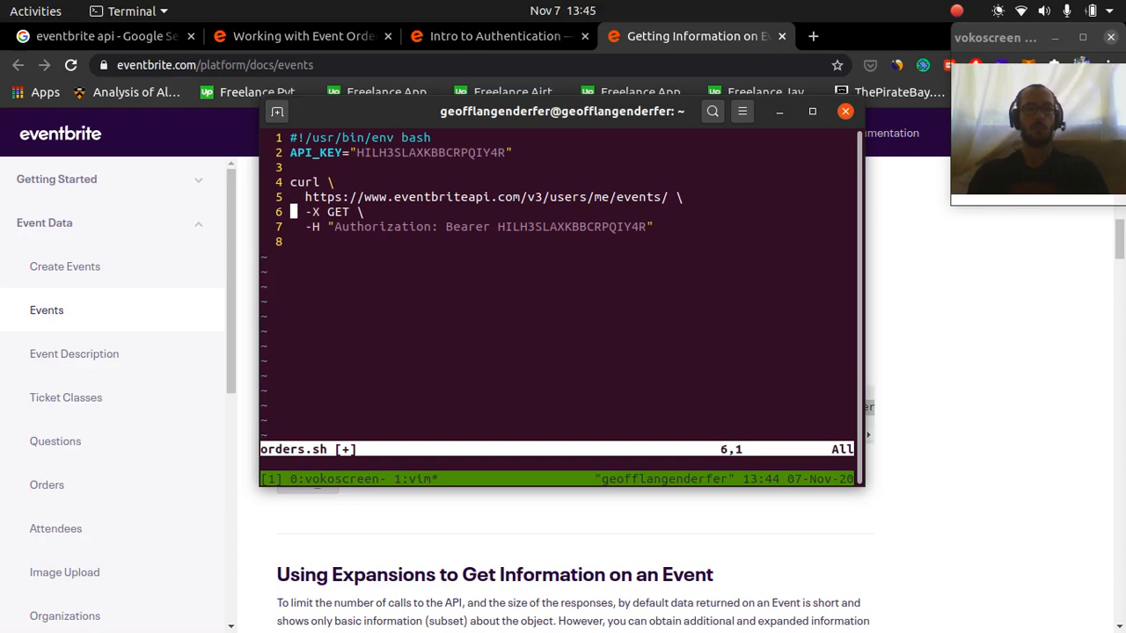
type("#")
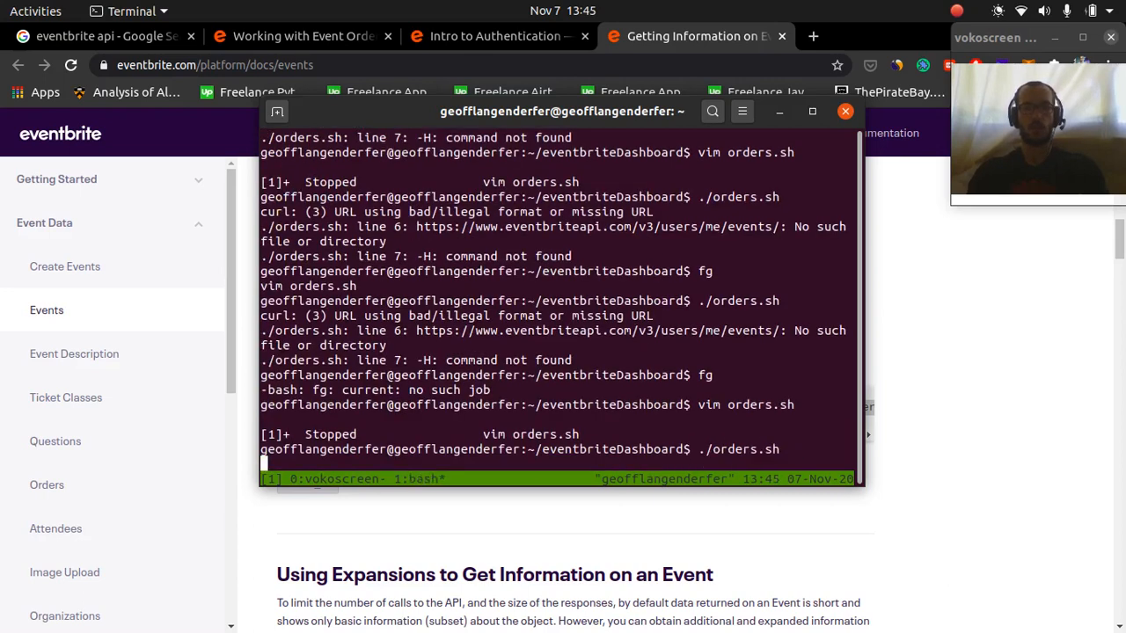
key("Return")
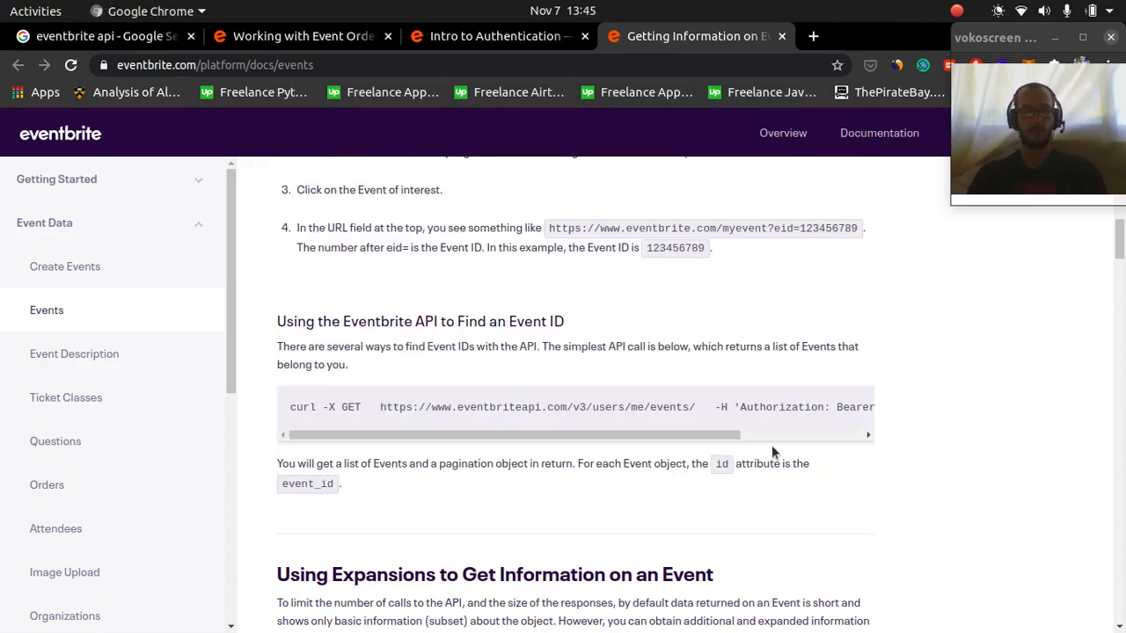
- Review 'Using the Eventbrite Website to Find an Event ID' and open eventbrite.com in a new tab
scroll("up", 3)
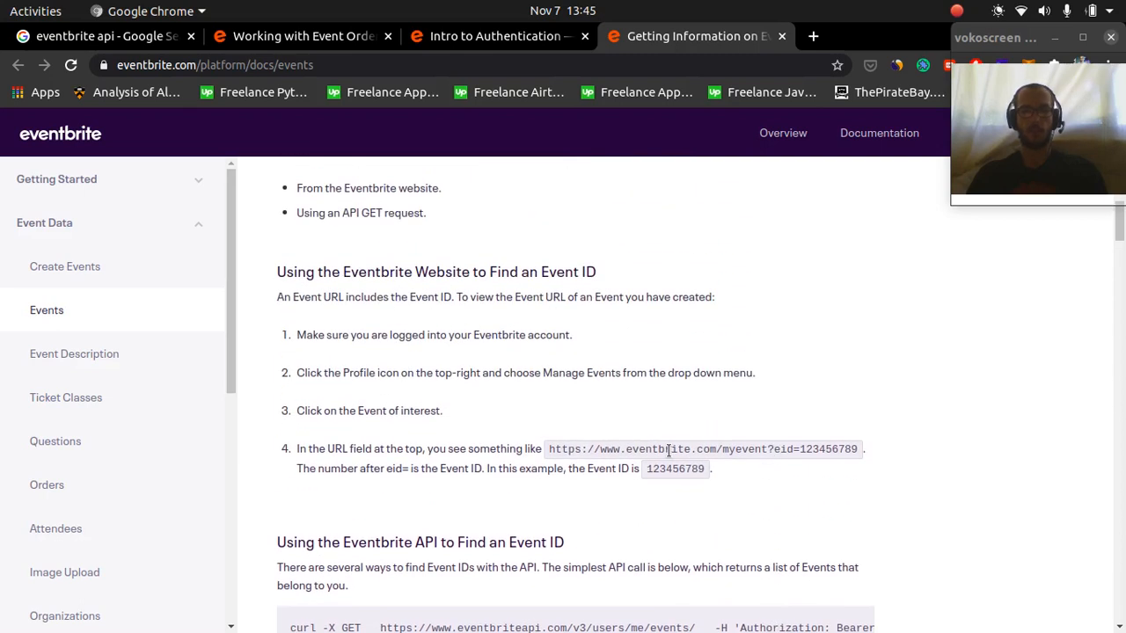
mouse_move(560, 413)
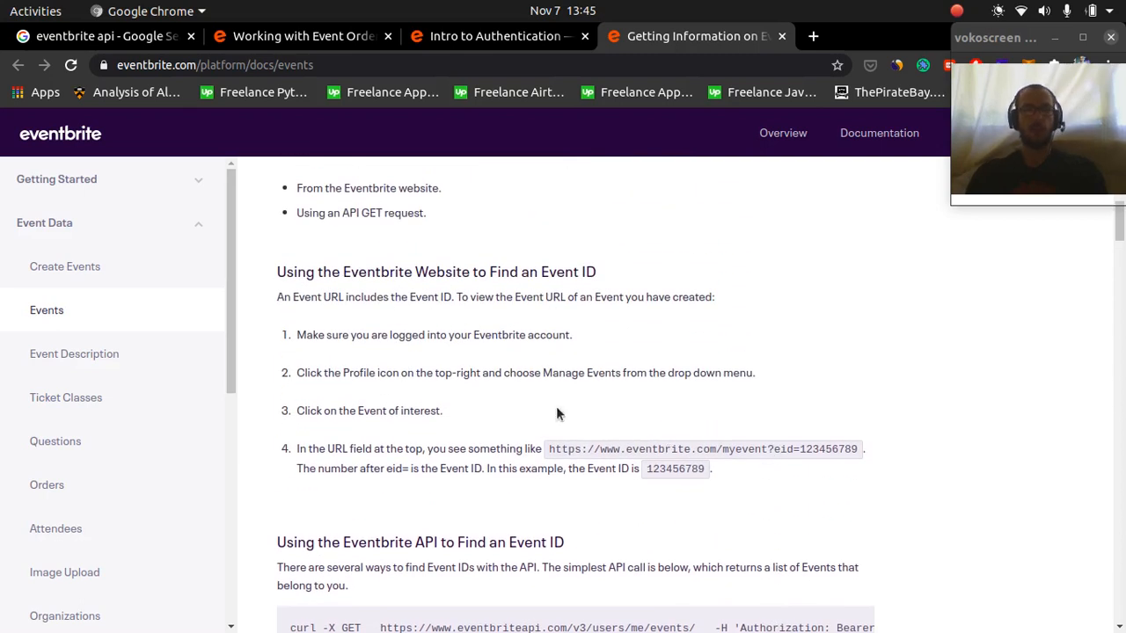
left_click(812, 36)
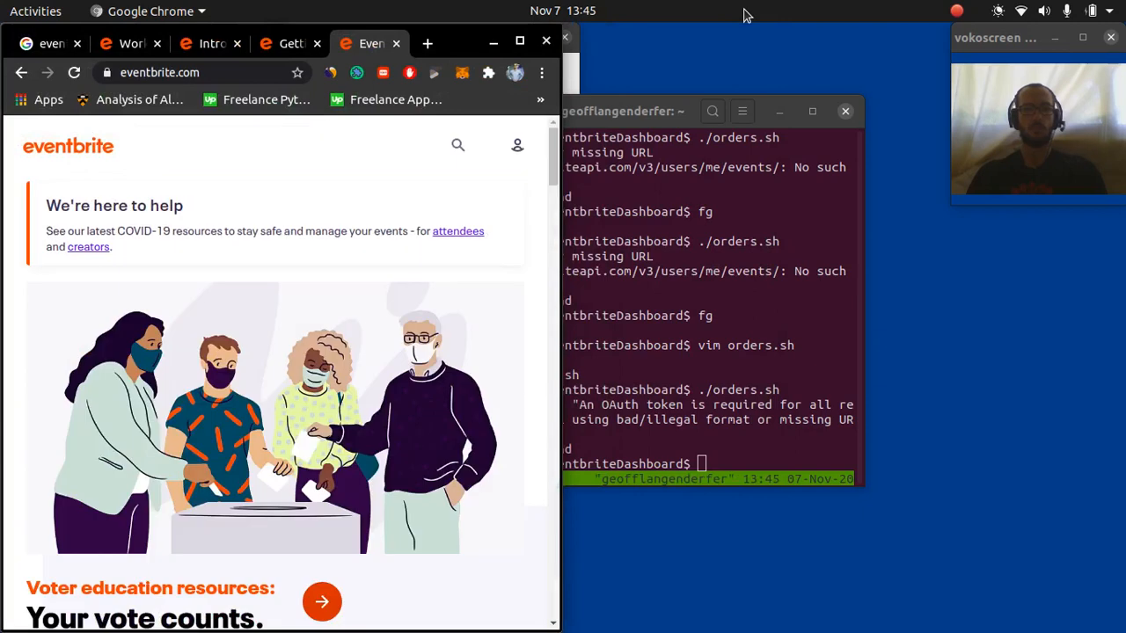
- Go to Manage Events from the Eventbrite account menu
left_click(517, 144)
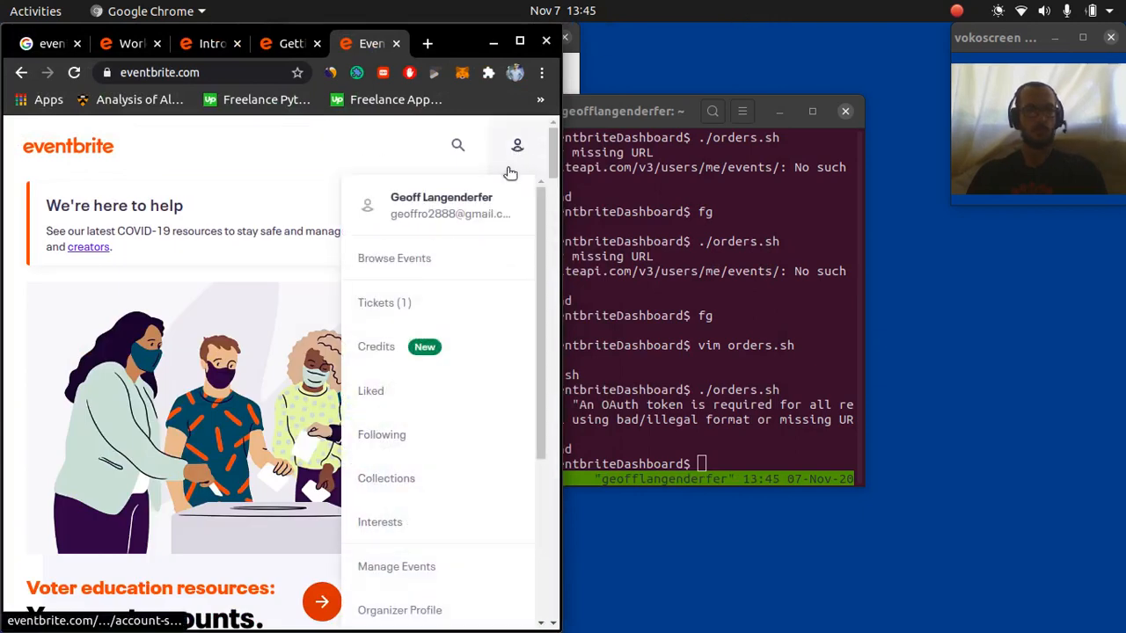
left_click(396, 566)
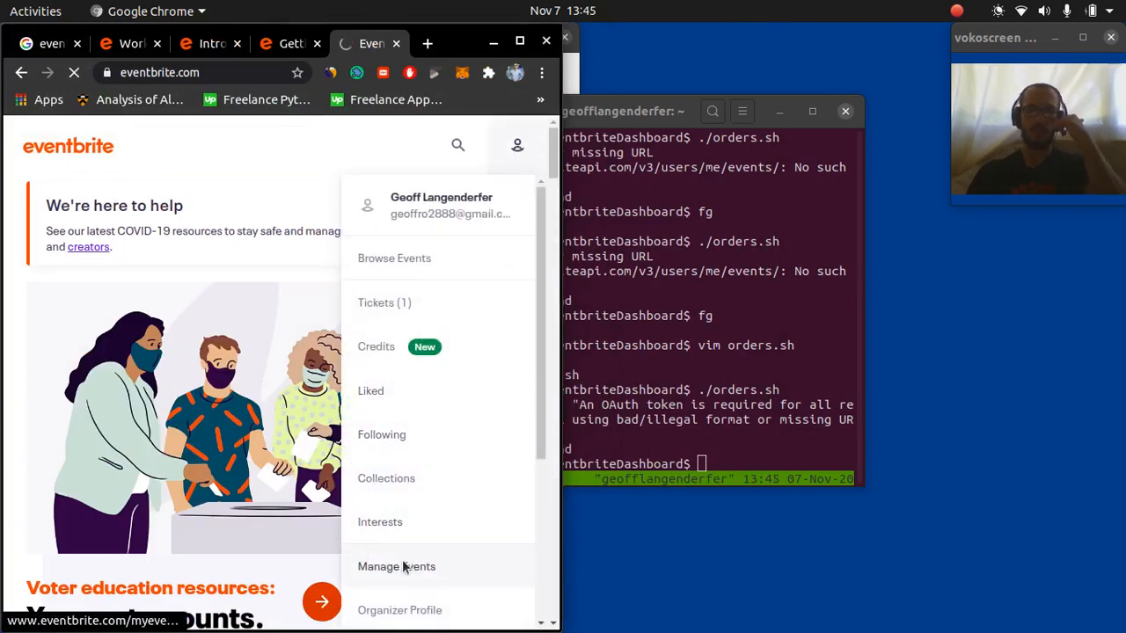
left_click(398, 566)
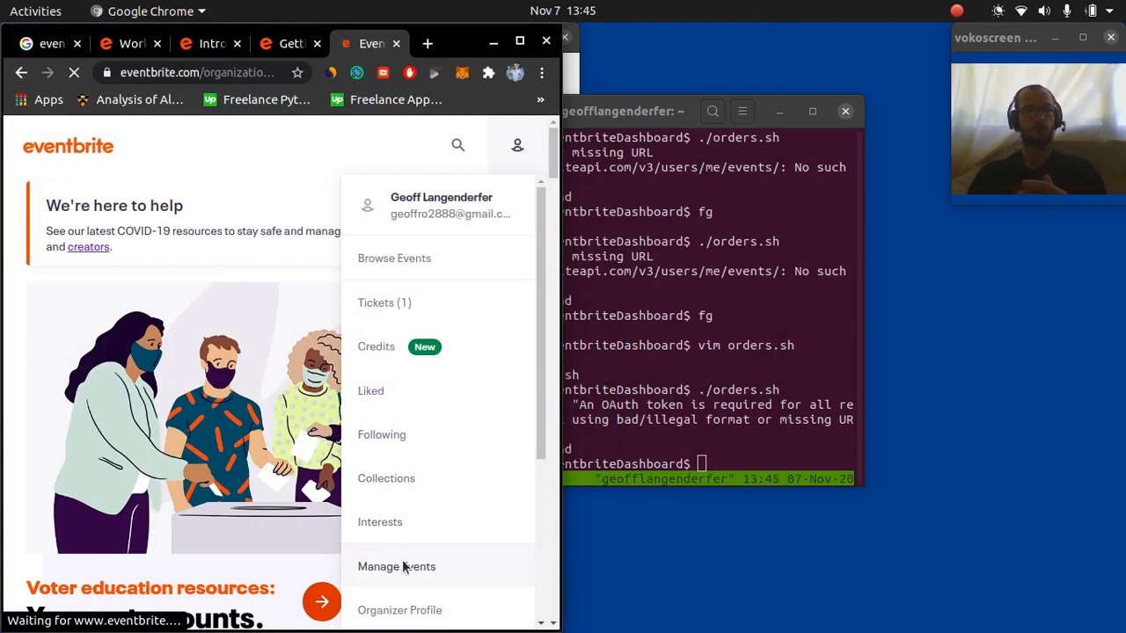
left_click(394, 566)
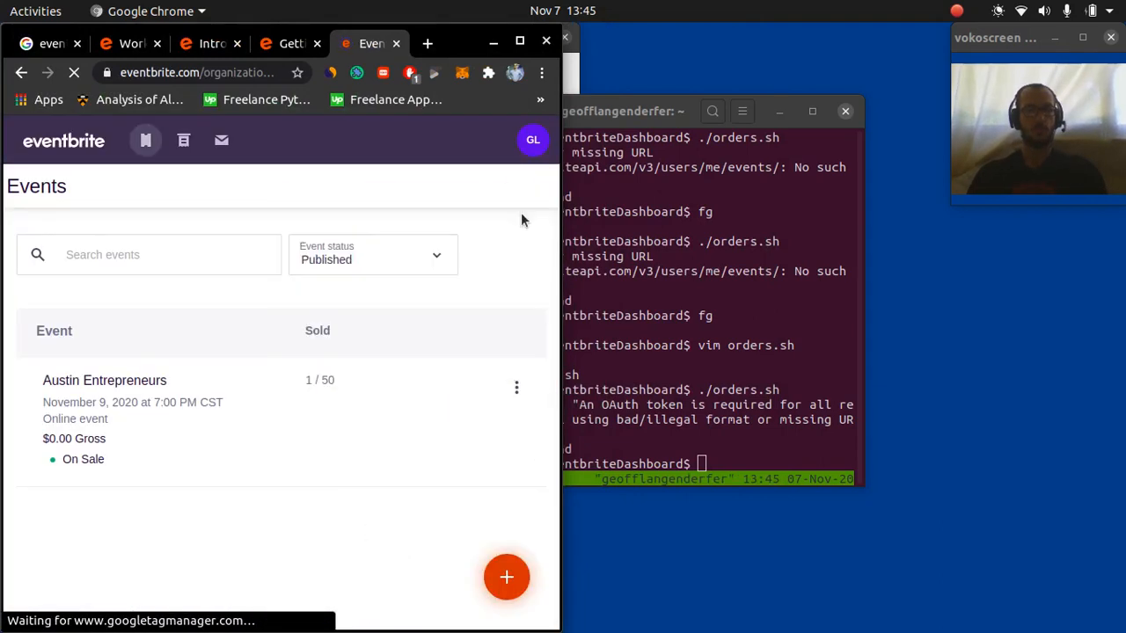
mouse_move(103, 380)
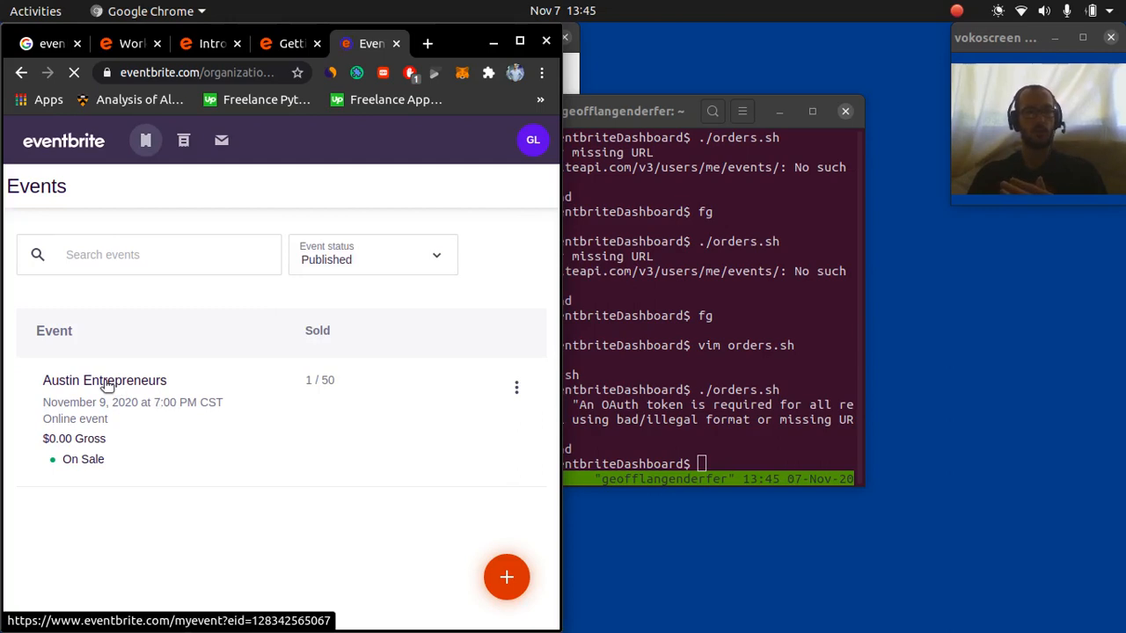
left_click(104, 380)
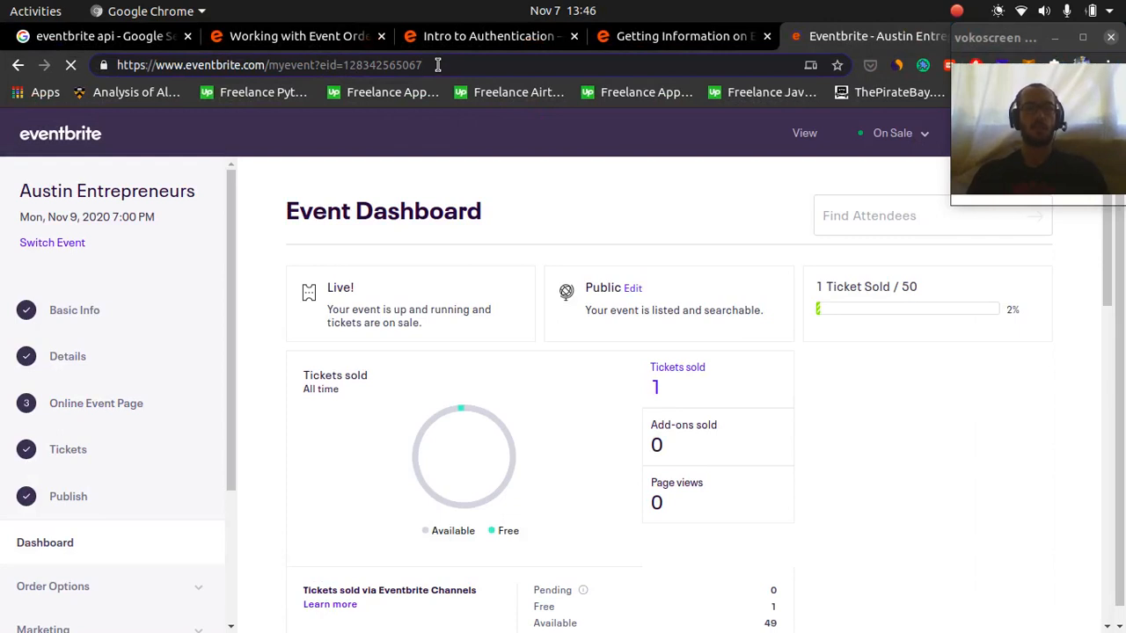
double_click(405, 64)
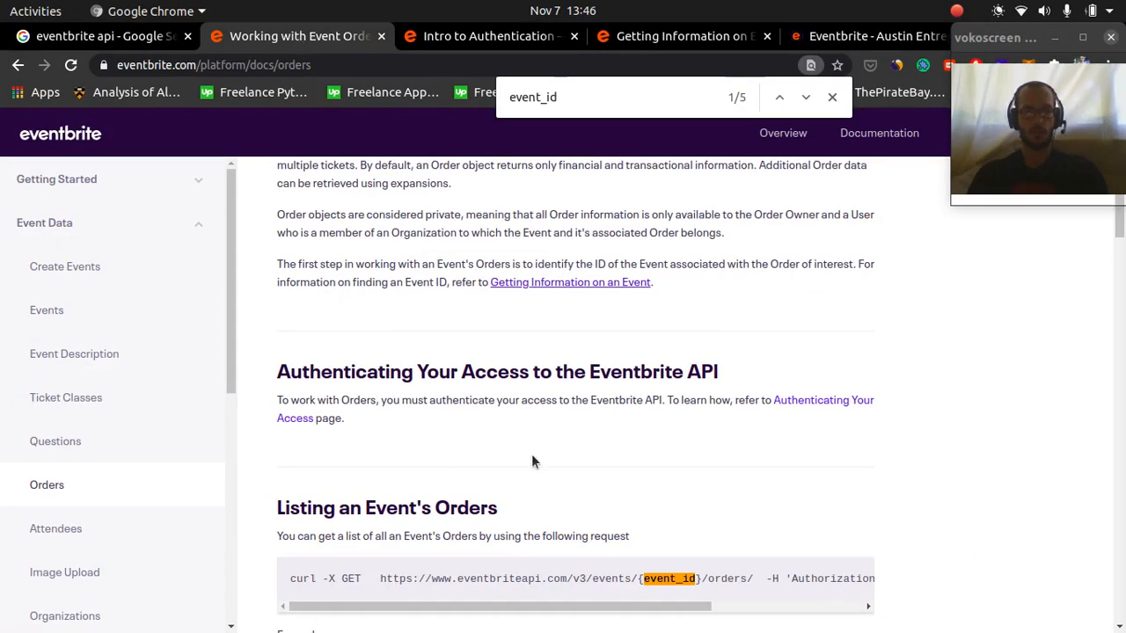
scroll("down", 3)
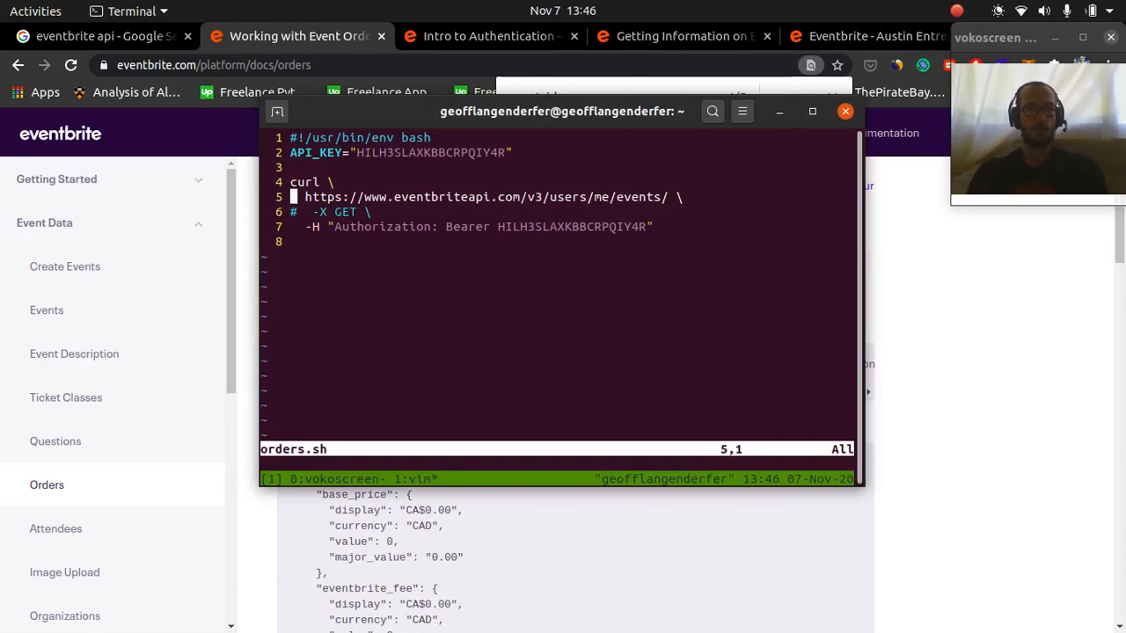
type("128342565067")
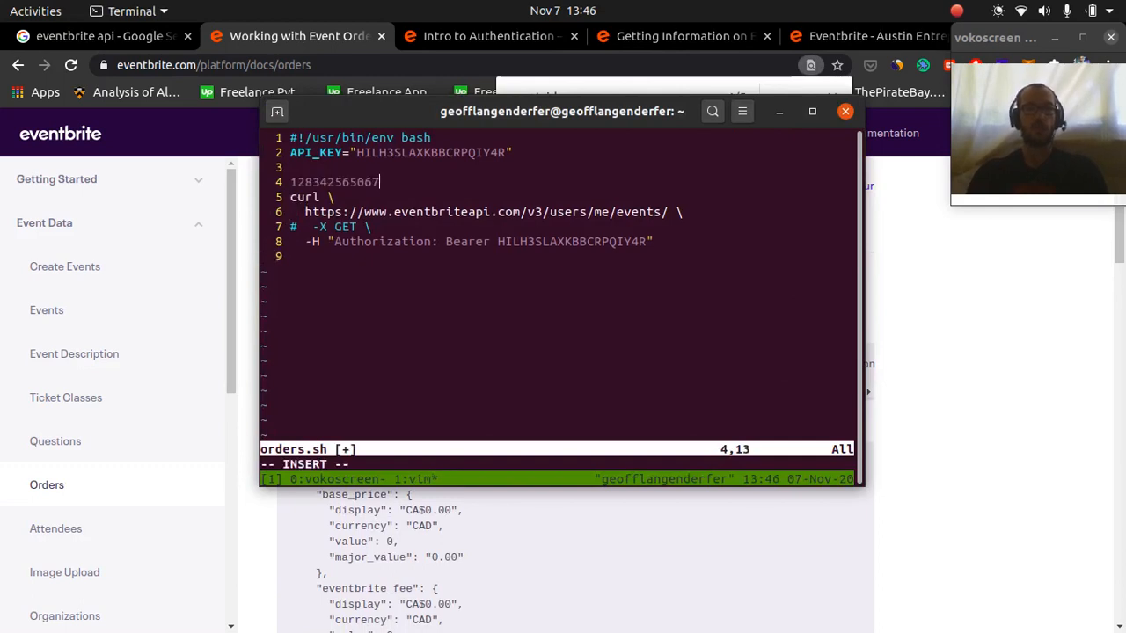
key("Home")
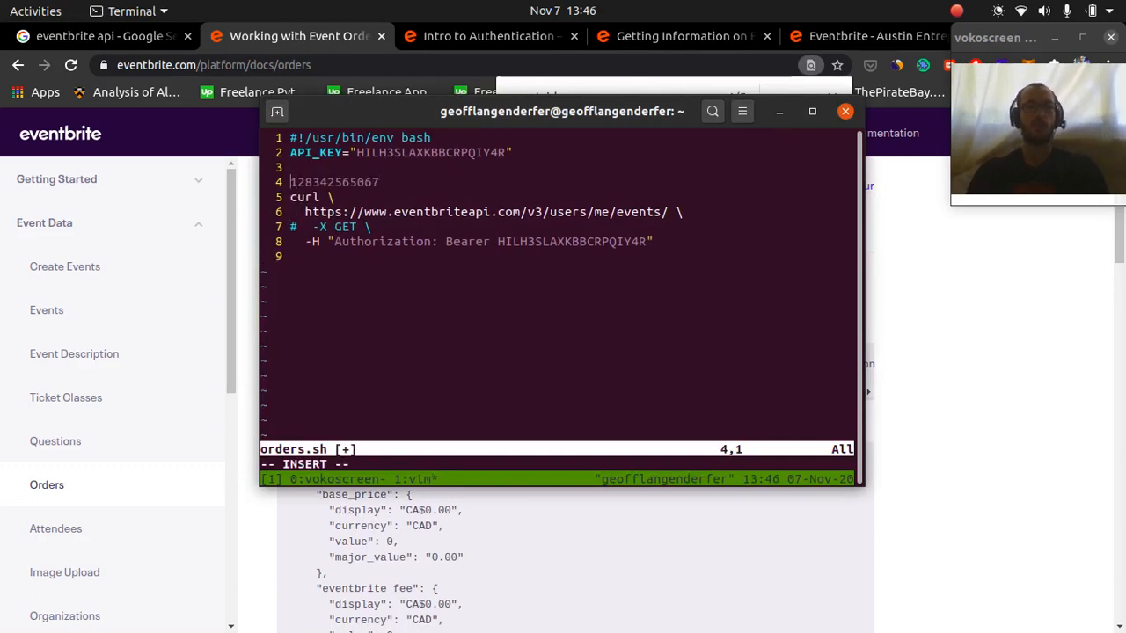
type("event")
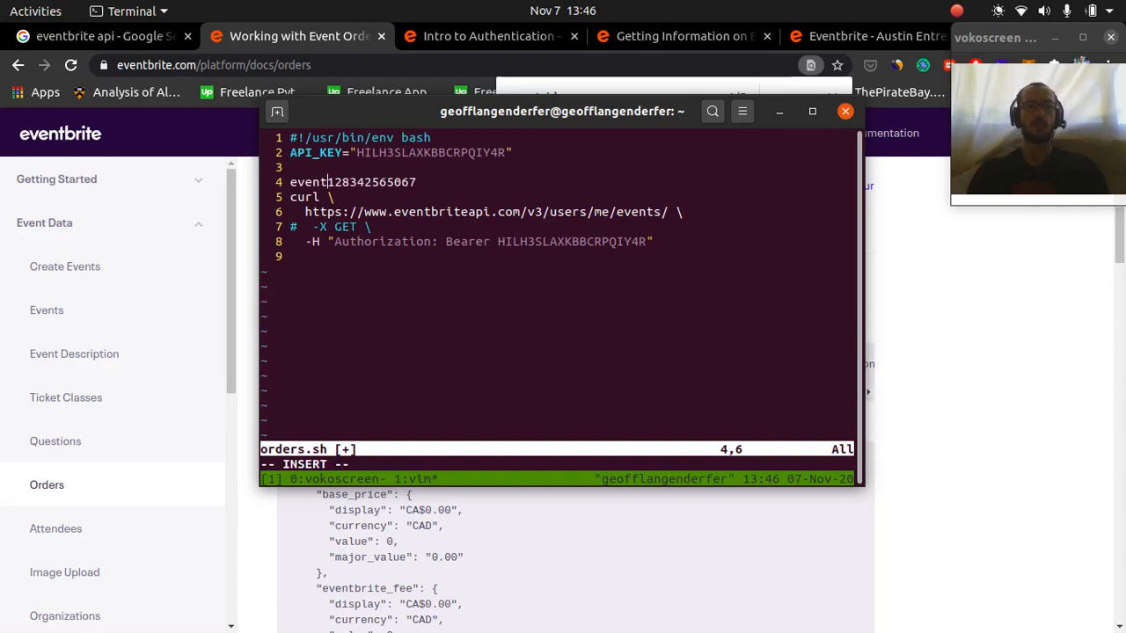
type("Id=\"")
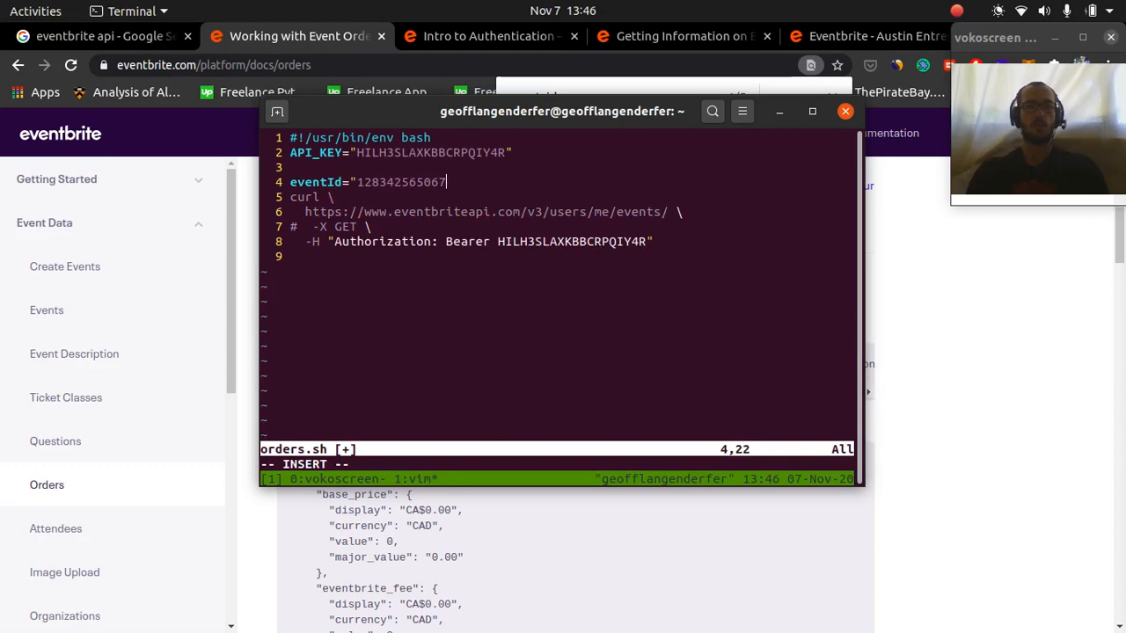
key("Escape")
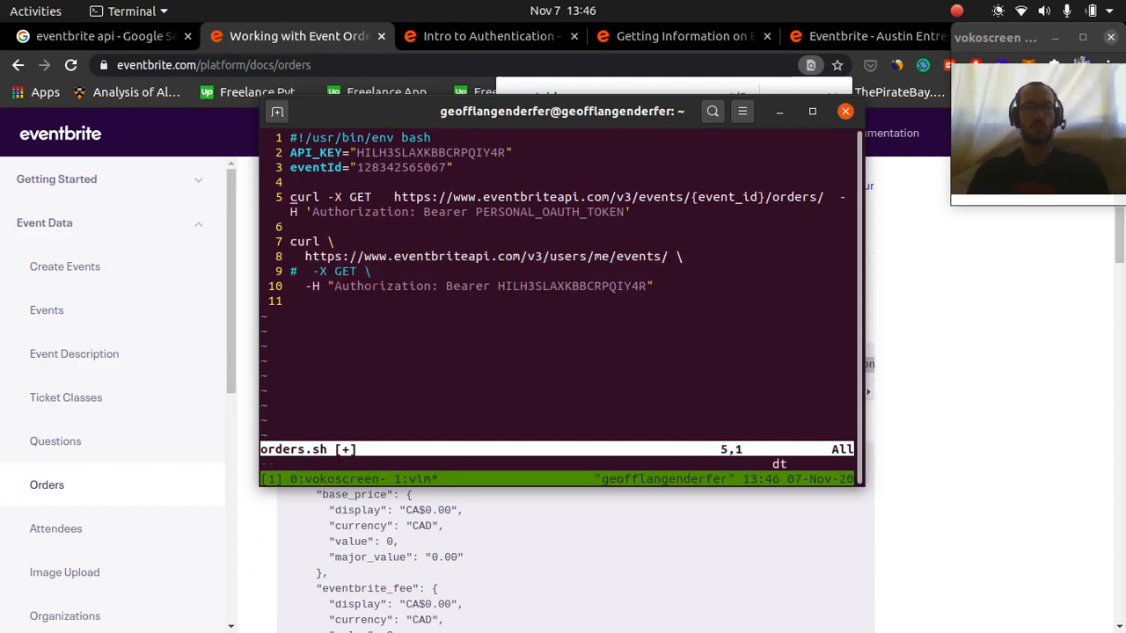
key("v")
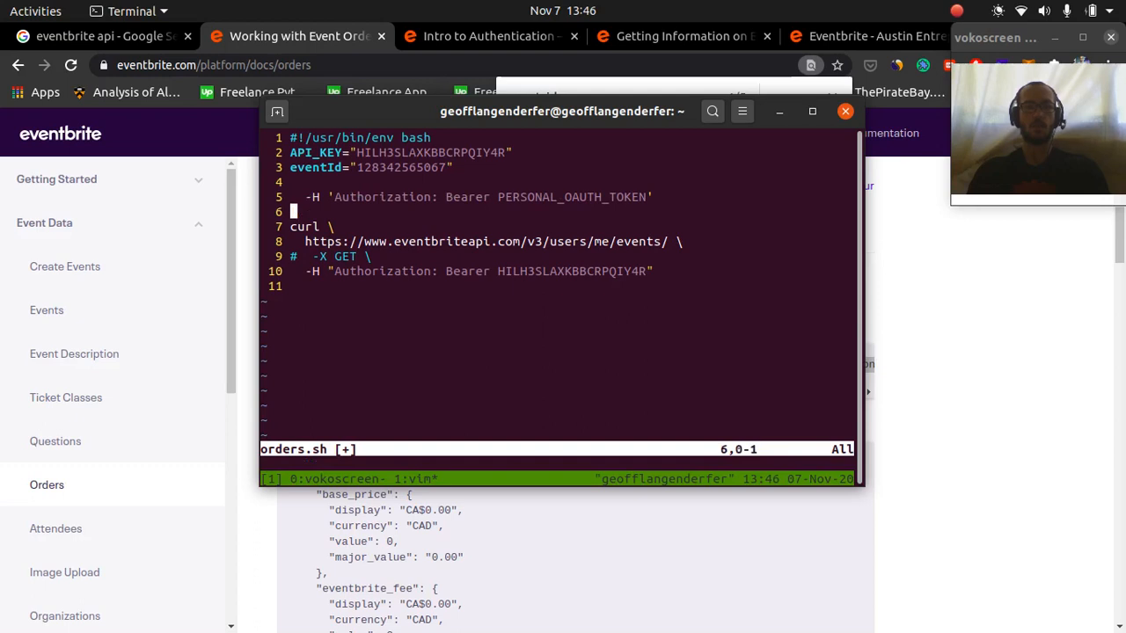
type("https://www.eventbriteapi.com/v3/events/{event_id}/orders/")
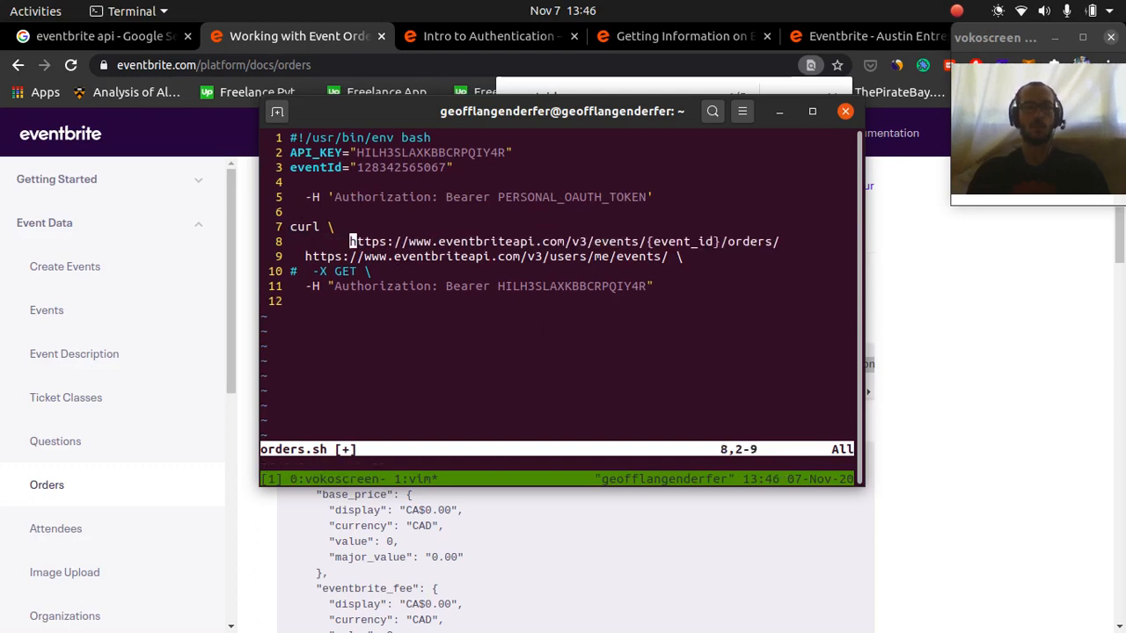
key("i")
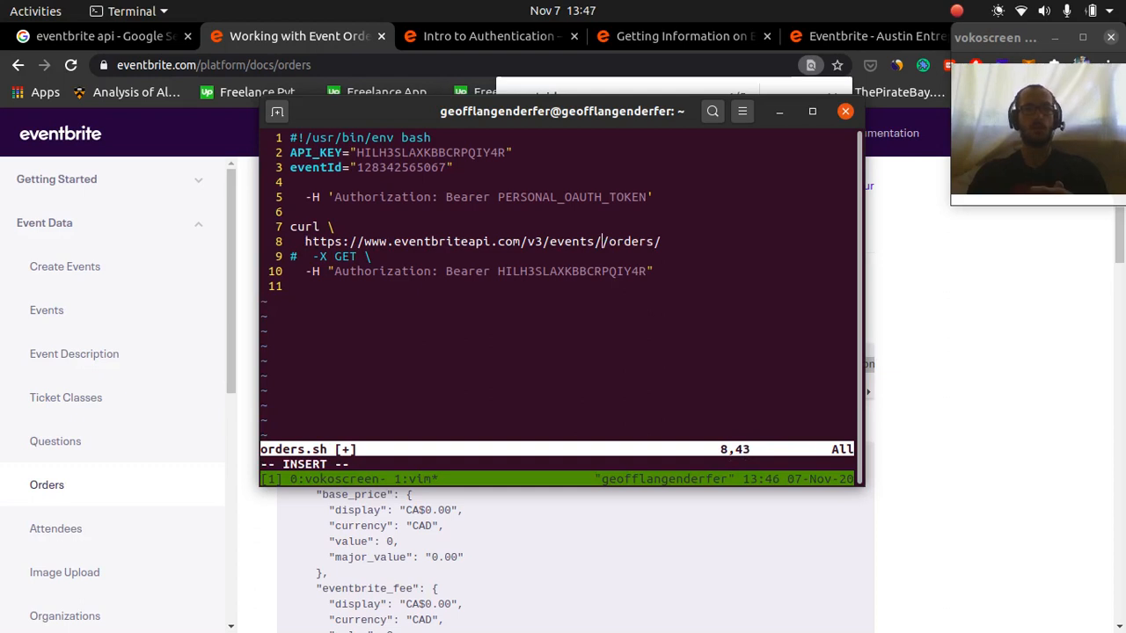
type("$")
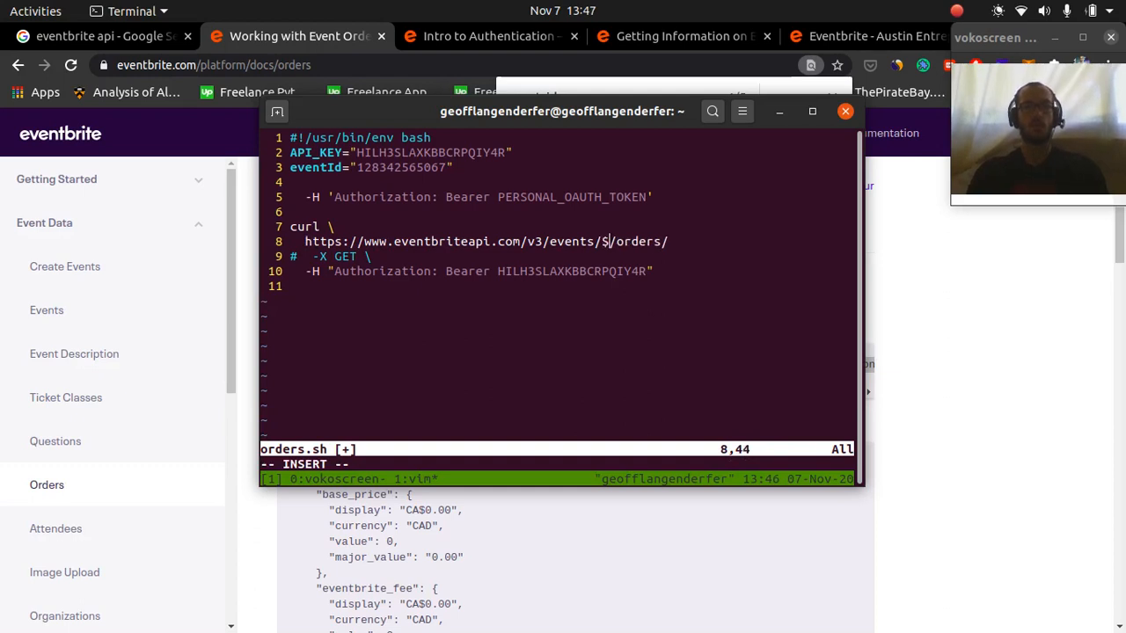
type("eventId")
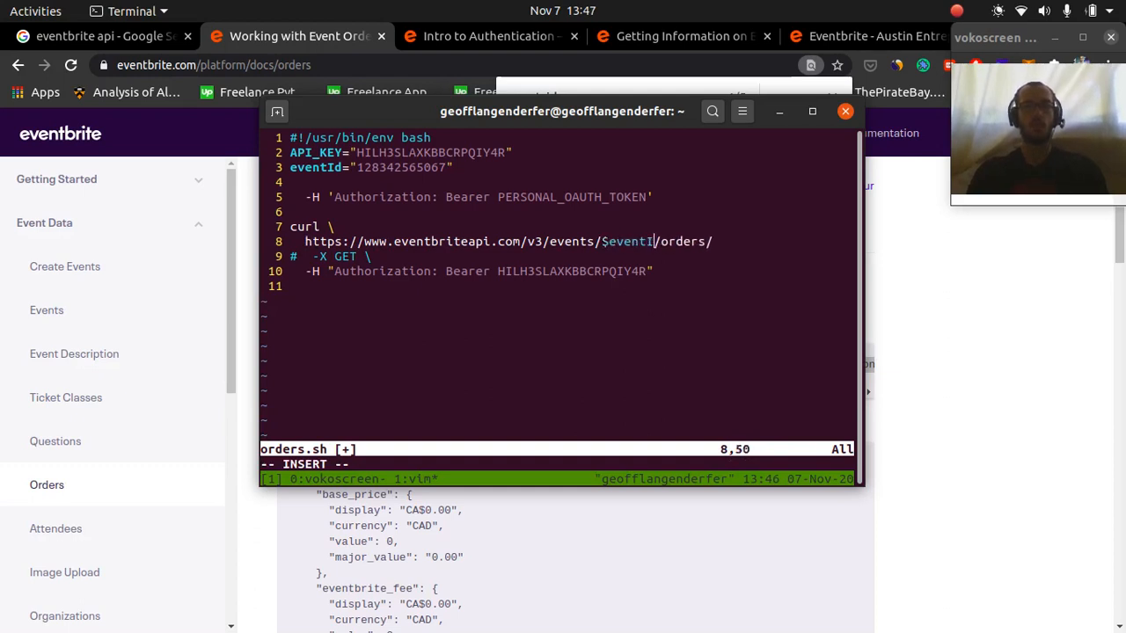
type("d")
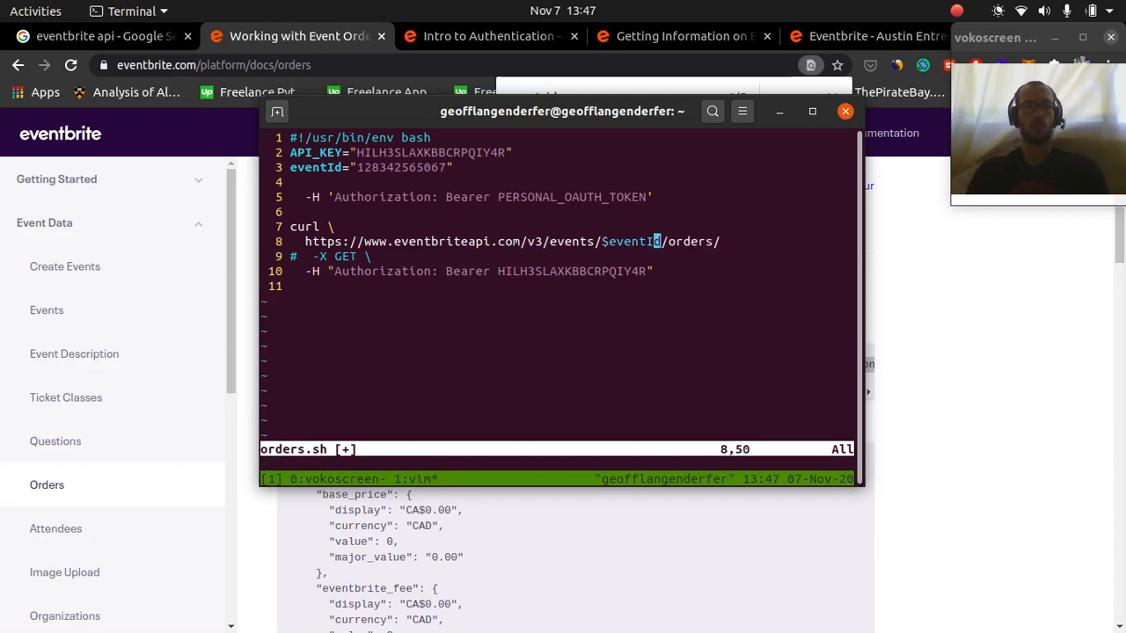
key("dd")
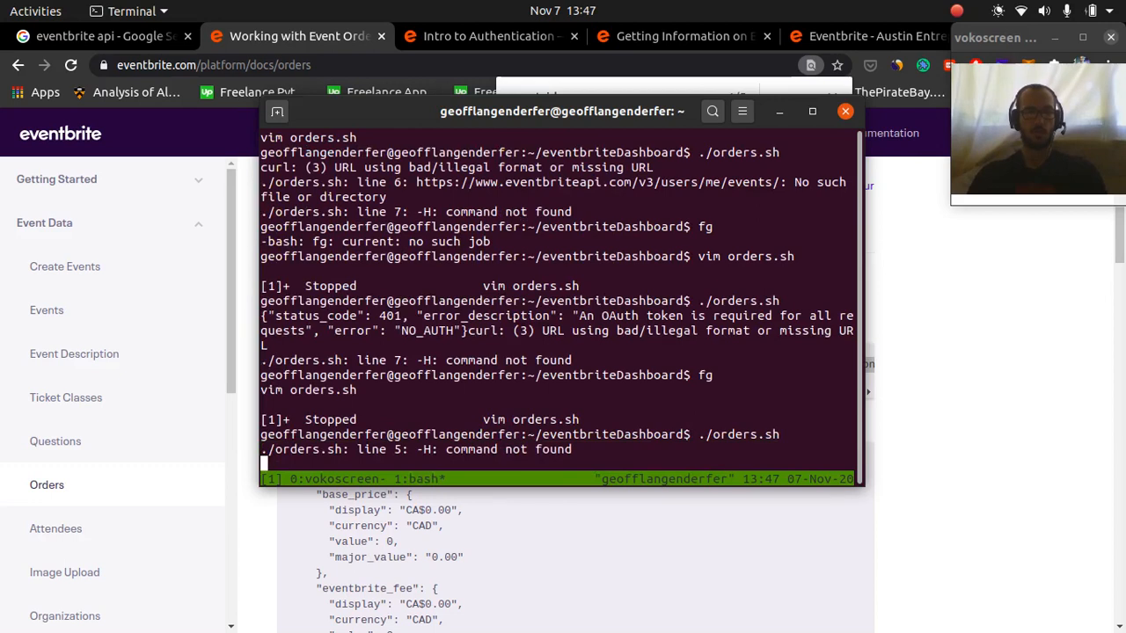
key("Return")
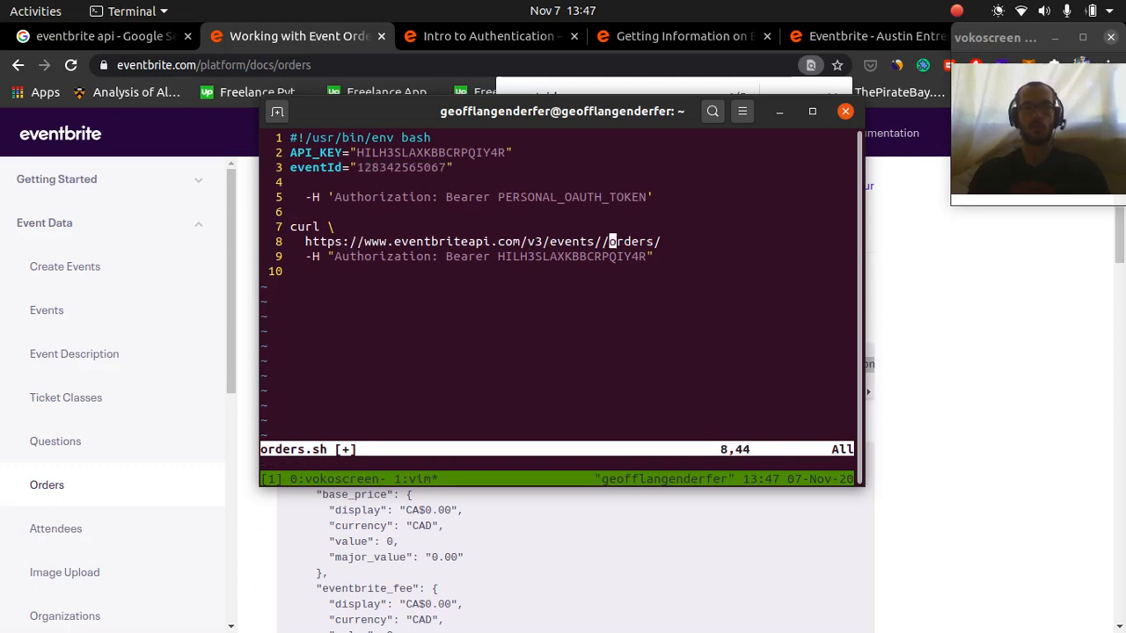
type("128342565067")
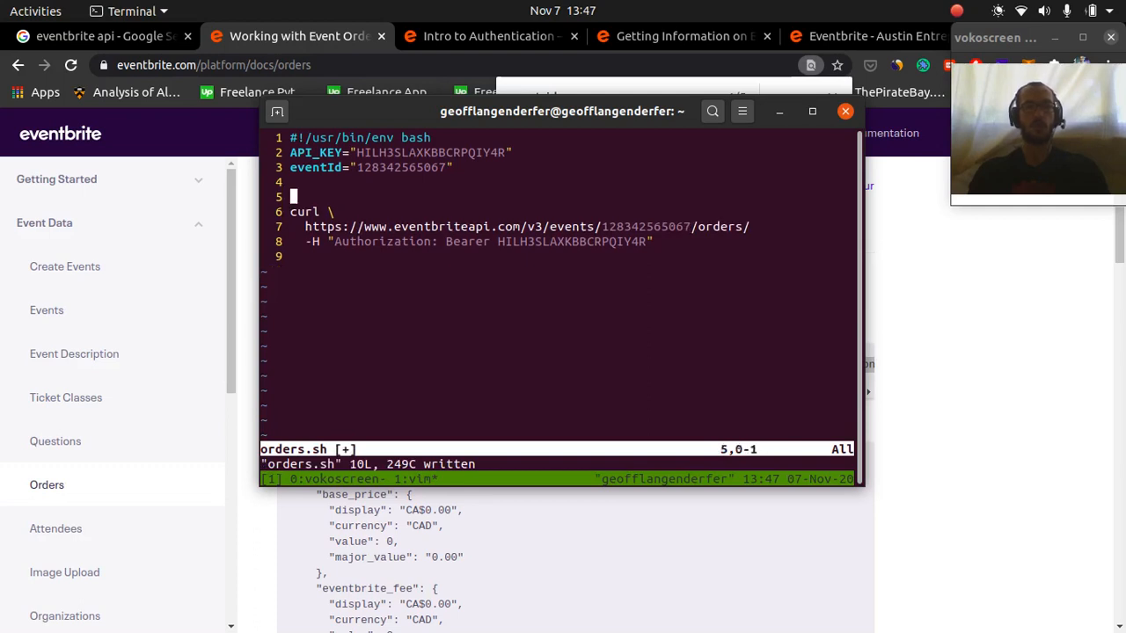
key("Return")
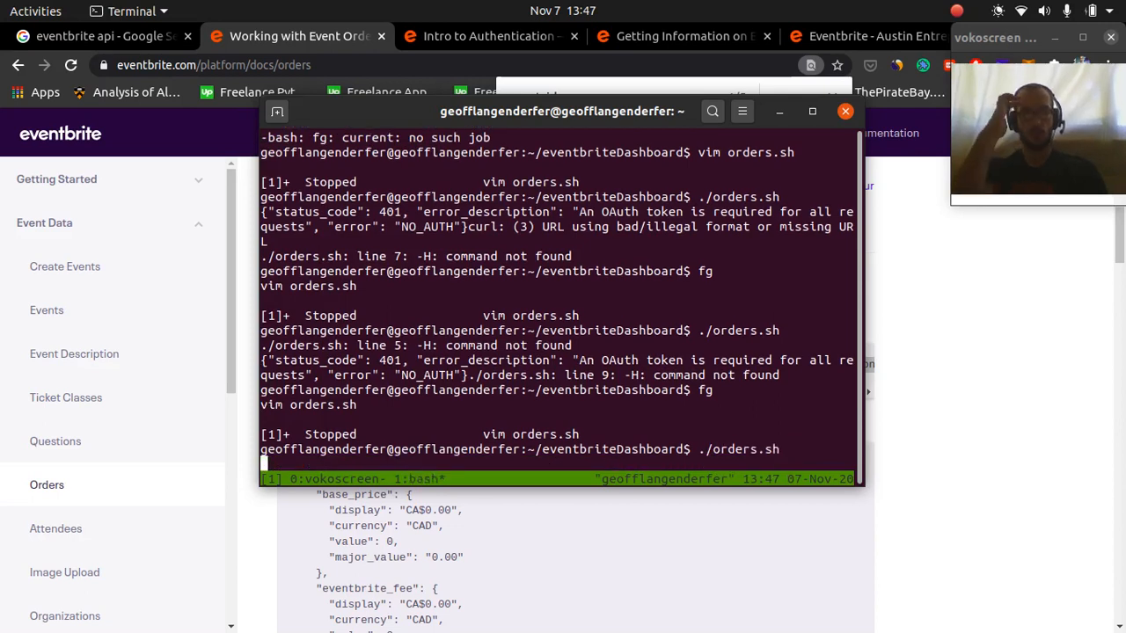
key("Return")
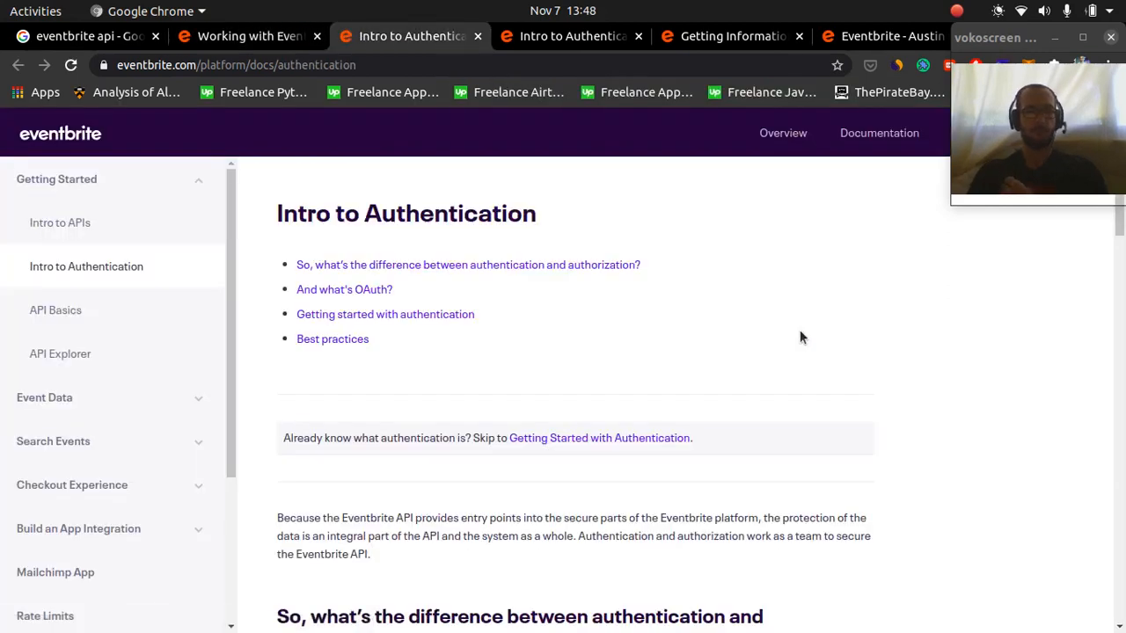
- Read the Getting started with authentication section of the Intro to Authentication docs
scroll("down", 3)
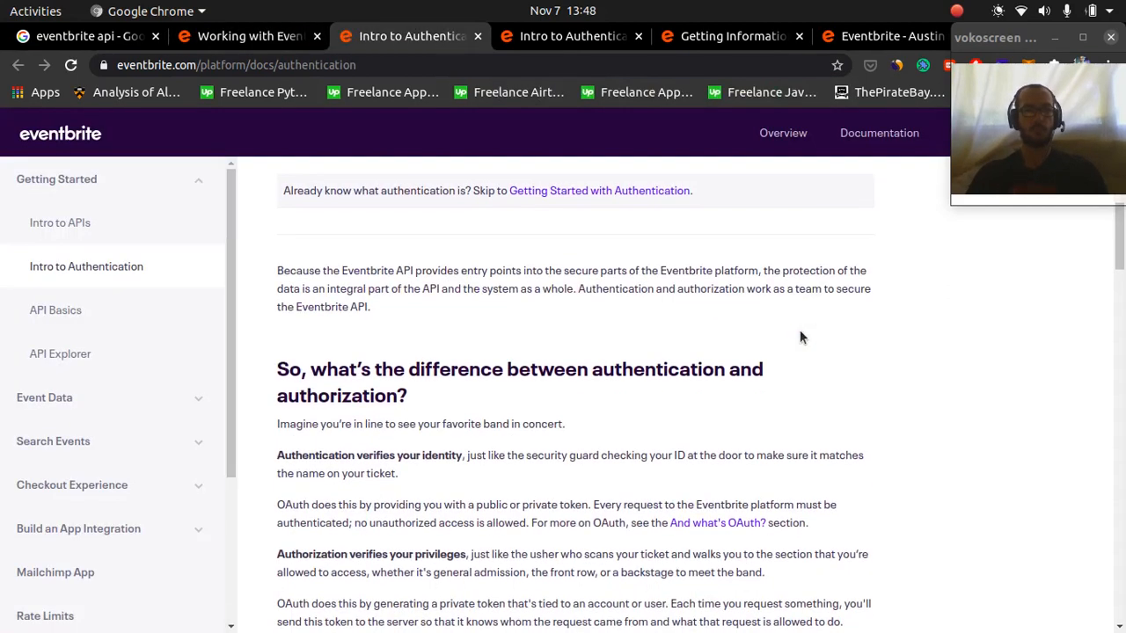
left_click(598, 190)
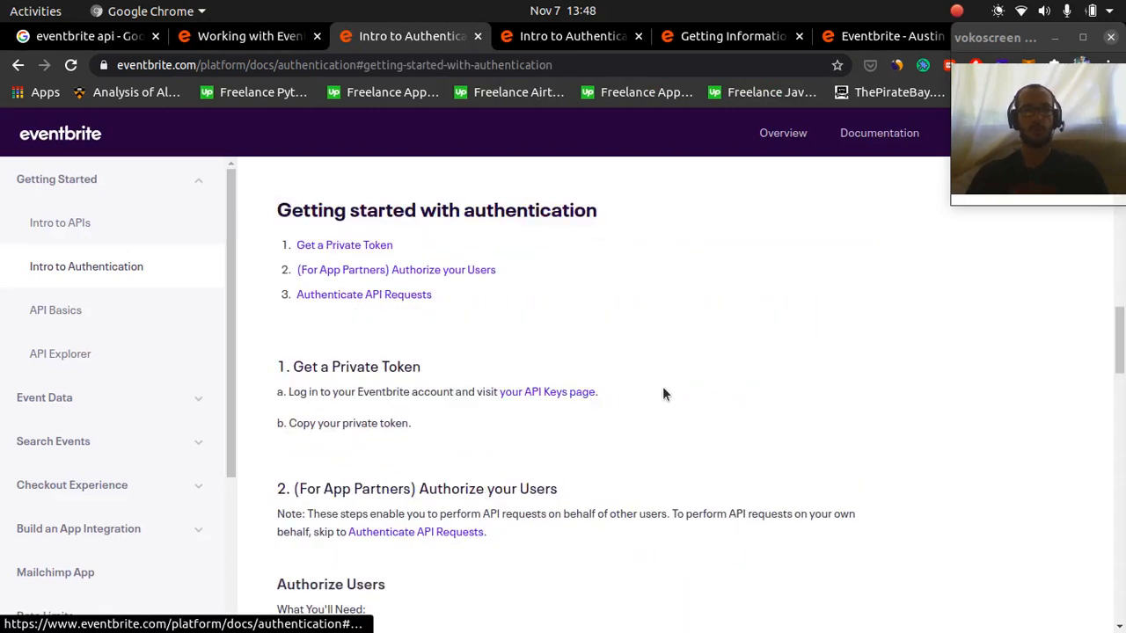
scroll("down", 3)
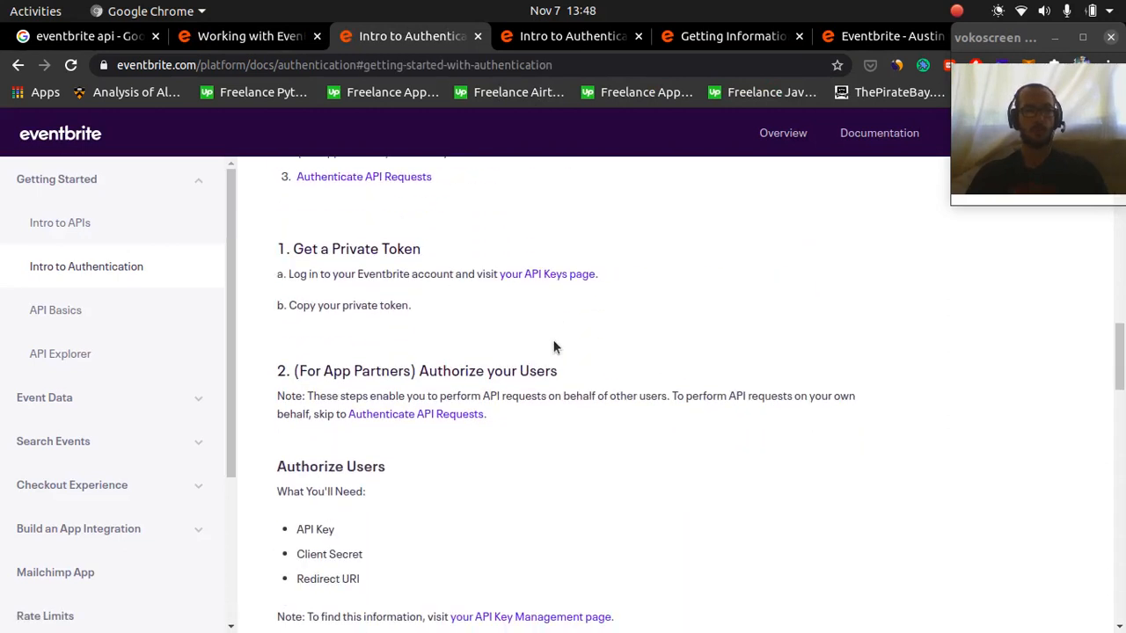
mouse_move(545, 283)
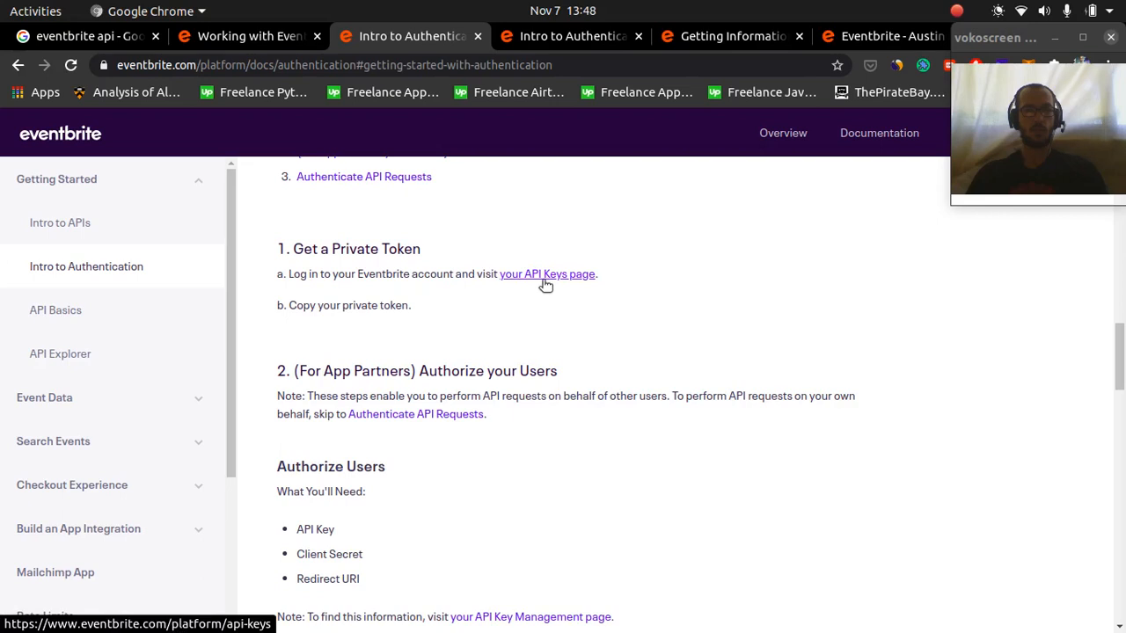
scroll("down", 3)
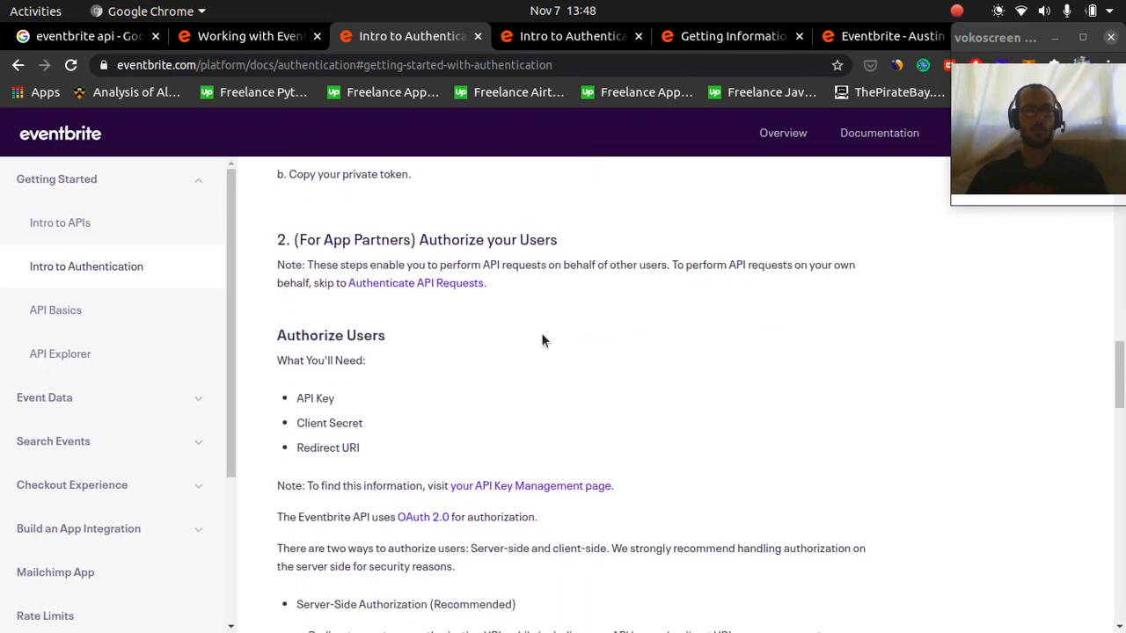
scroll("down", 3)
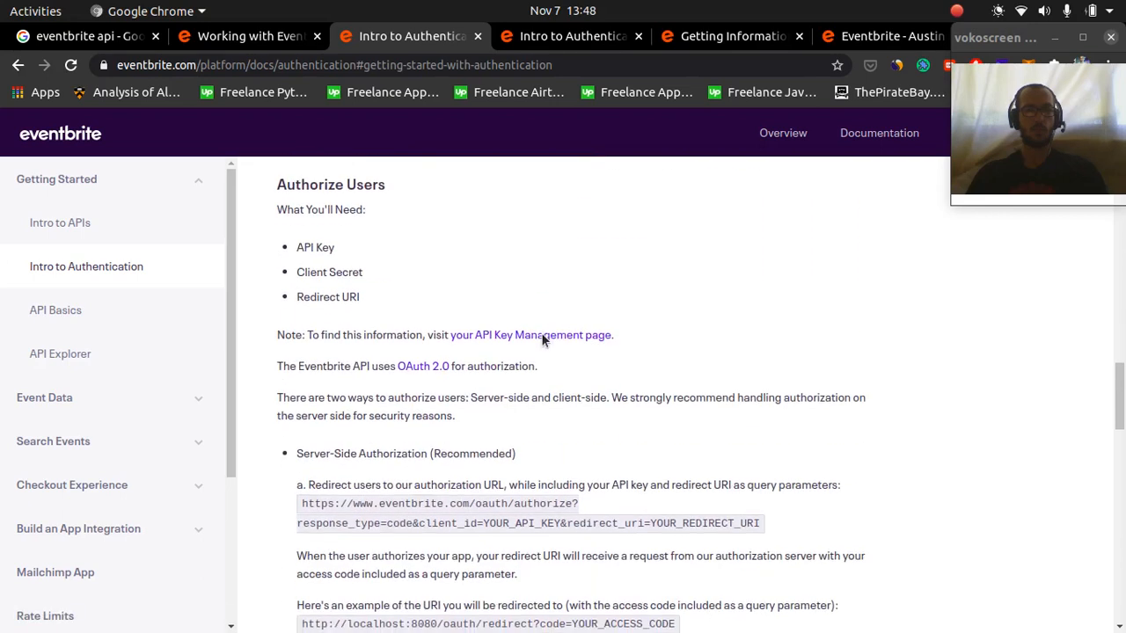
mouse_move(391, 292)
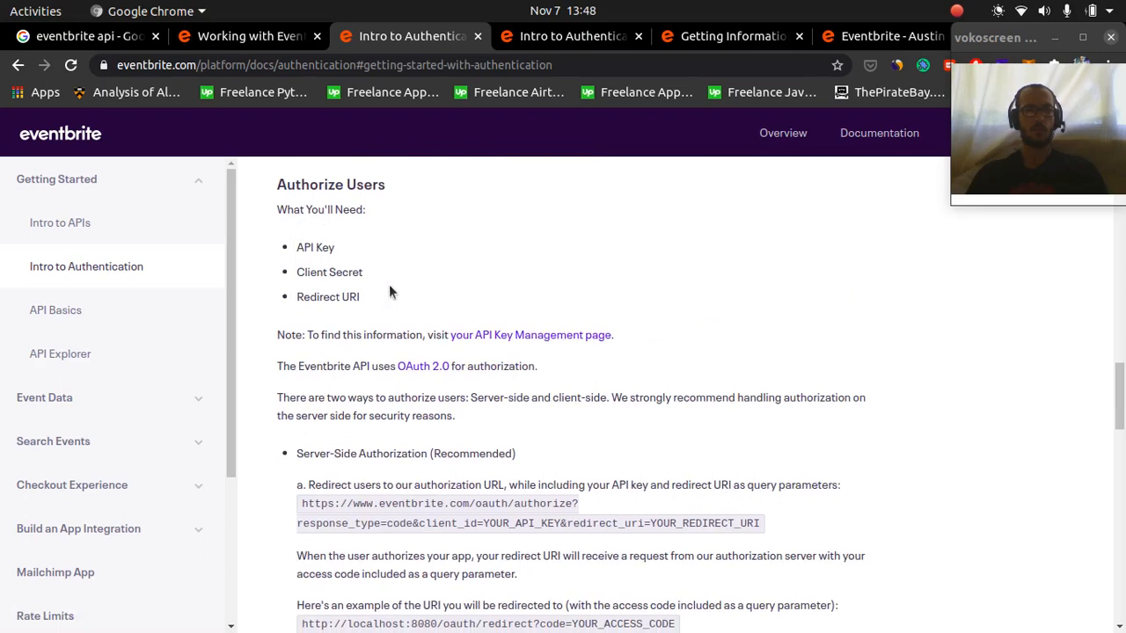
scroll("up", 3)
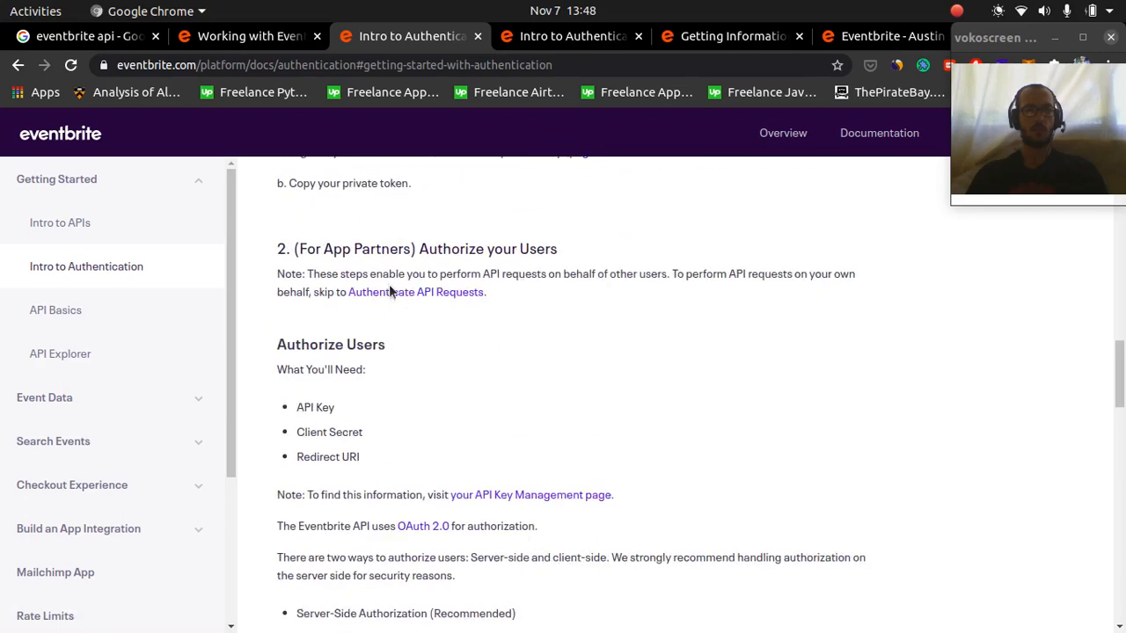
scroll("up", 3)
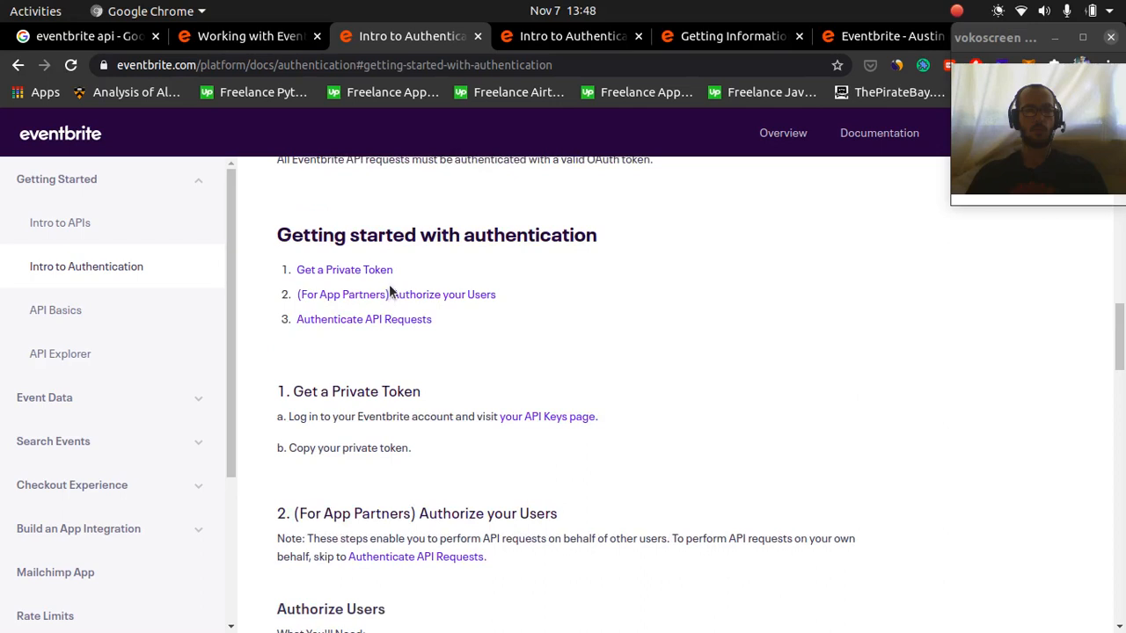
- Jump to Authenticate API Requests and select the ?token=MYTOKEN query parameter example
left_click(362, 320)
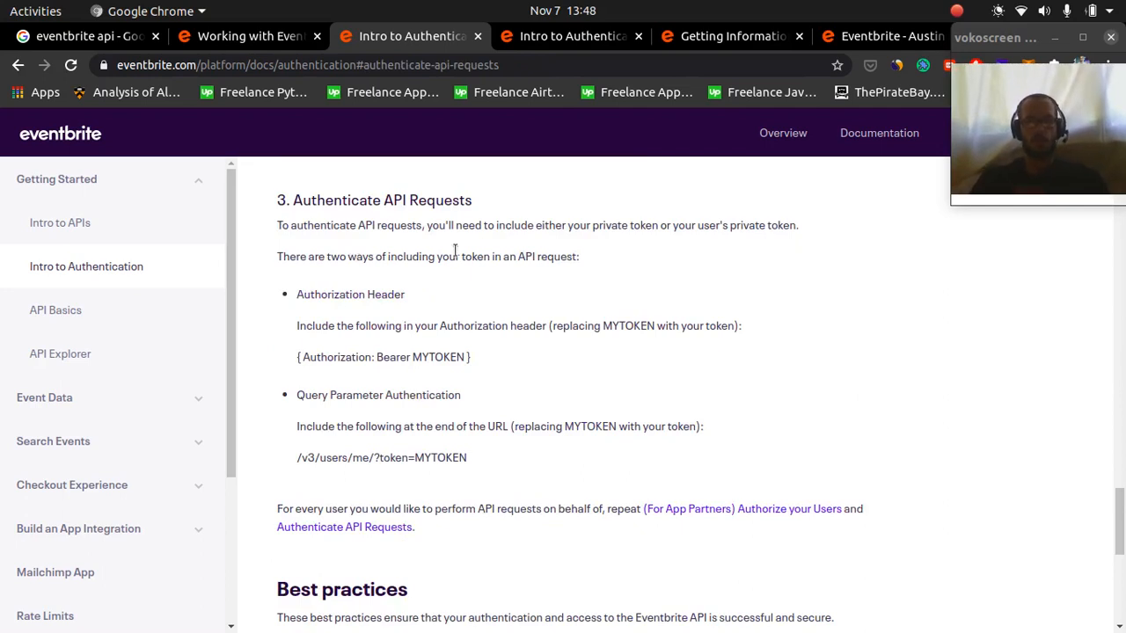
mouse_move(763, 243)
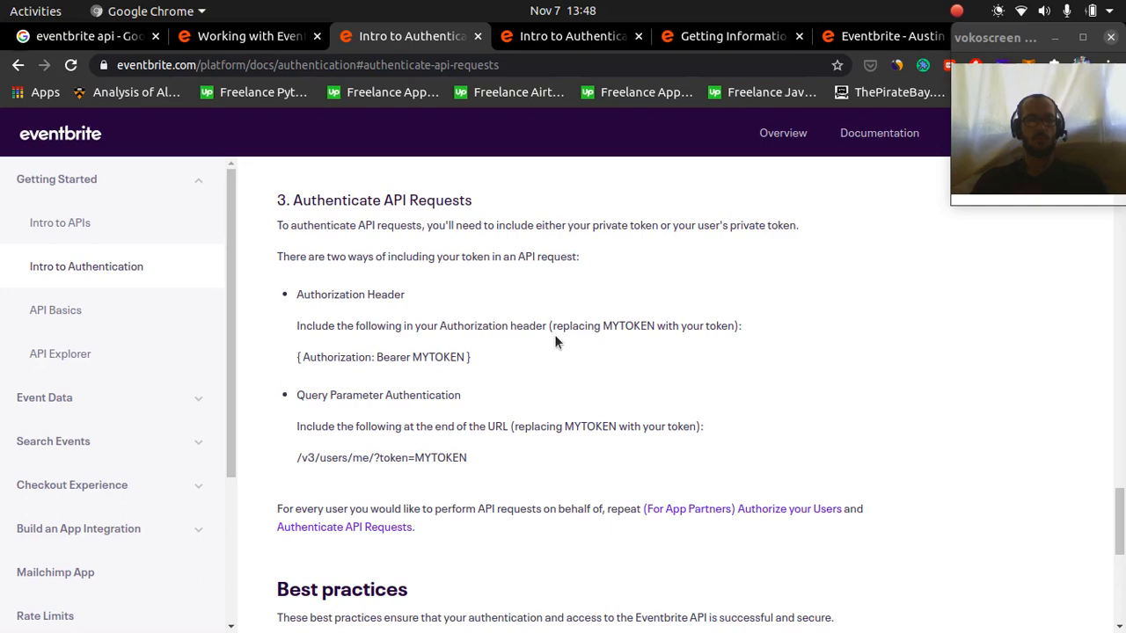
mouse_move(387, 440)
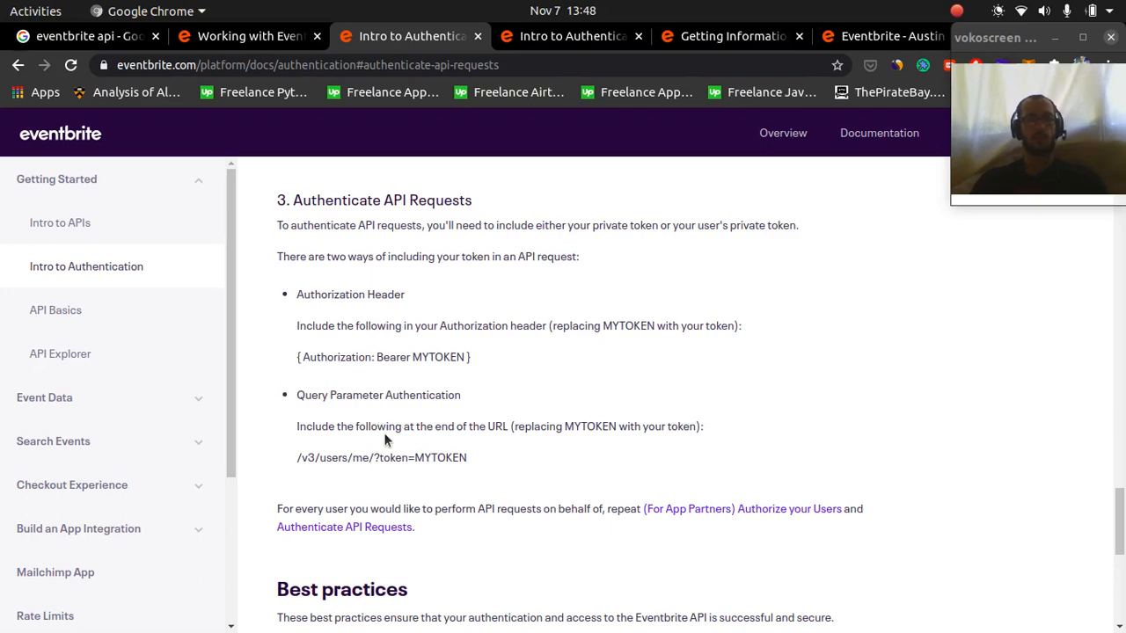
mouse_move(464, 478)
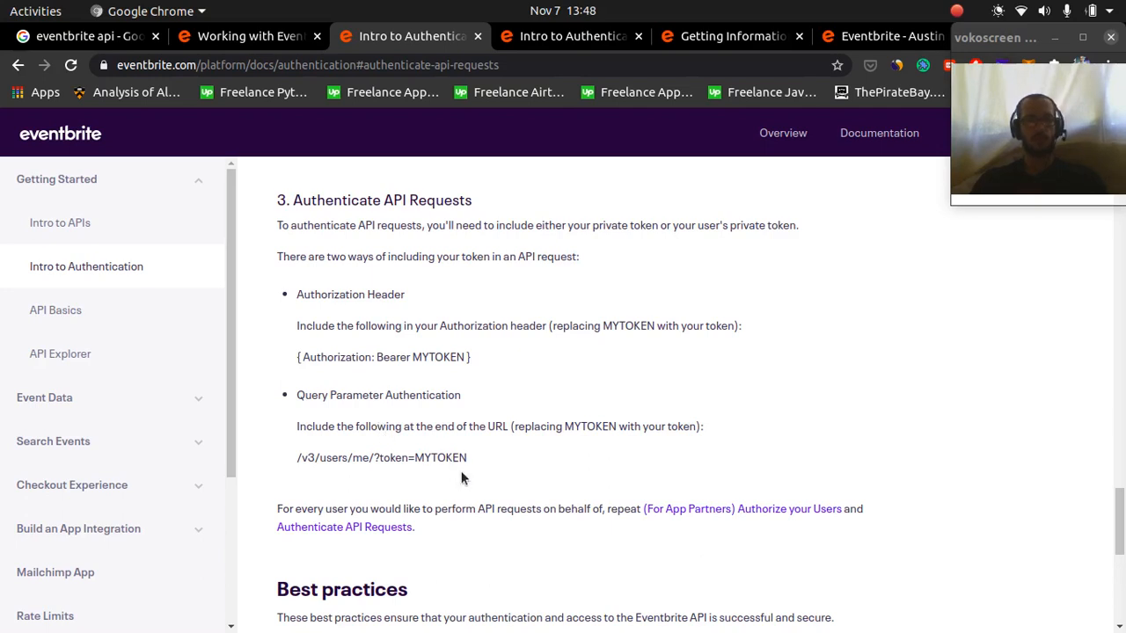
mouse_move(472, 464)
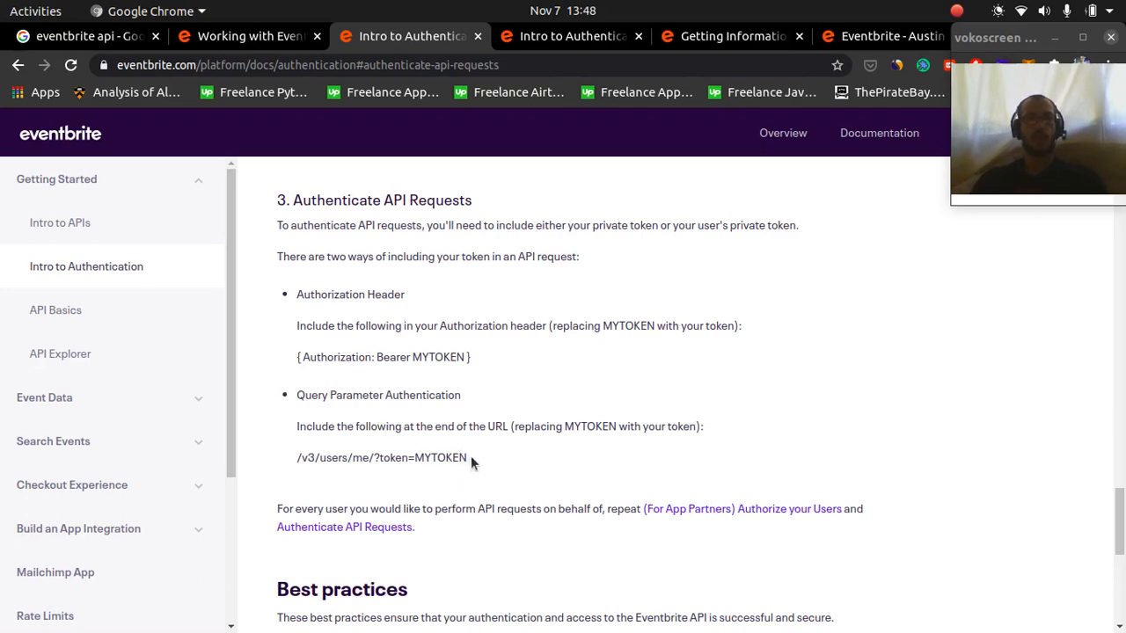
left_click_drag(380, 458, 467, 457)
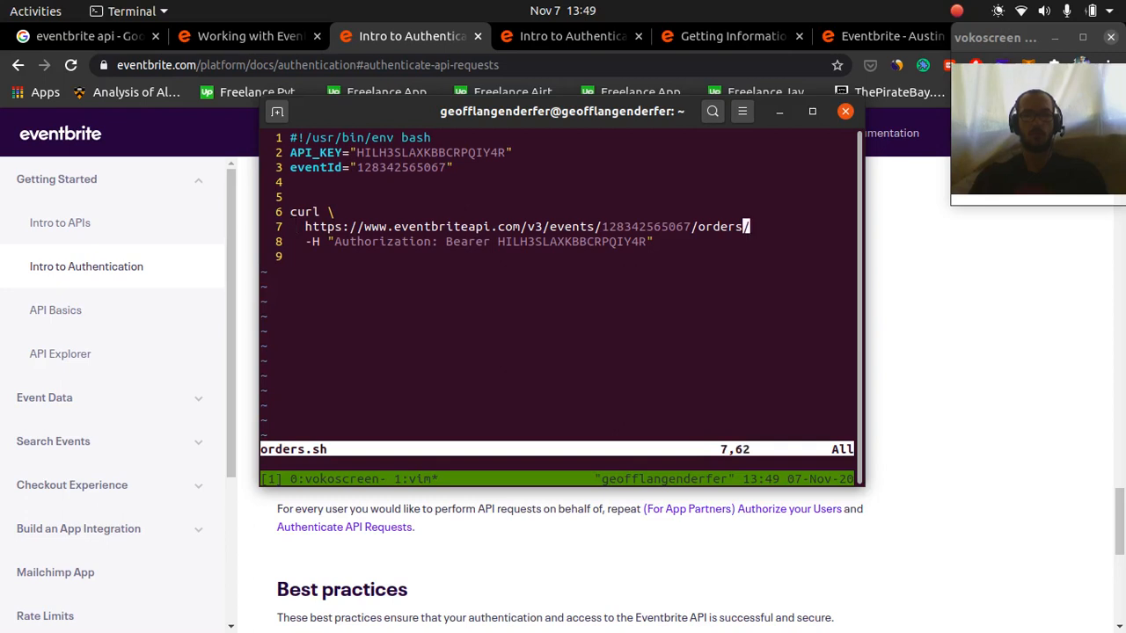
- Append ?token=MYTOKEN to the orders URL, save, and rerun ./orders.sh to get order JSON
type("?token=MYTOKEN")
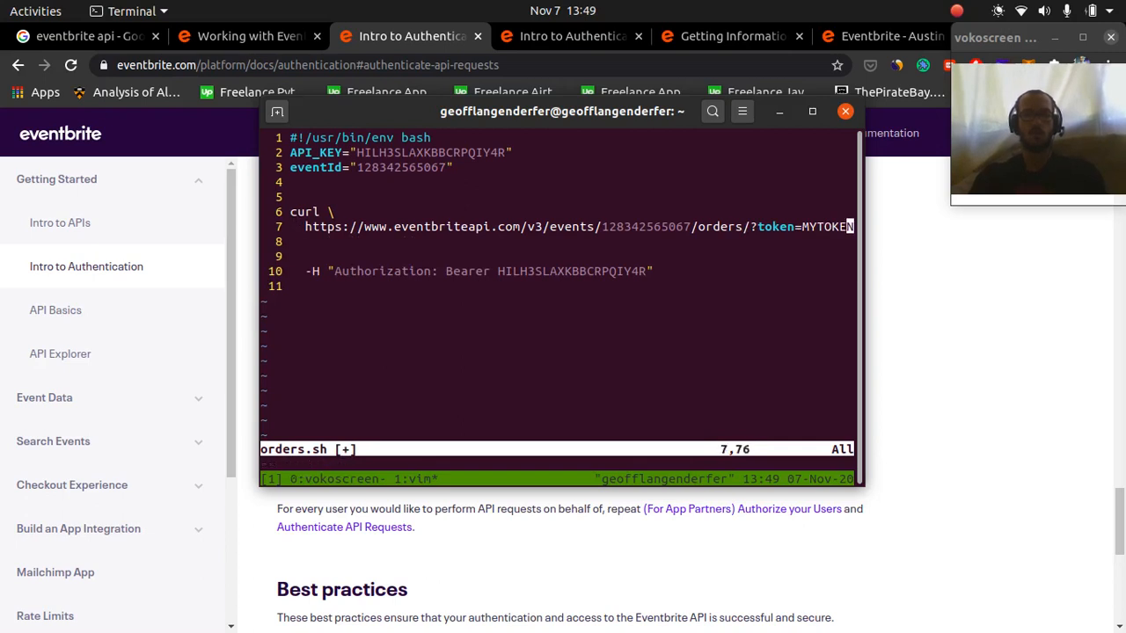
key("BackSpace")
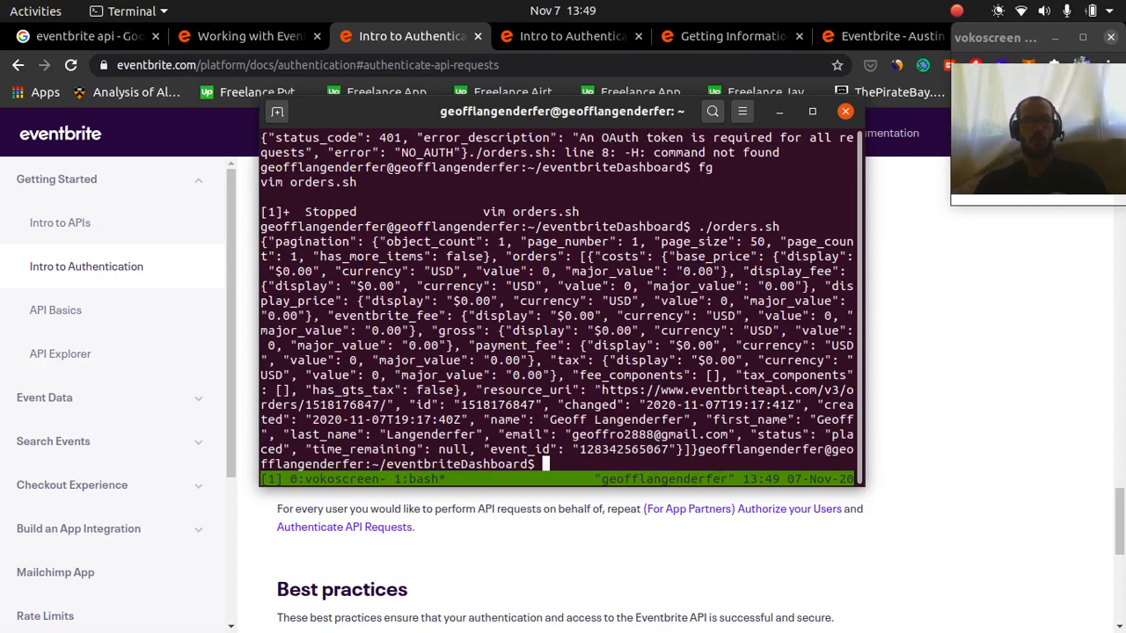
- Run ./orders.sh | json and scroll through the pretty-printed pagination, costs and order details
type("./orders.sh | json")
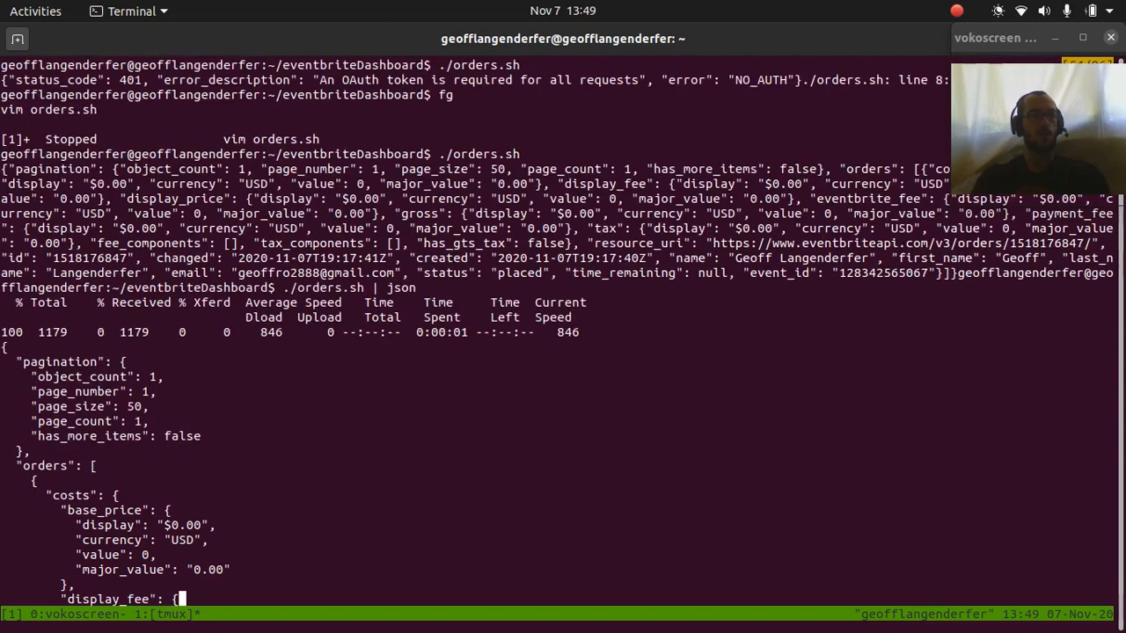
scroll("down", 3)
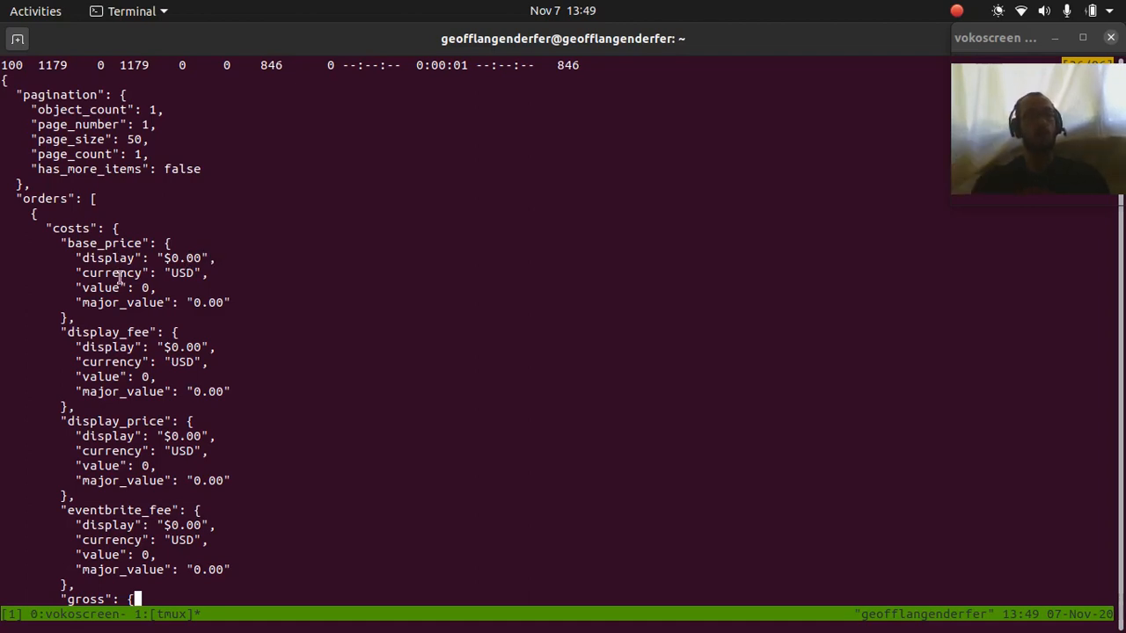
scroll("down", 3)
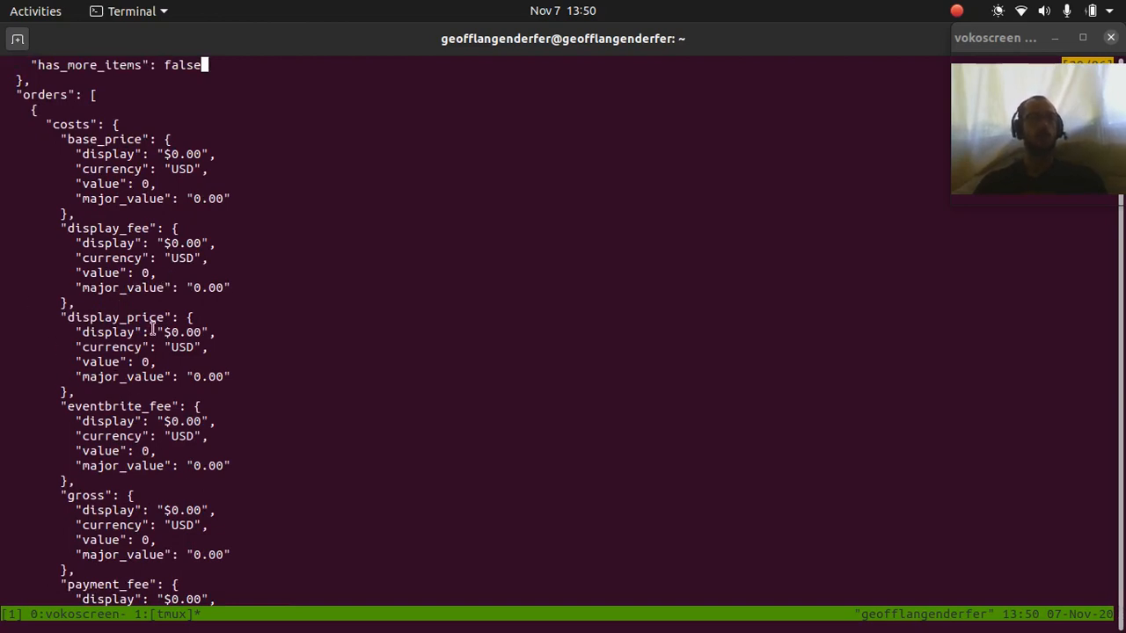
scroll("down", 3)
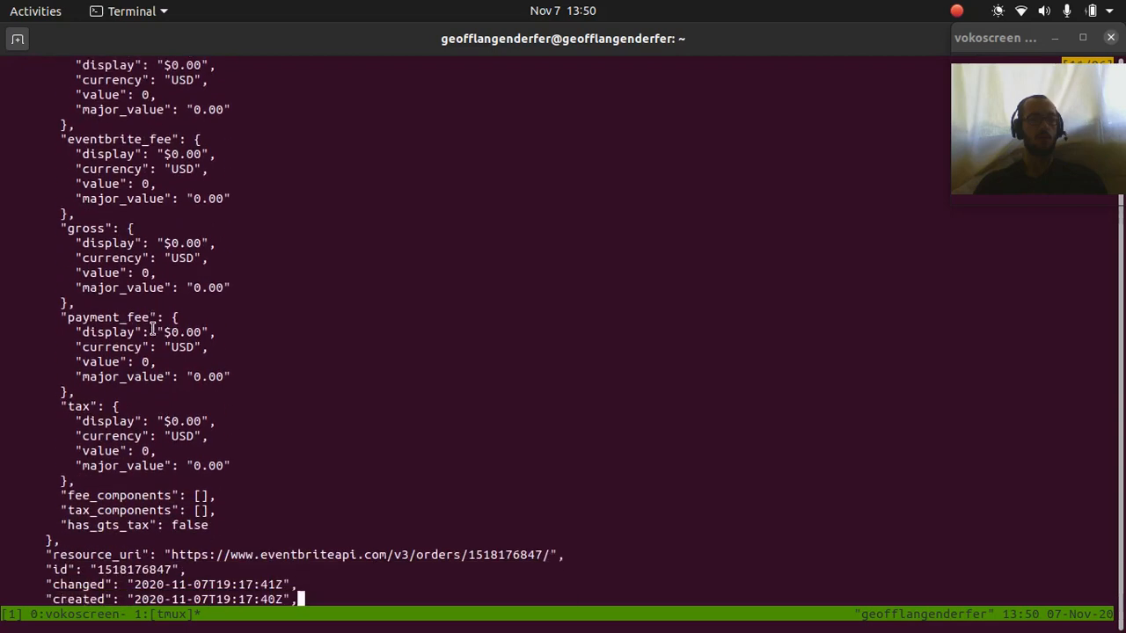
scroll("down", 3)
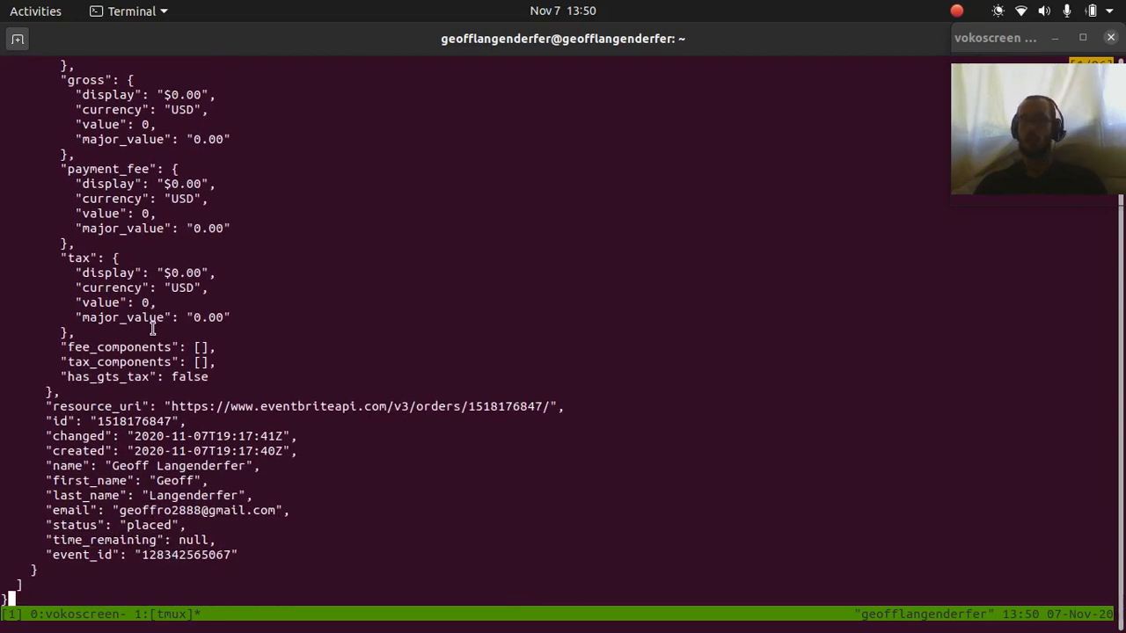